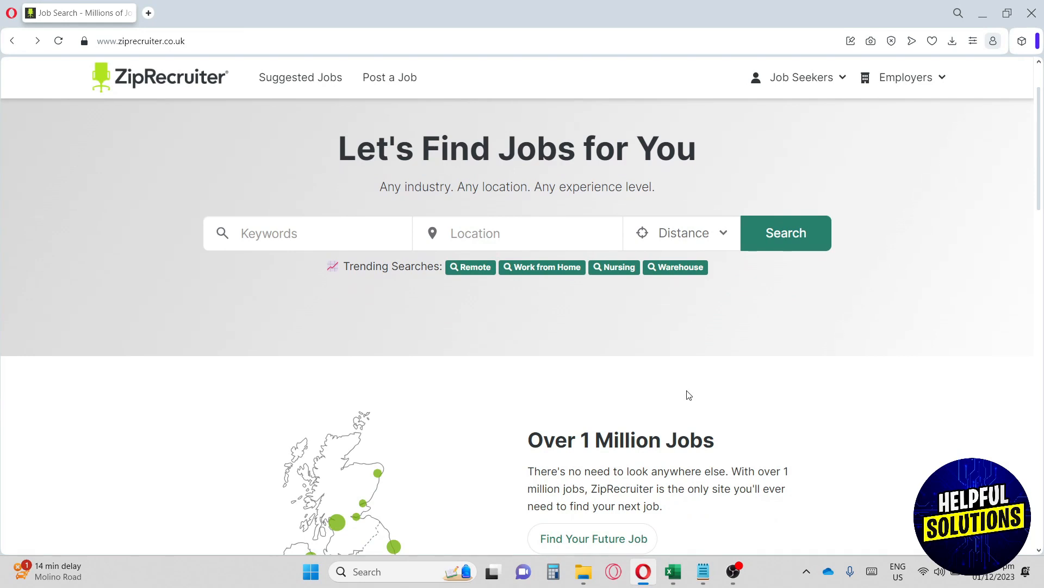
Step: Scroll down through the ZipRecruiter landing page to review its content
scroll("down", 3)
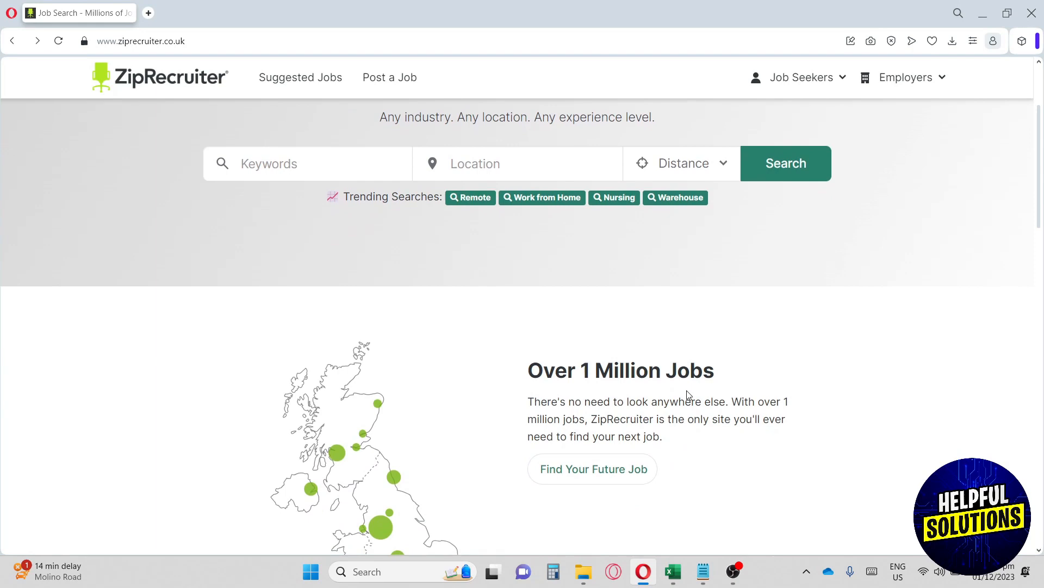
scroll("down", 3)
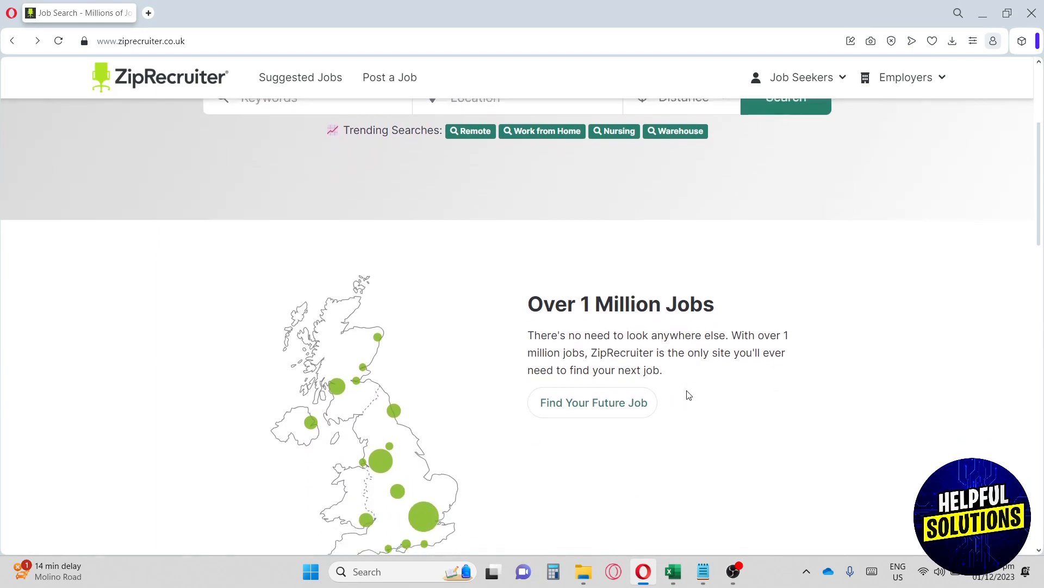
scroll("down", 3)
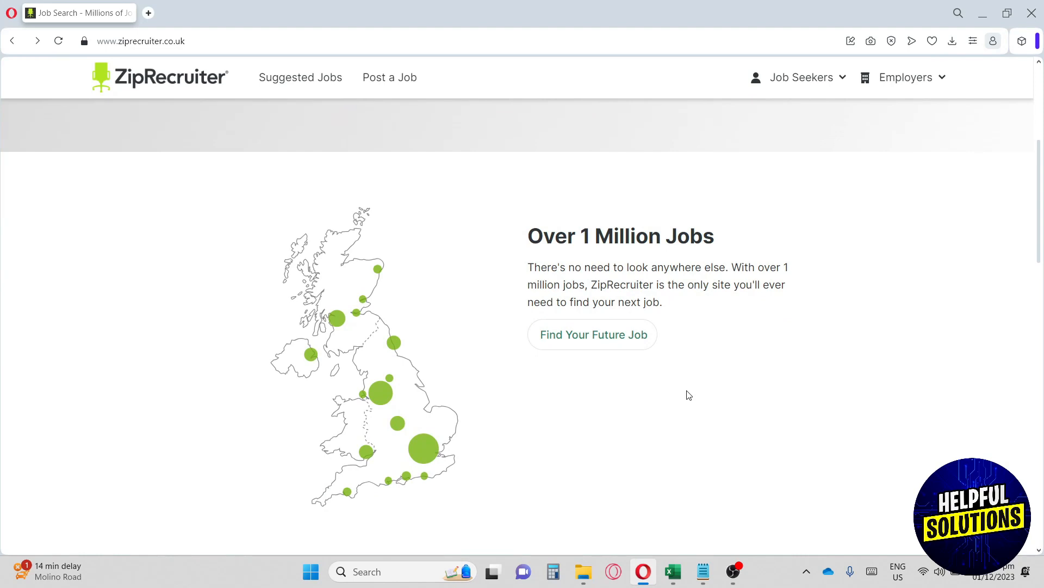
scroll("down", 3)
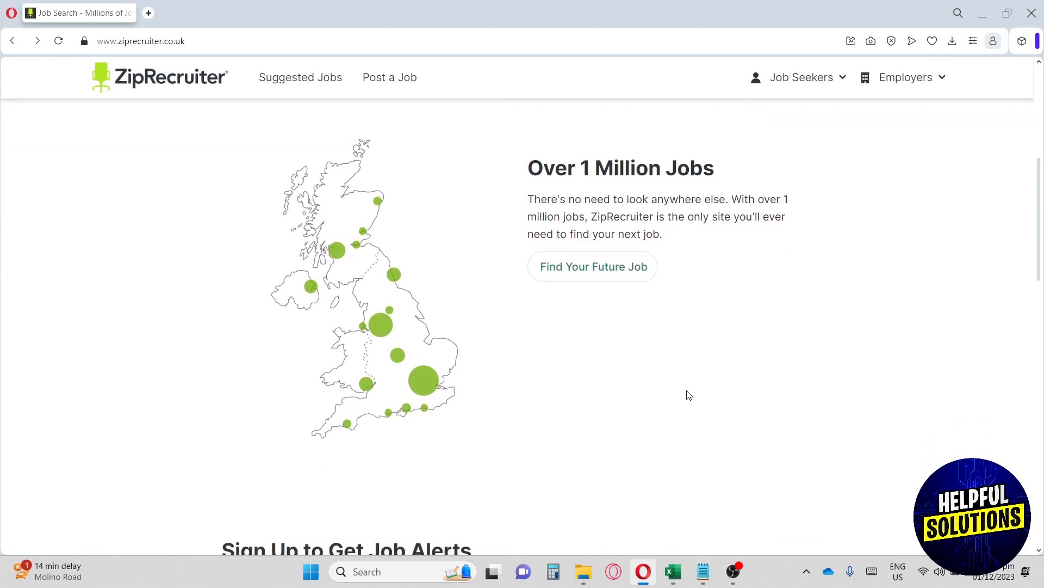
scroll("down", 3)
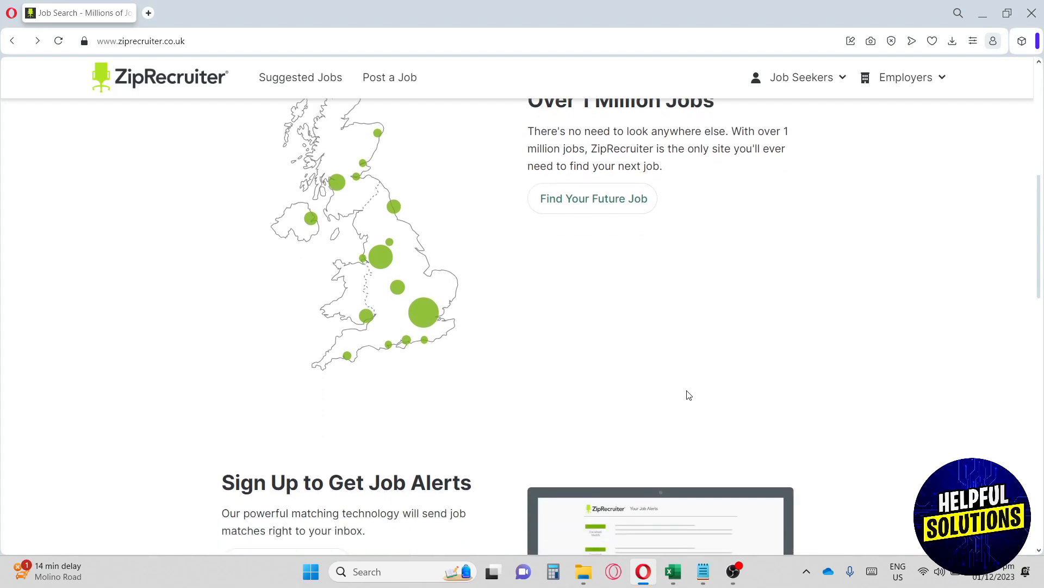
scroll("down", 3)
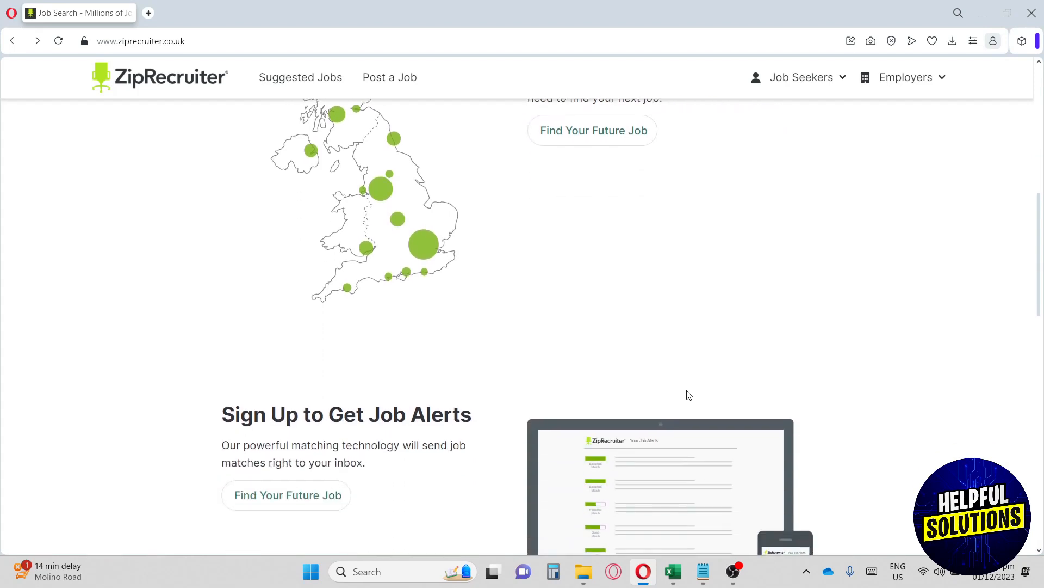
scroll("down", 3)
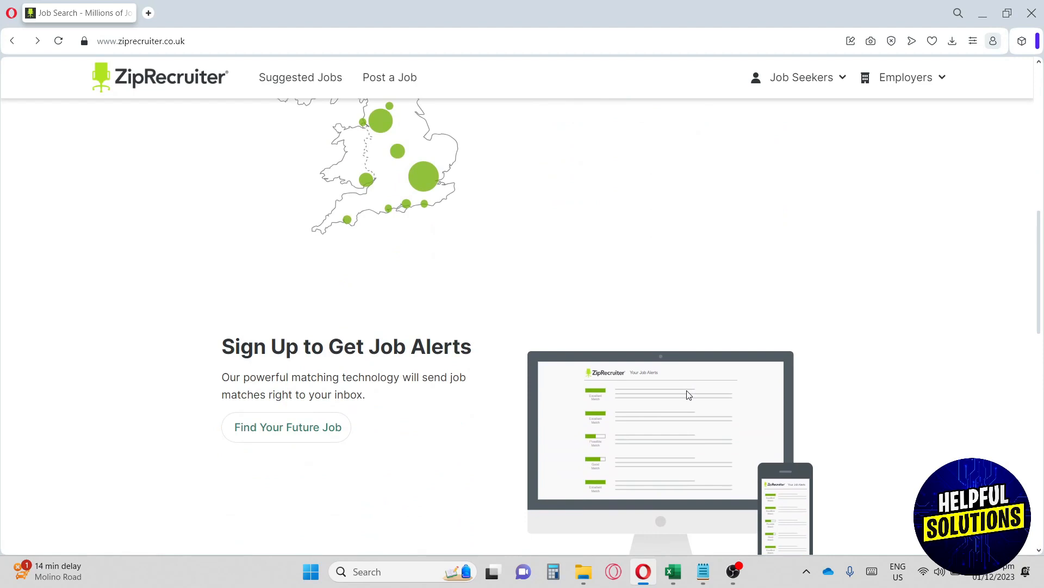
scroll("down", 3)
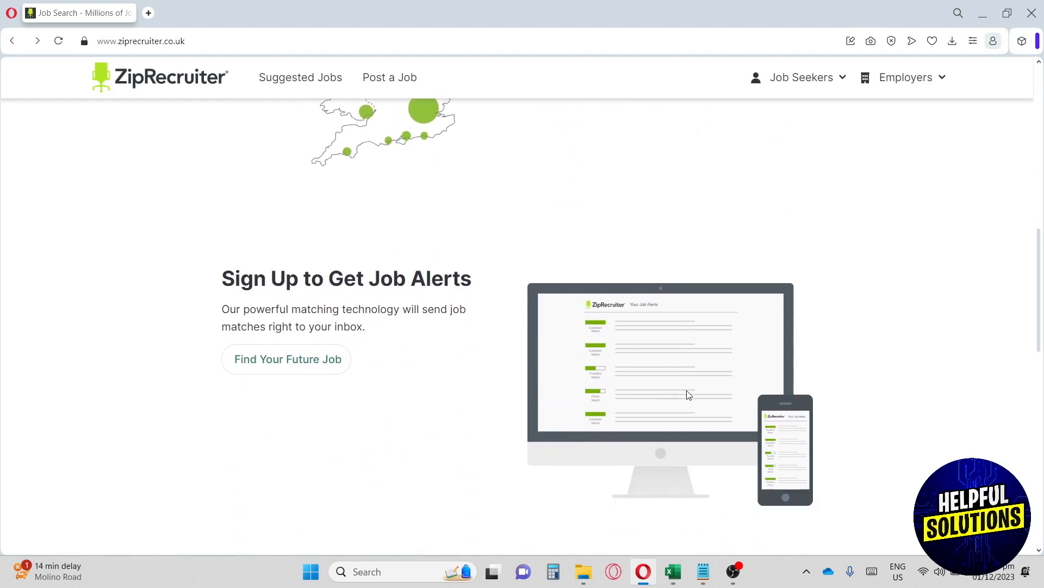
scroll("down", 3)
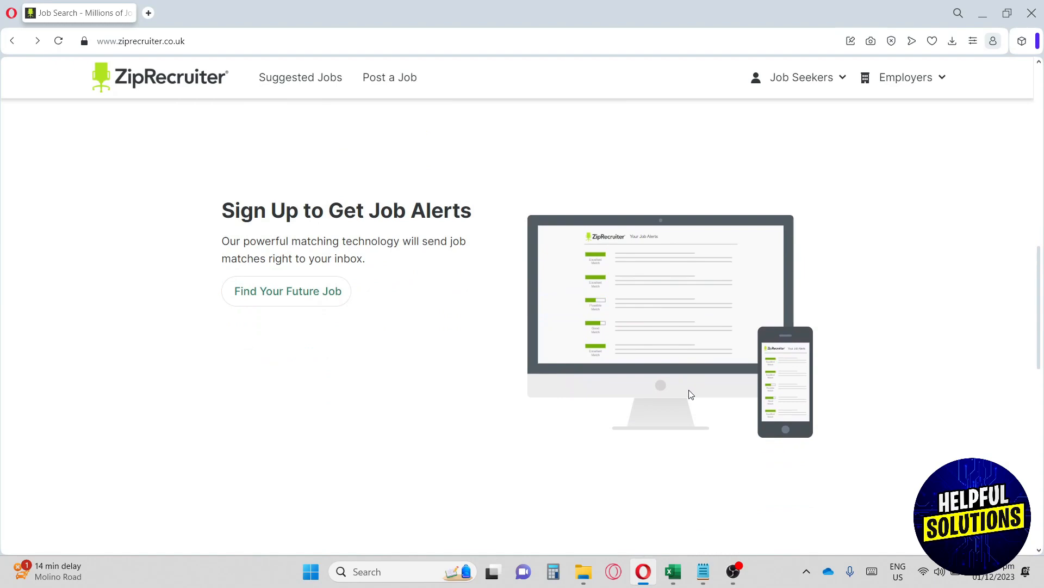
scroll("down", 3)
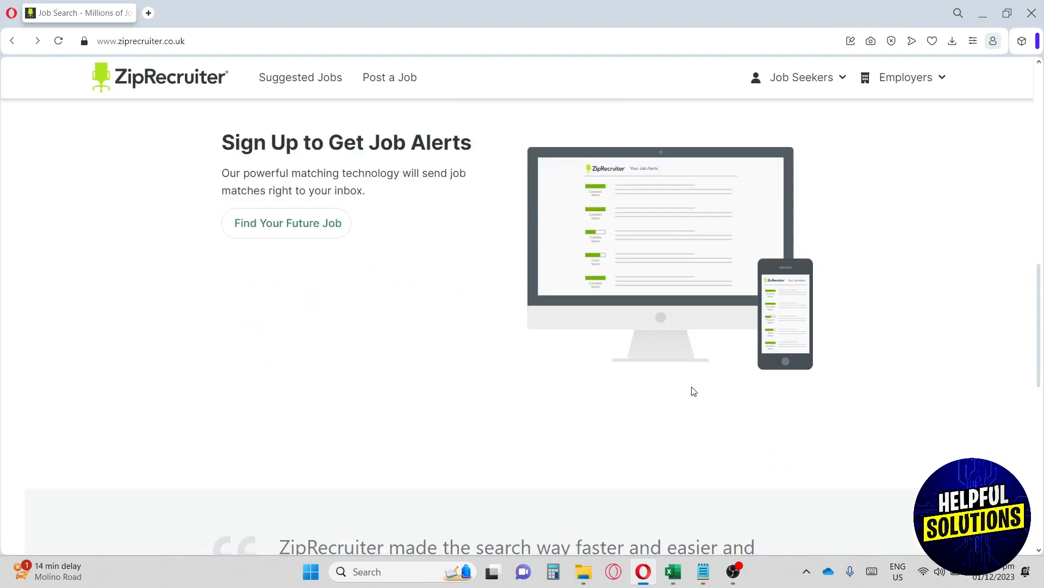
scroll("down", 3)
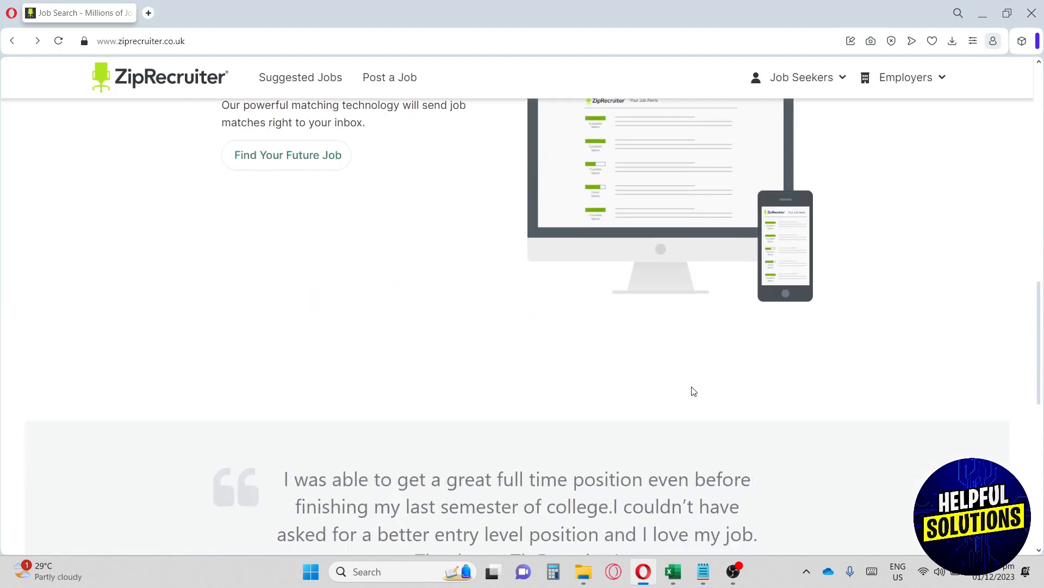
scroll("down", 3)
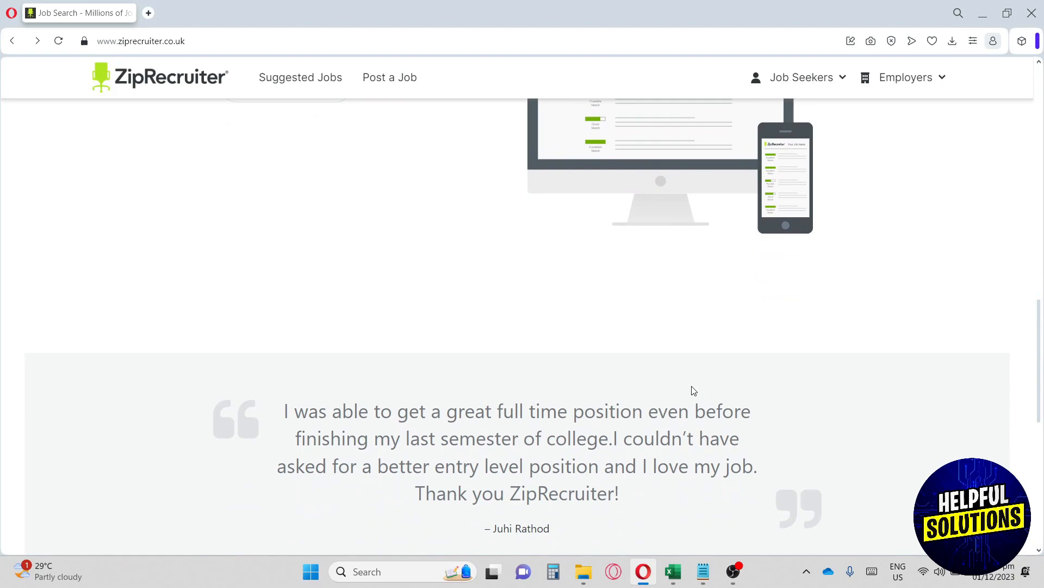
scroll("down", 3)
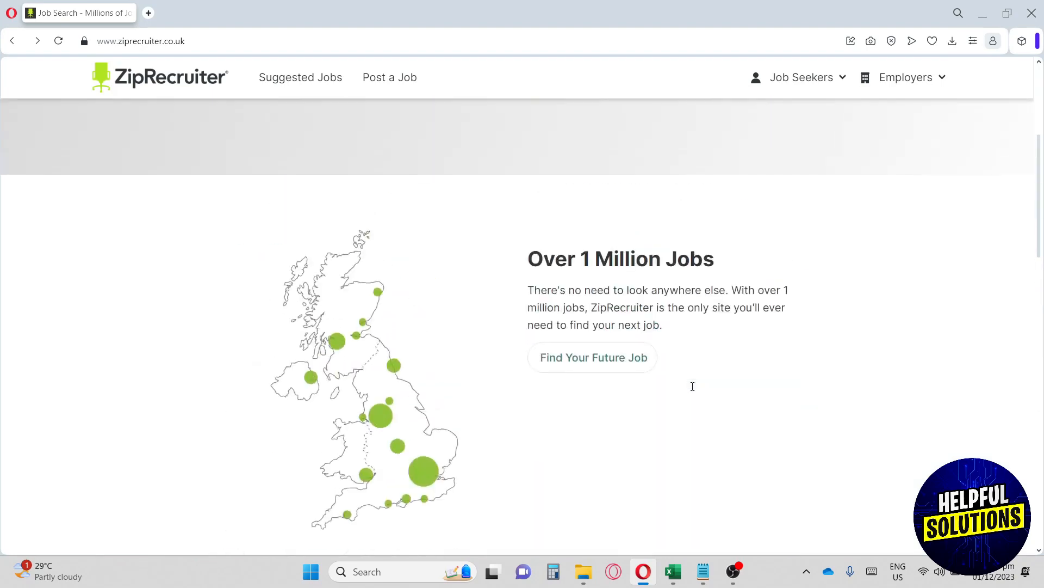
Step: Return to the top and choose Create your Profile from the Job Seekers menu
scroll("up", 3)
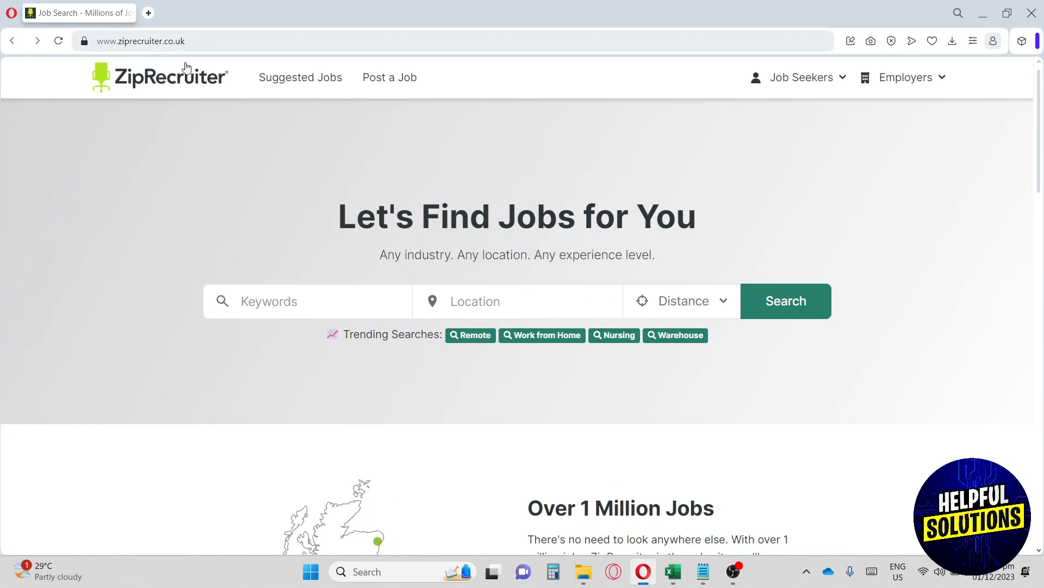
mouse_move(613, 334)
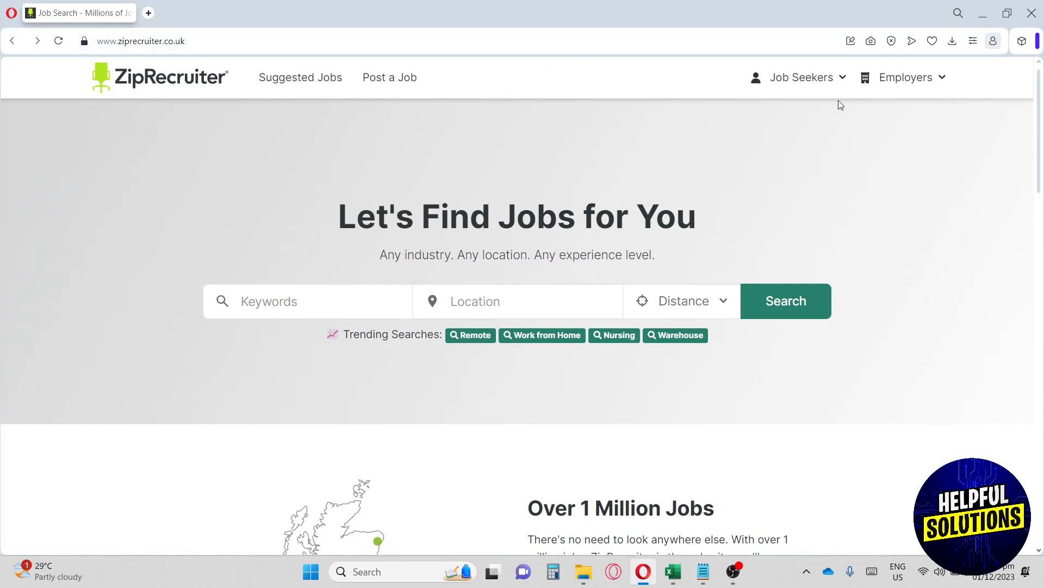
mouse_move(773, 249)
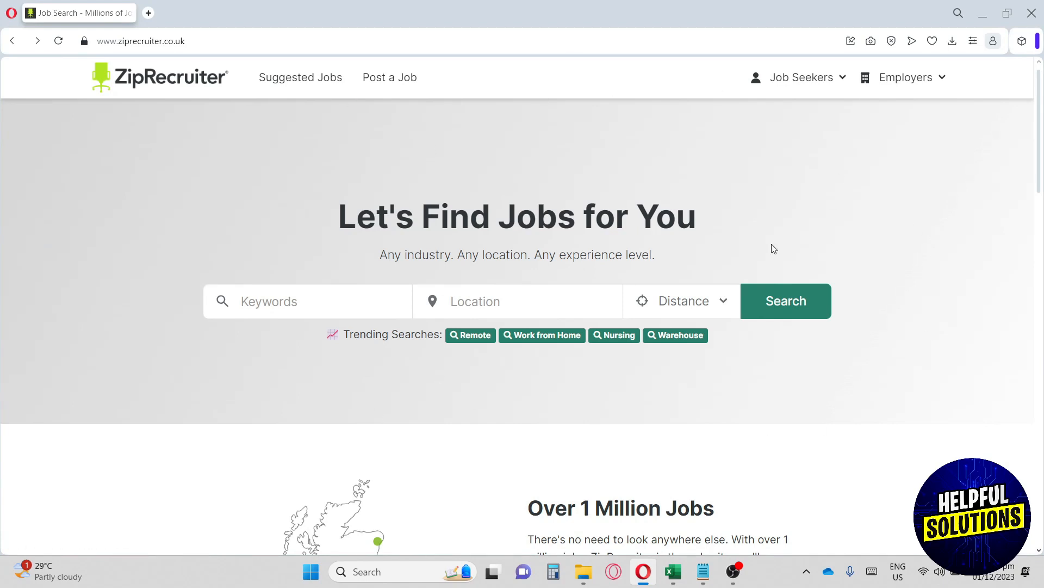
mouse_move(800, 80)
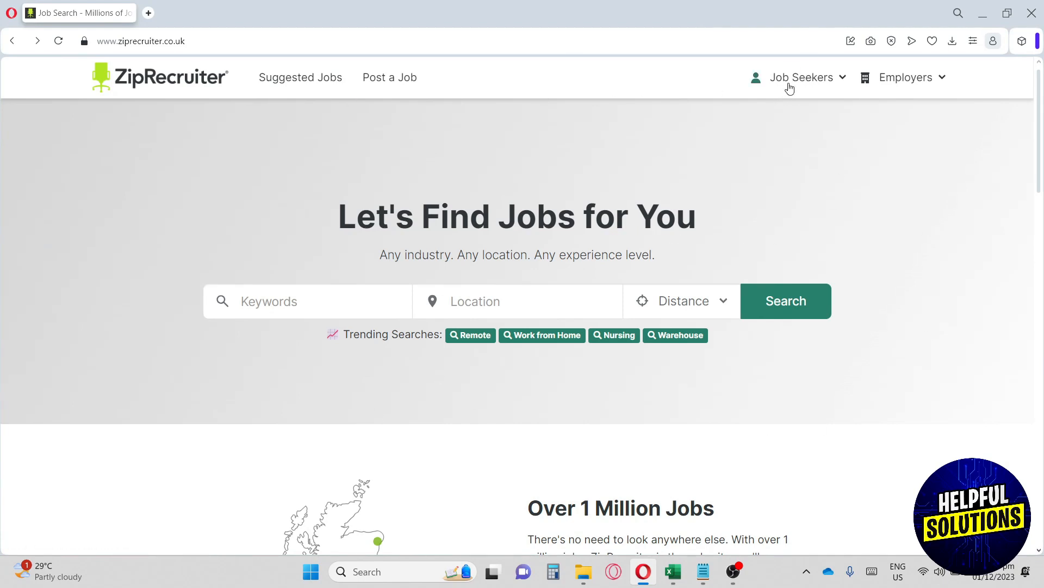
left_click(799, 77)
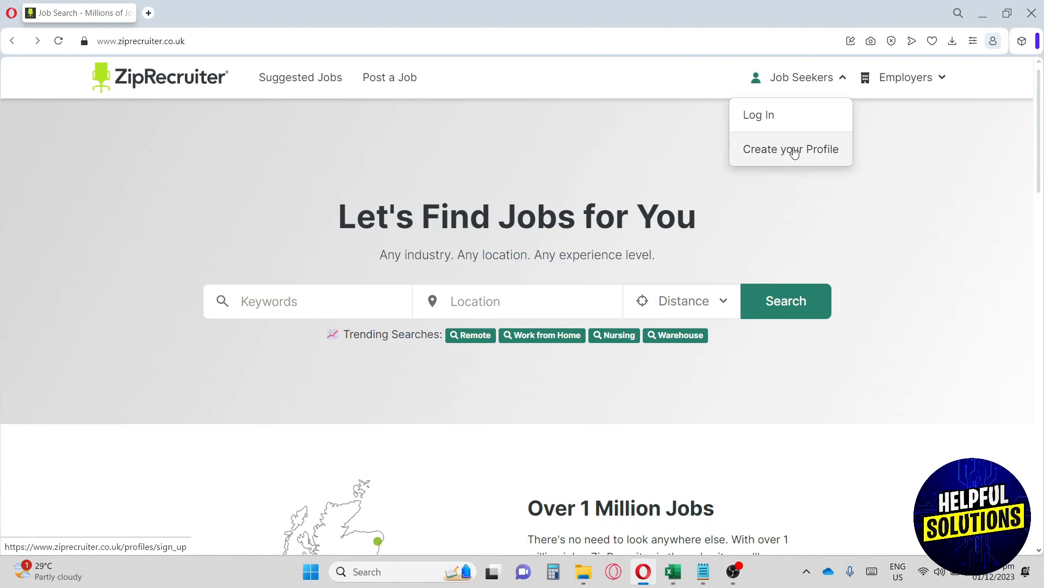
left_click(791, 149)
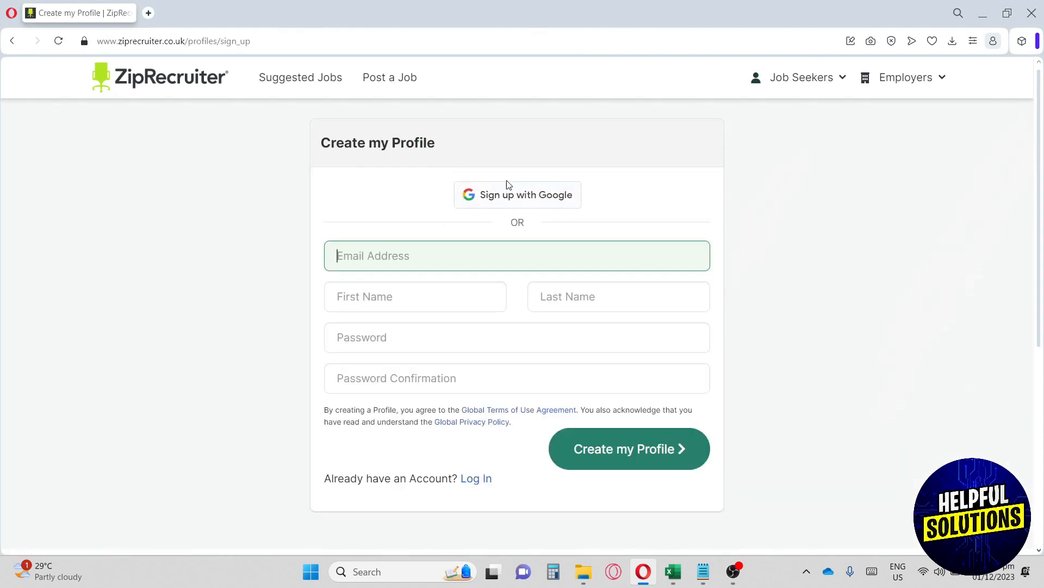
mouse_move(417, 296)
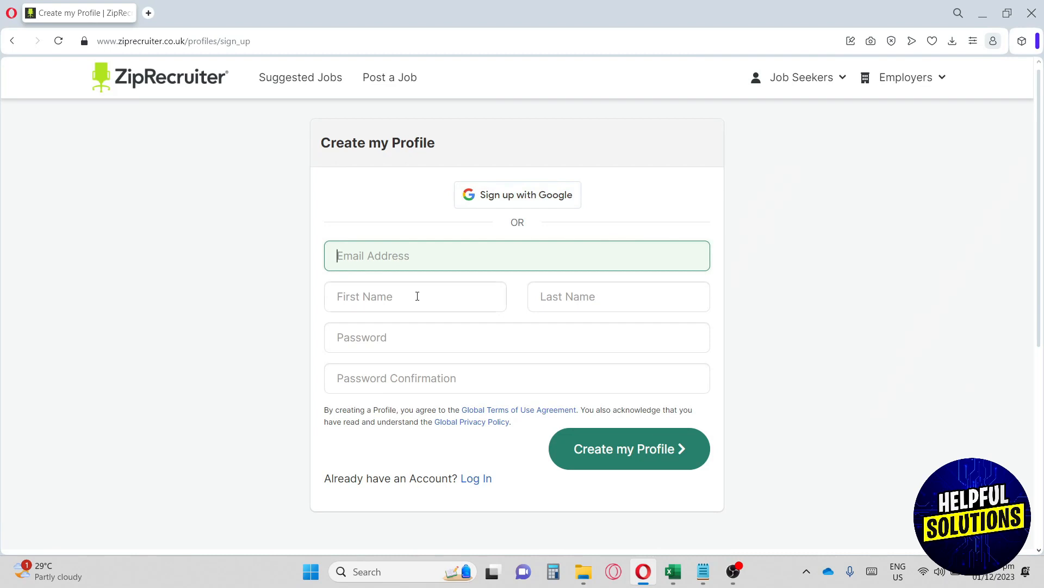
Step: Sign up for the ZipRecruiter profile with a Google account and confirm the sign-in
left_click(516, 378)
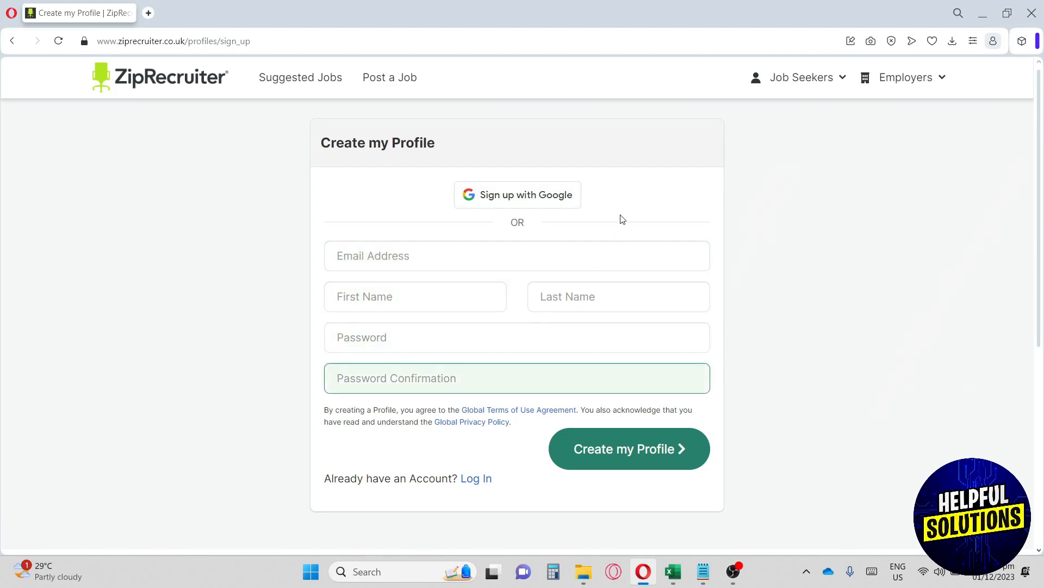
left_click(517, 195)
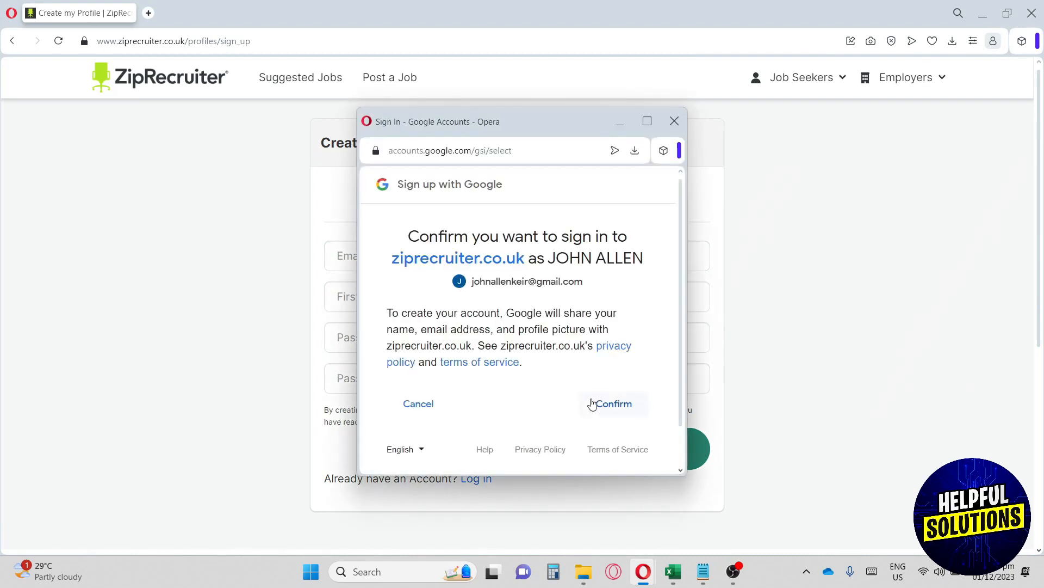
left_click(610, 402)
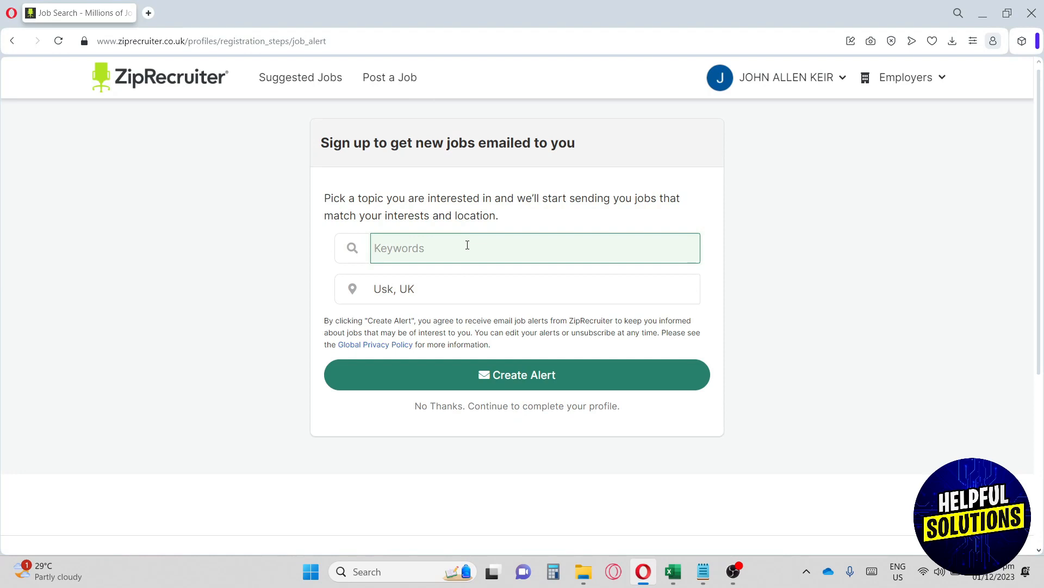
Step: Create a job alert with the keywords 'Video Editing'
type("Vide")
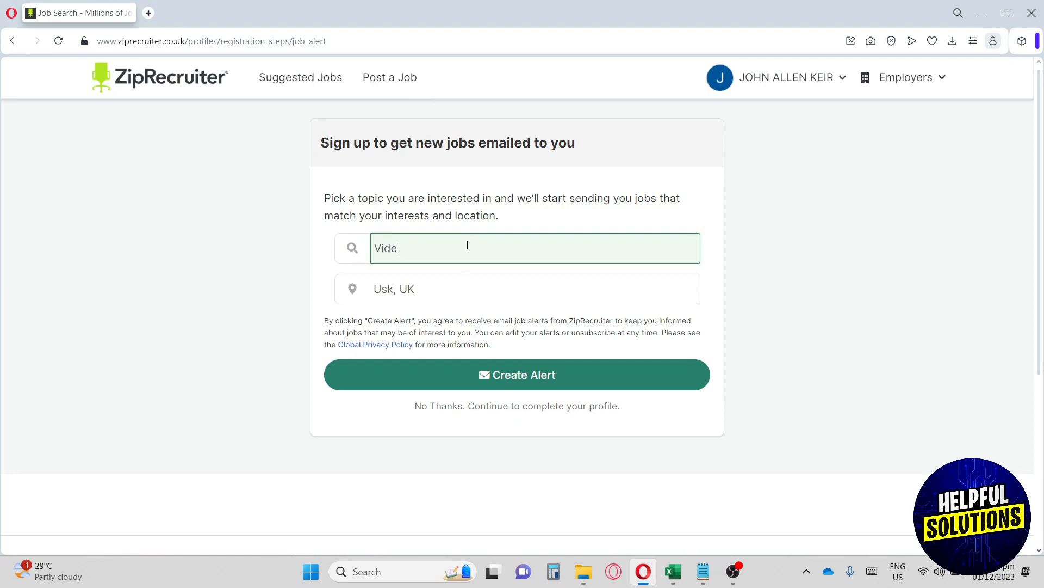
type("o Editing")
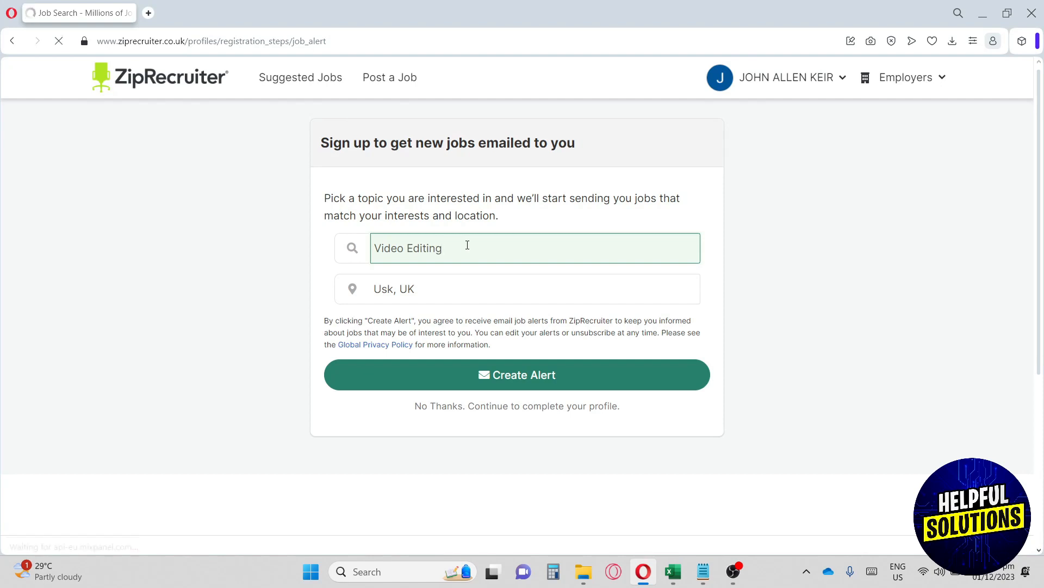
left_click(516, 406)
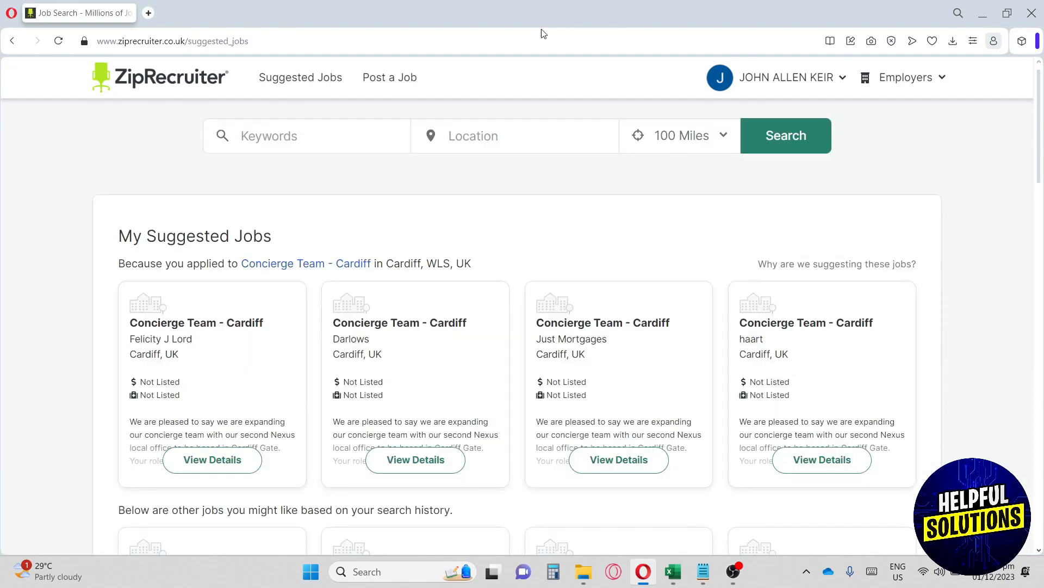
mouse_move(501, 6)
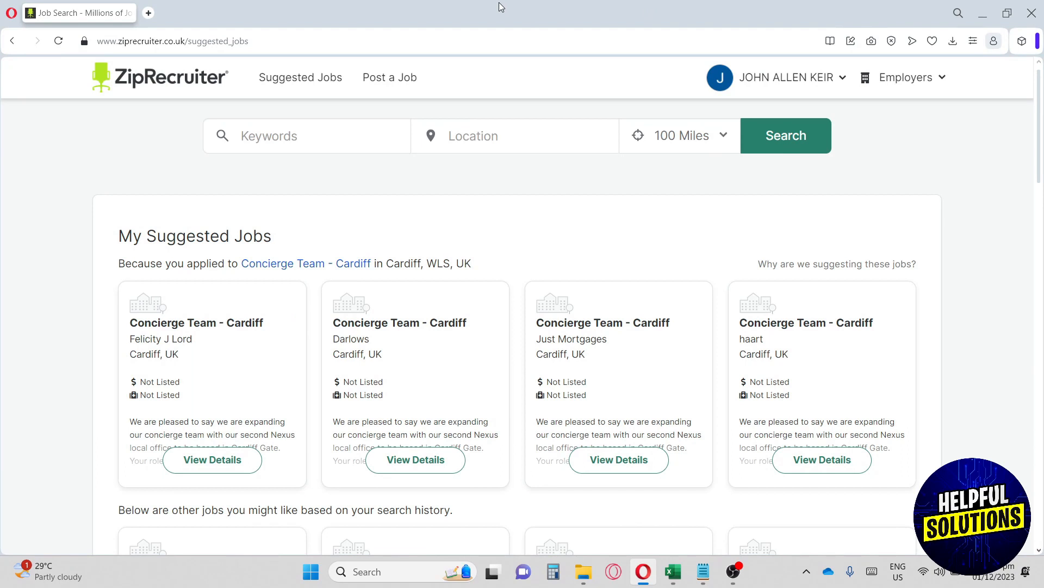
Step: Bring up the search radius choices (5 miles to Any) beside the keyword and location fields
left_click(307, 135)
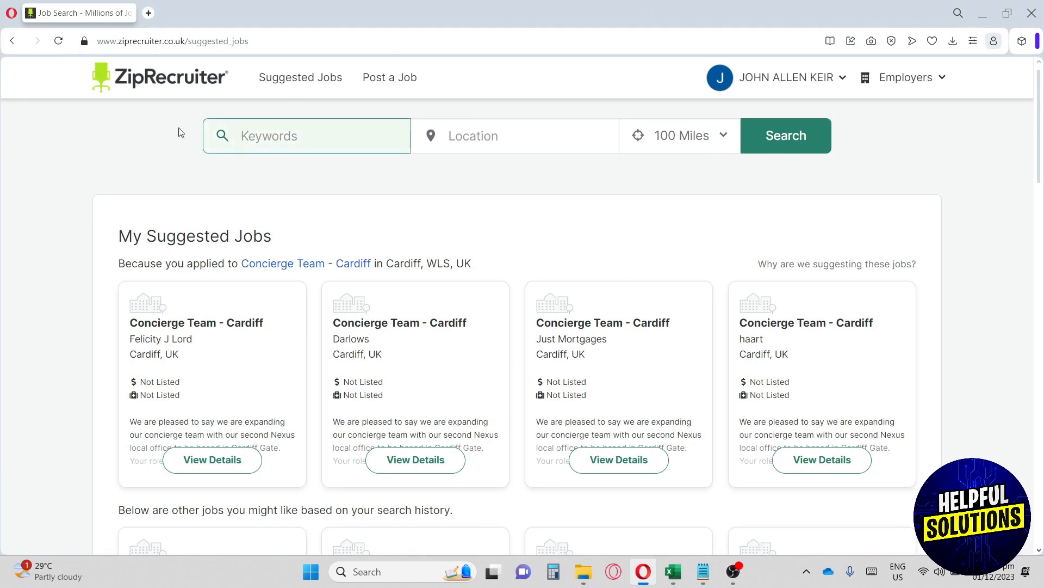
left_click(307, 135)
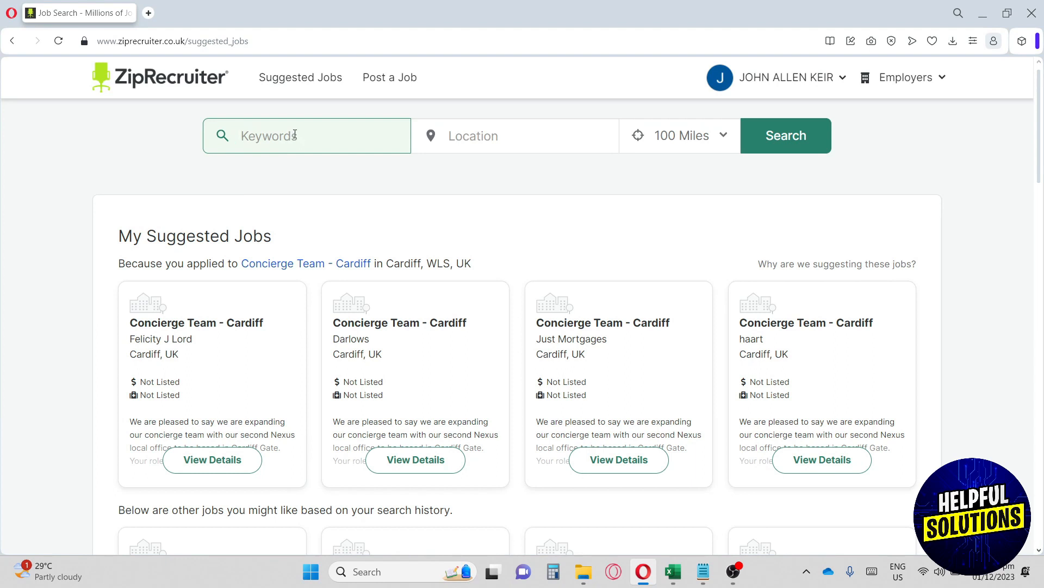
left_click(514, 135)
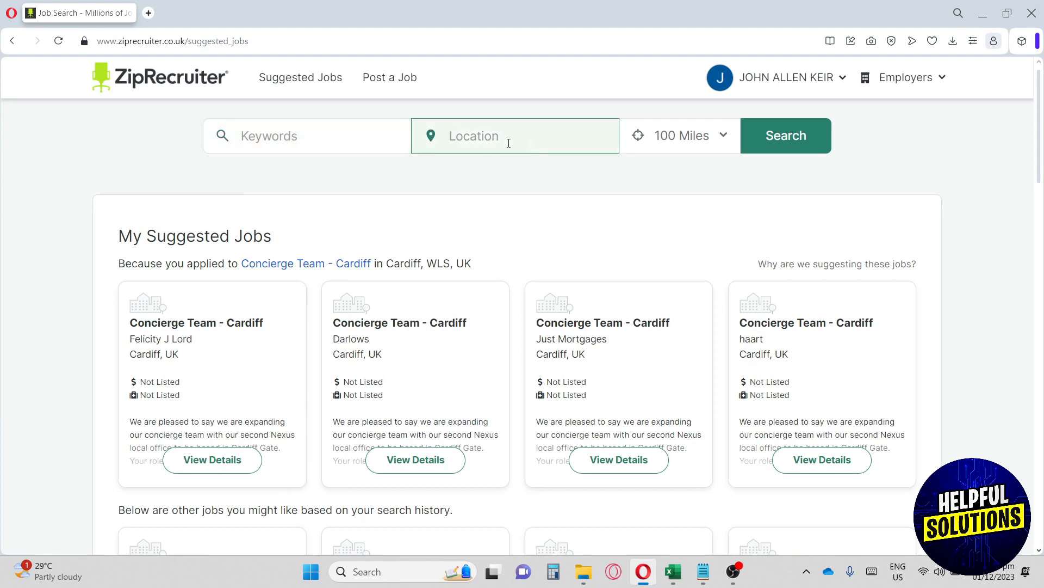
left_click(679, 135)
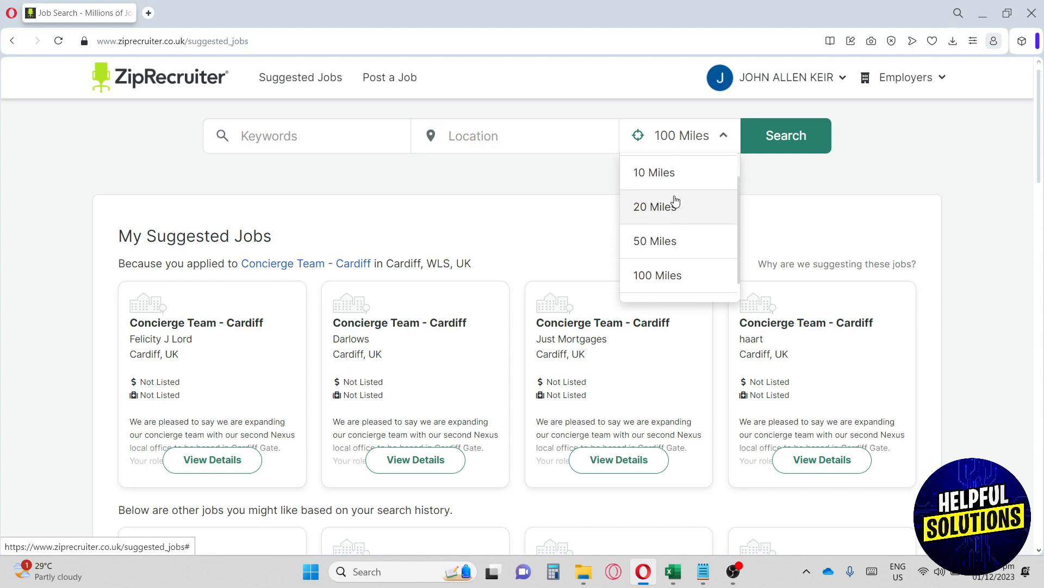
scroll("up", 3)
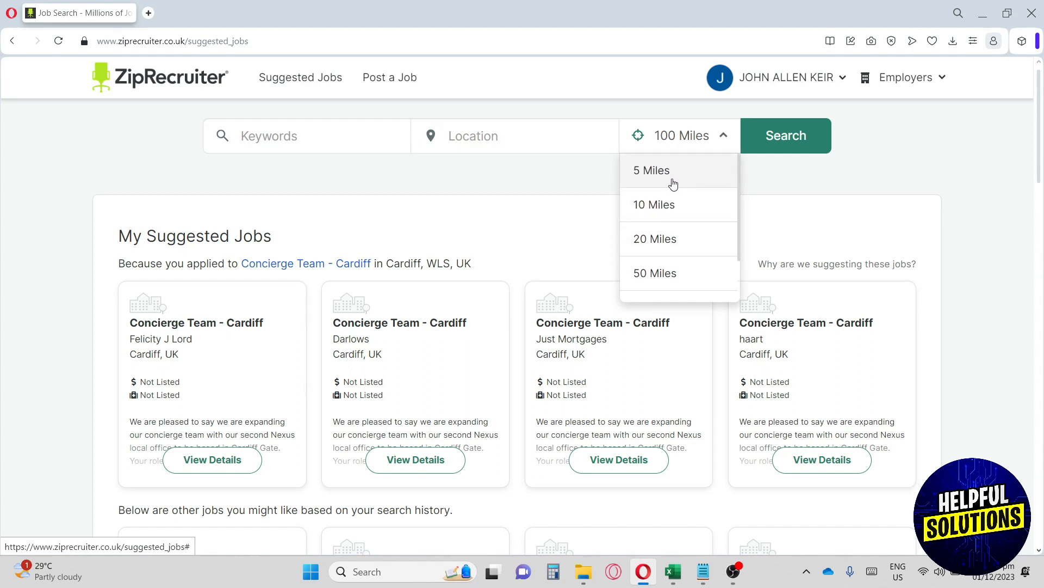
scroll("down", 3)
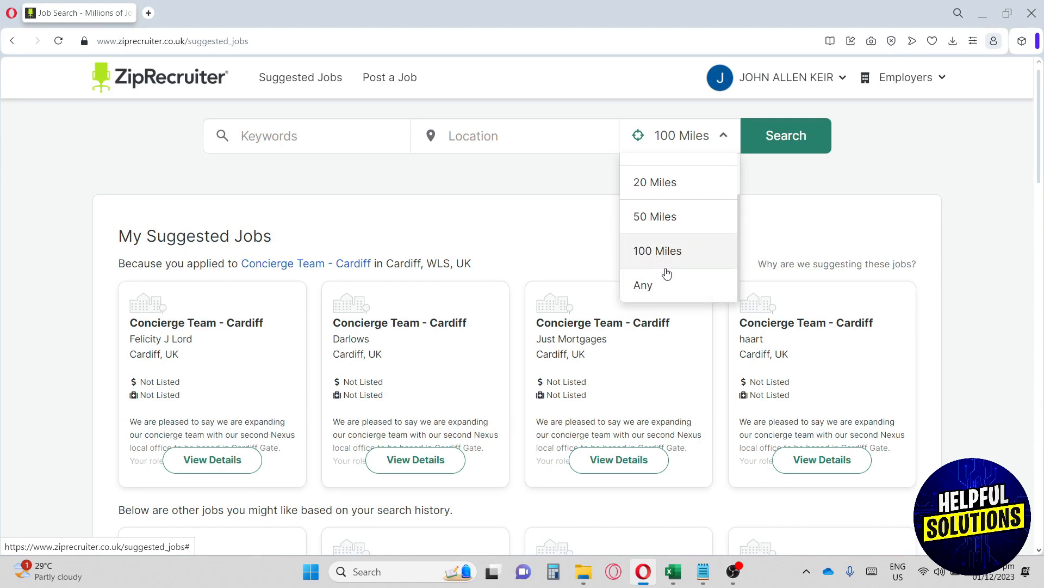
mouse_move(657, 284)
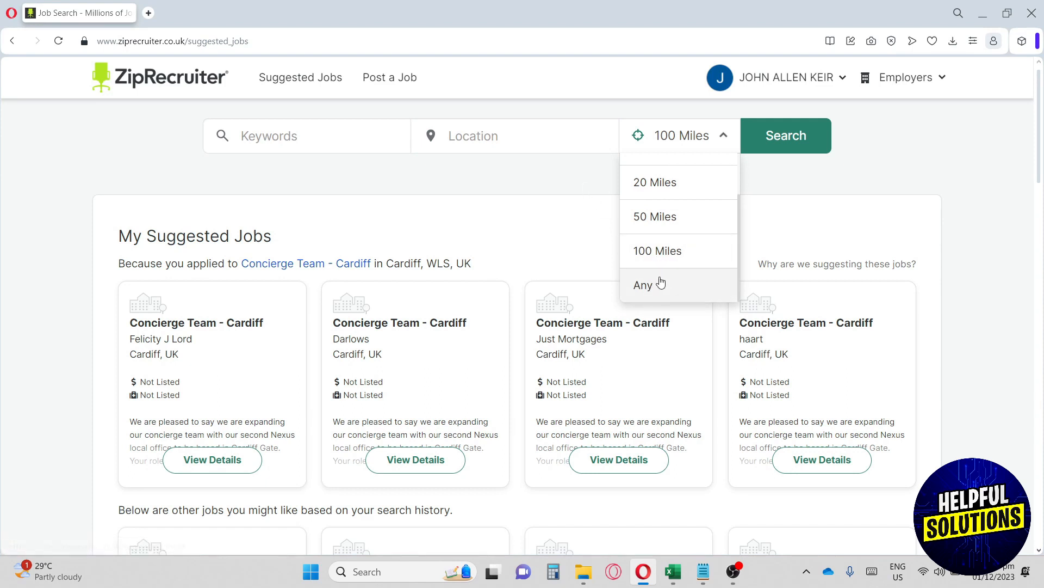
mouse_move(551, 181)
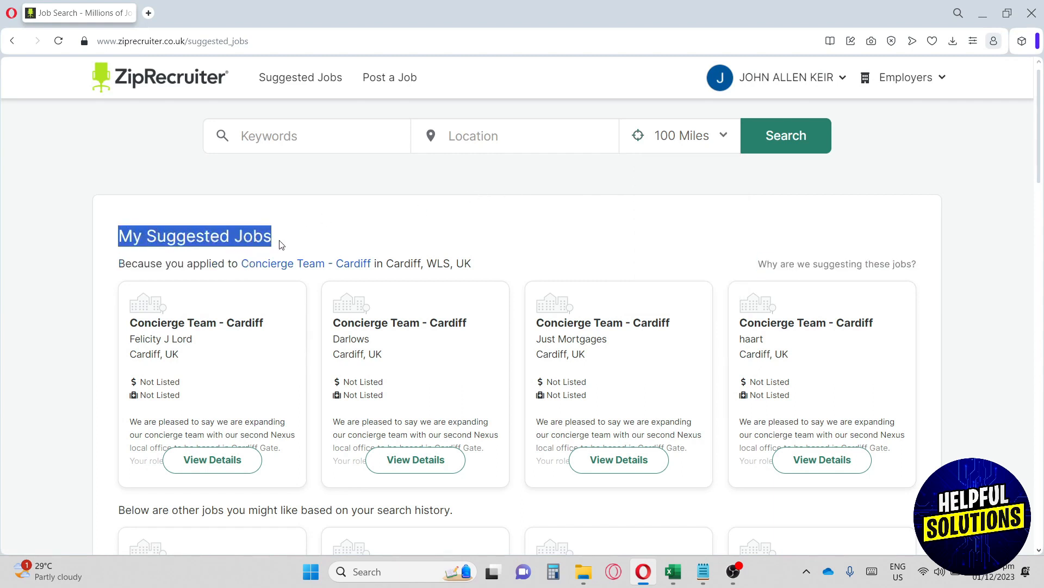
scroll("down", 3)
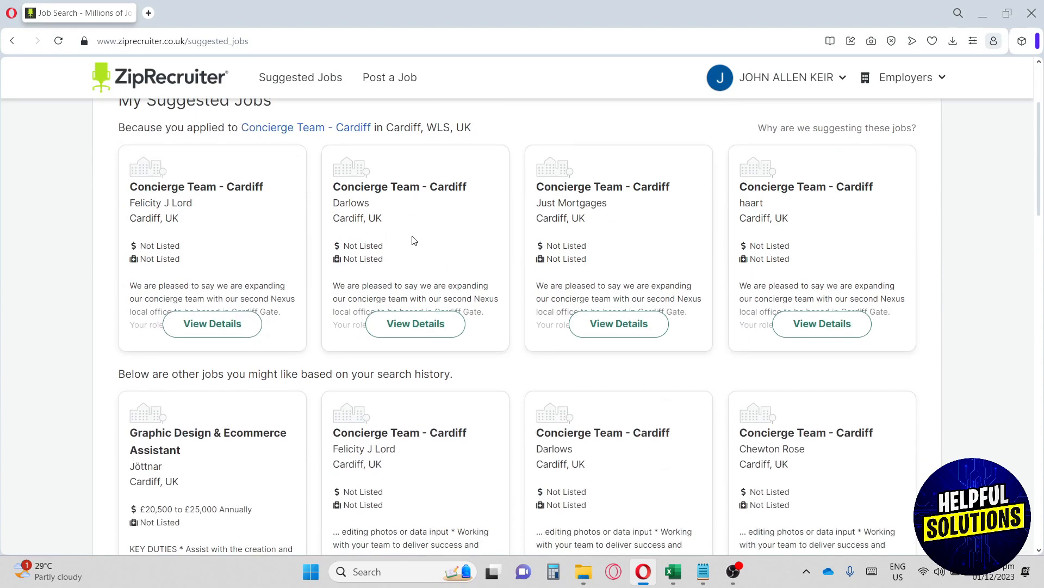
scroll("down", 3)
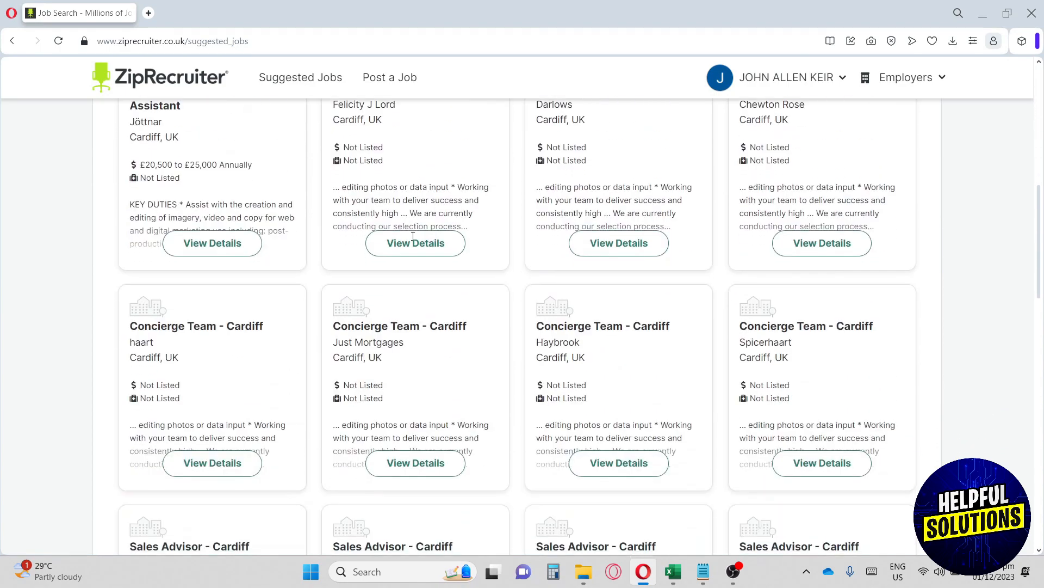
scroll("down", 3)
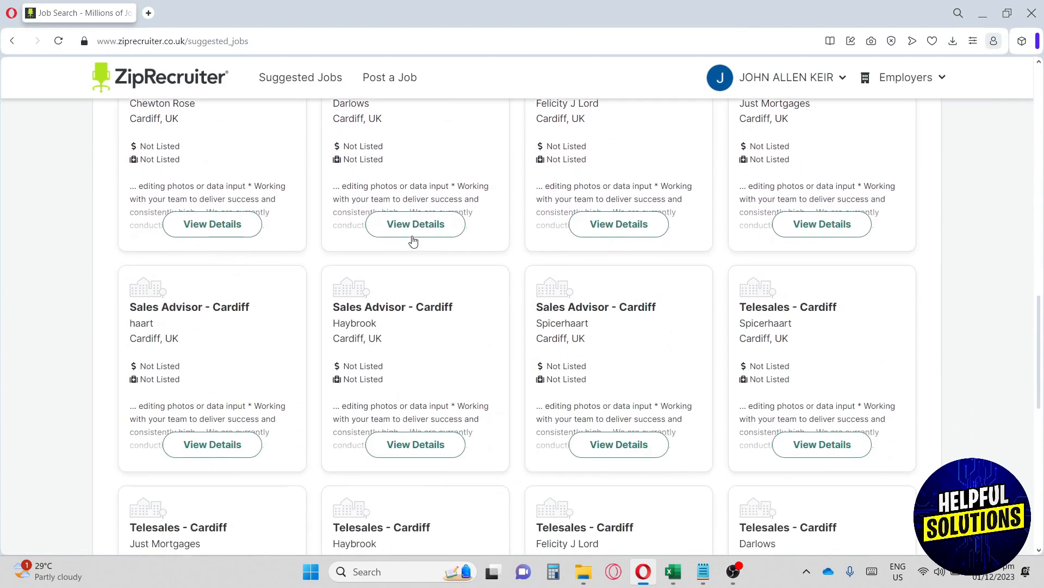
scroll("down", 3)
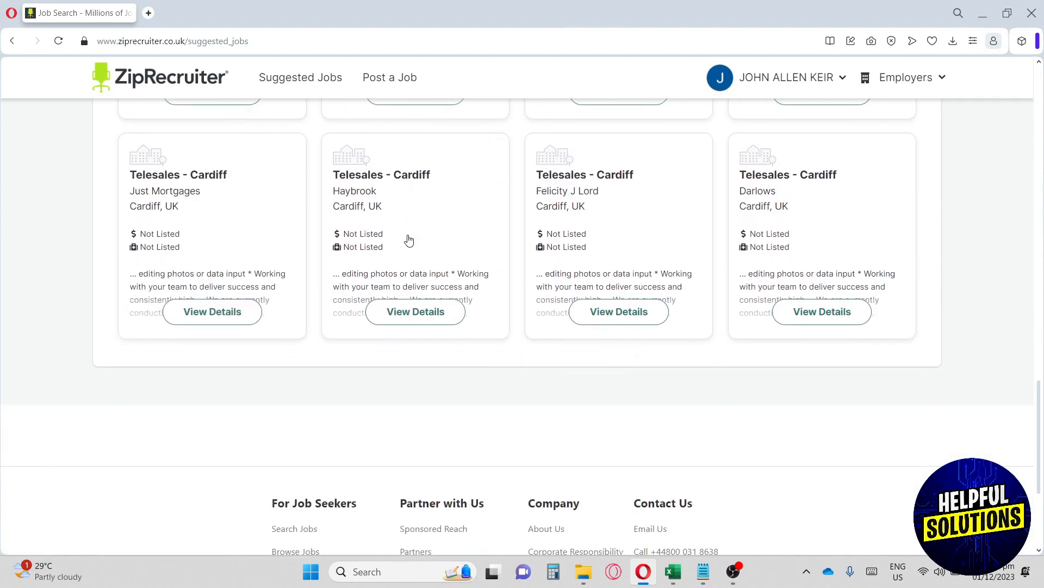
scroll("up", 3)
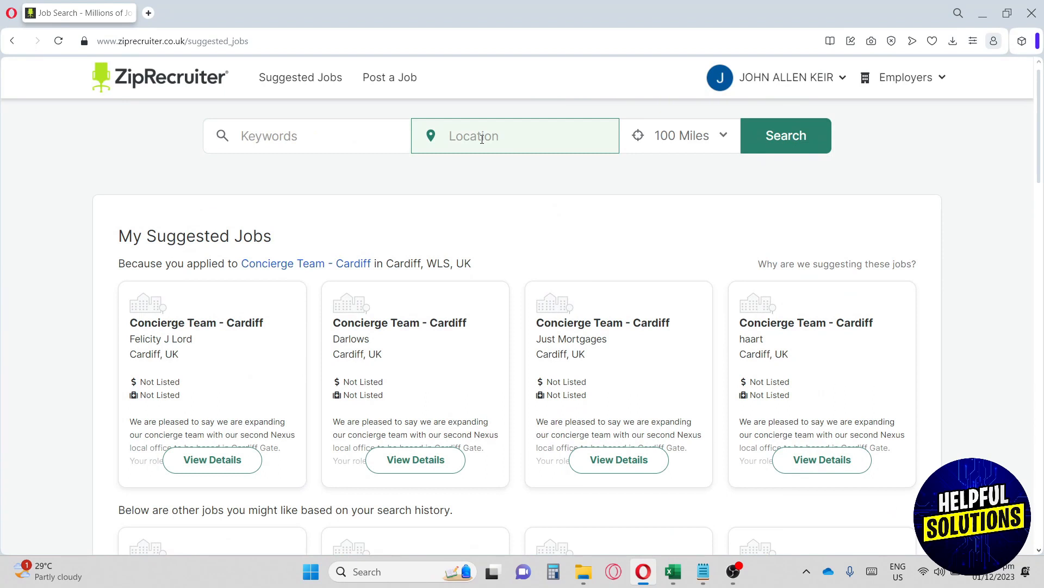
Step: Search for 'Video' jobs in 'uk' at any distance, returning 11,000 results
type("uk")
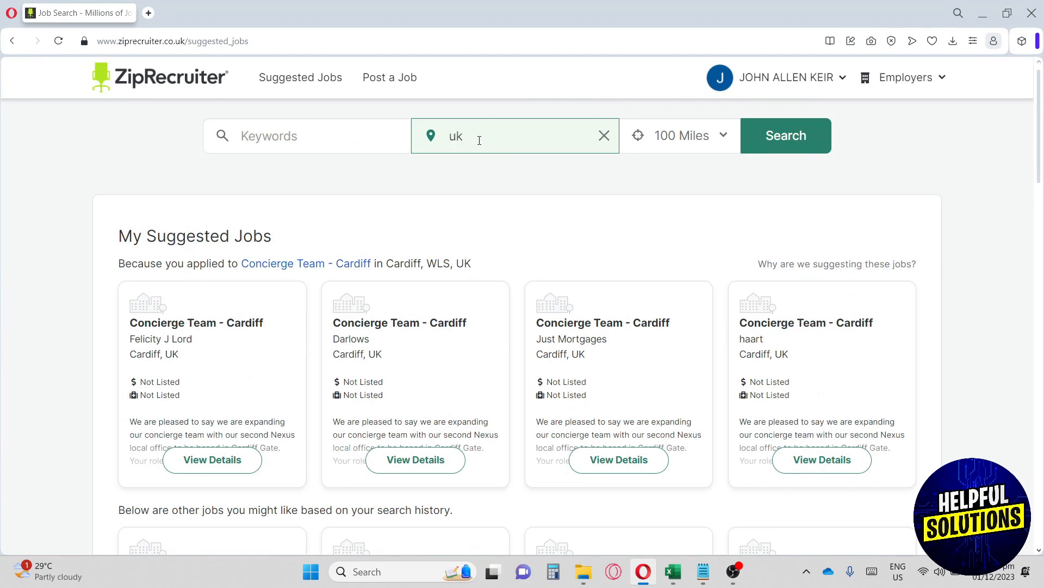
key("Backspace")
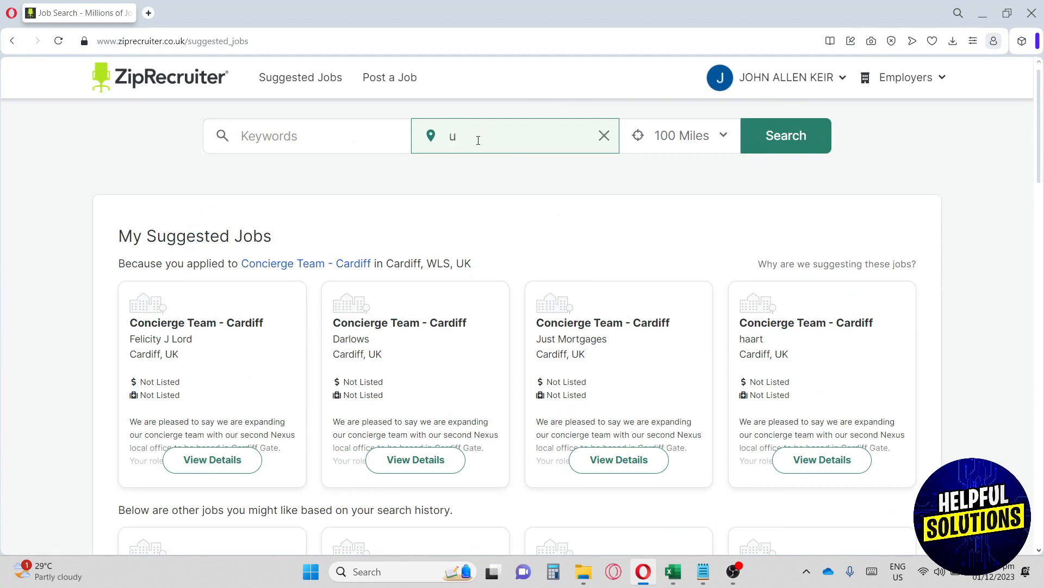
type("k")
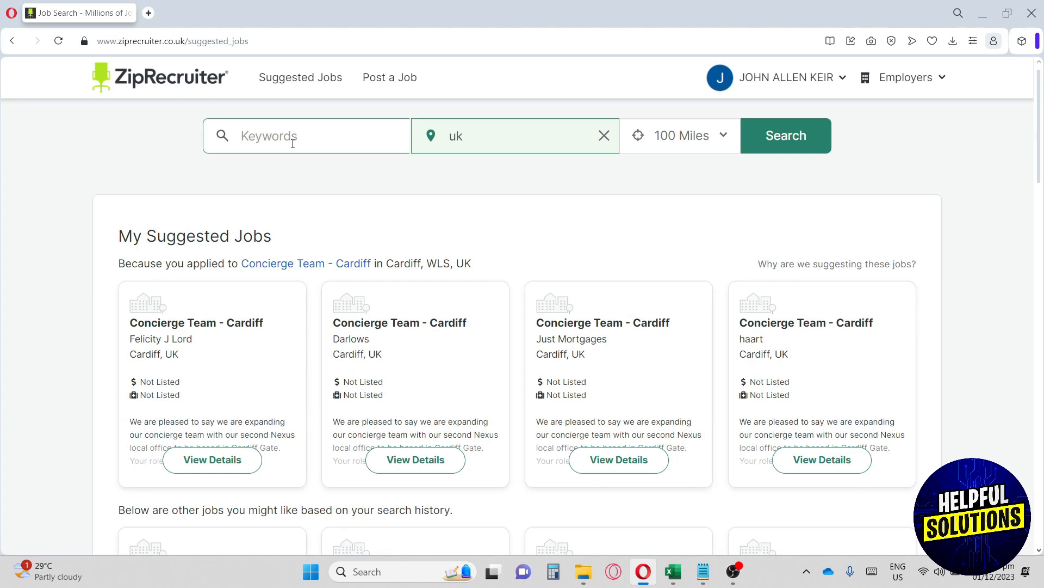
type("Vide")
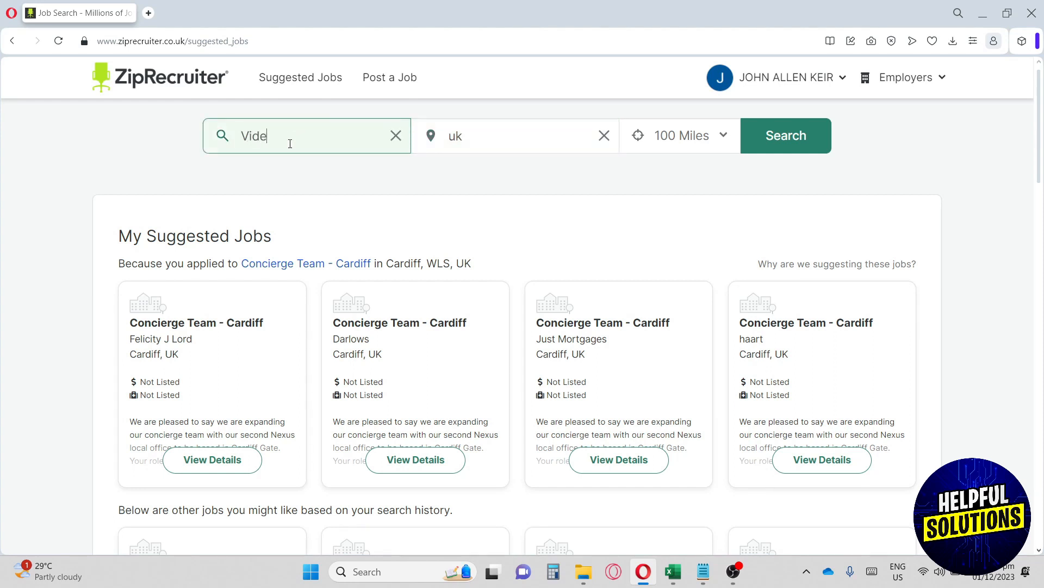
type("o")
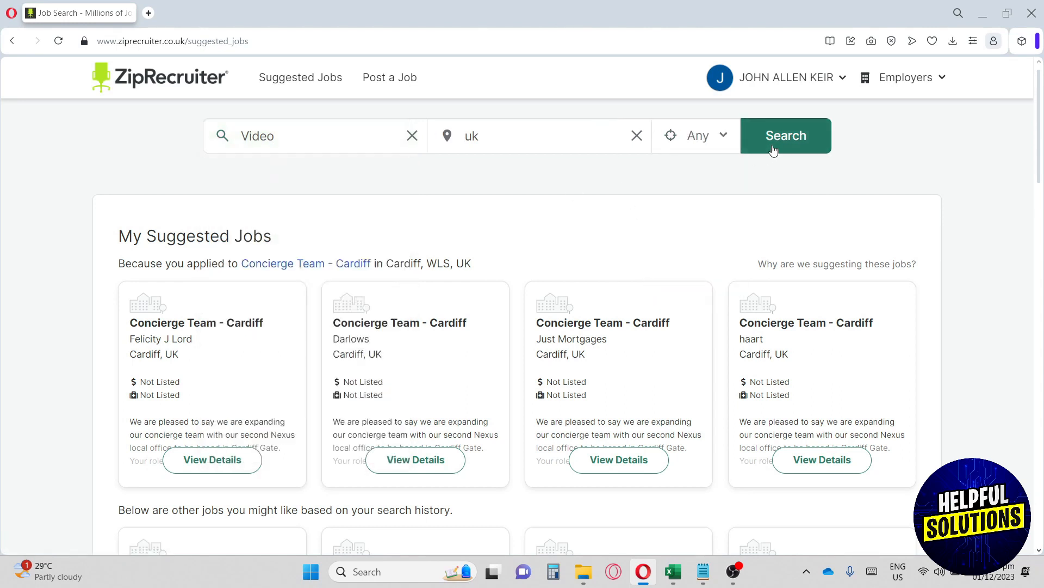
left_click(786, 135)
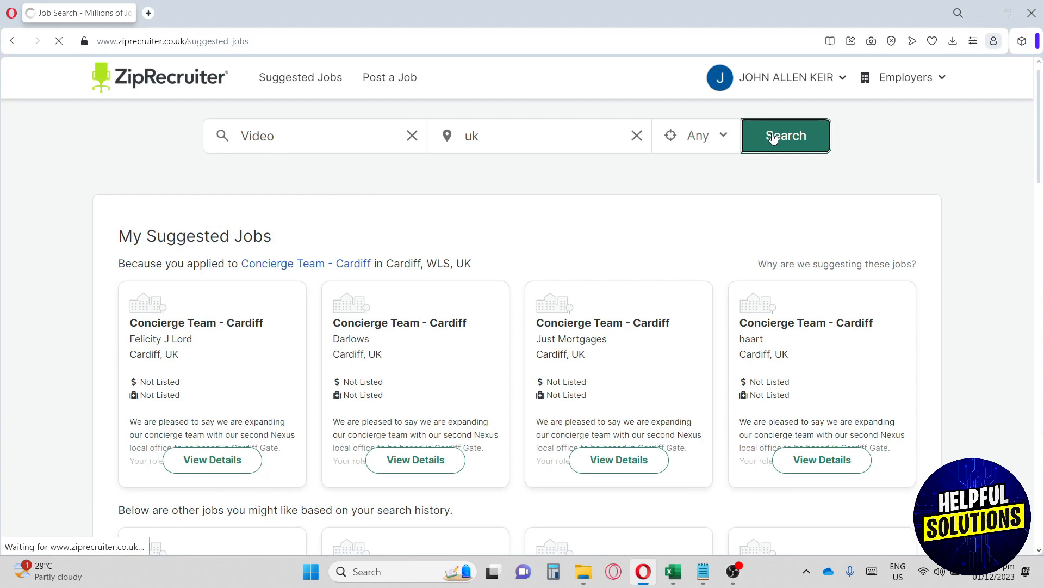
left_click(784, 135)
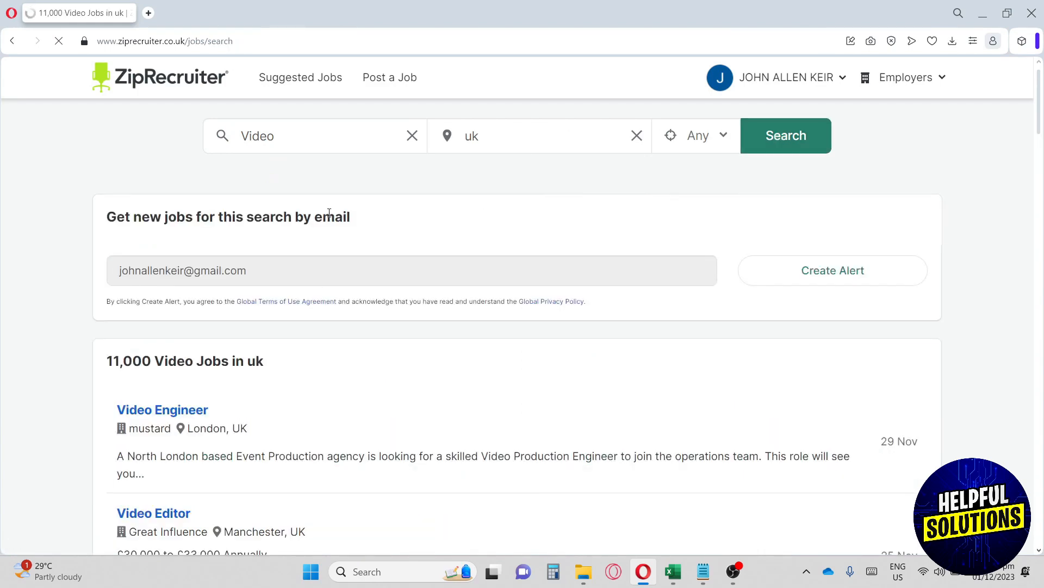
scroll("down", 3)
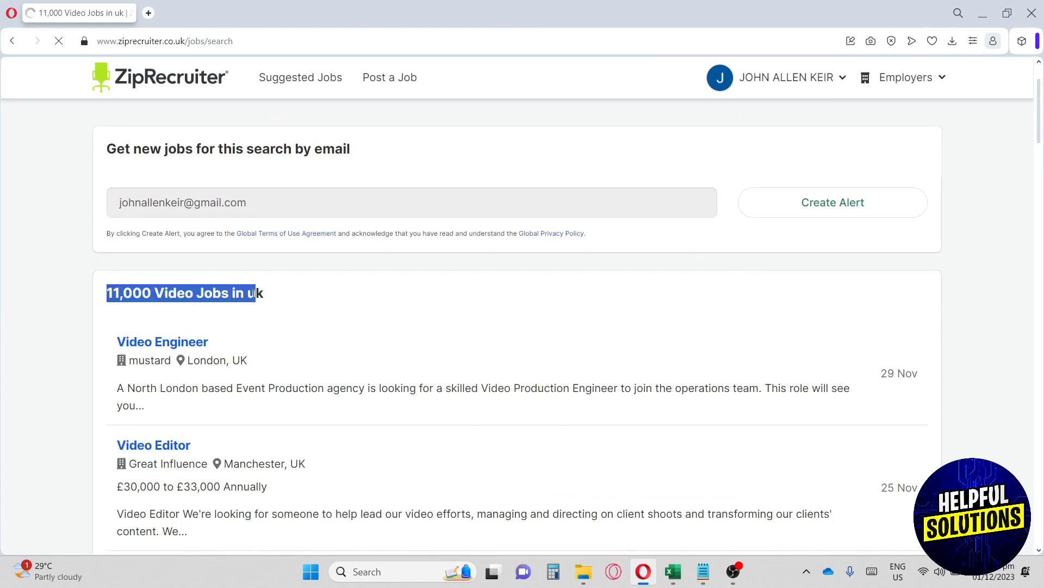
scroll("down", 3)
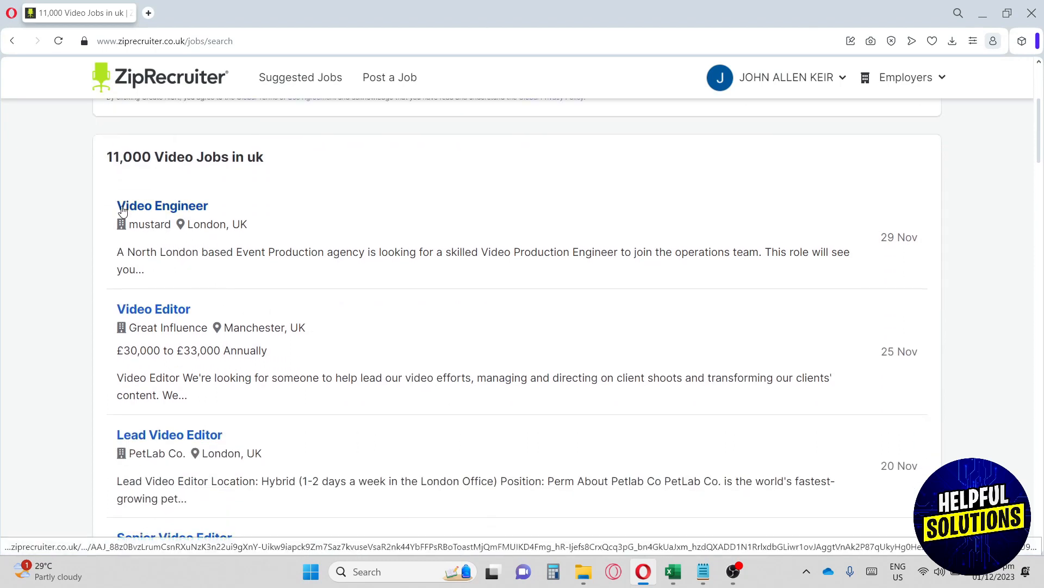
mouse_move(158, 212)
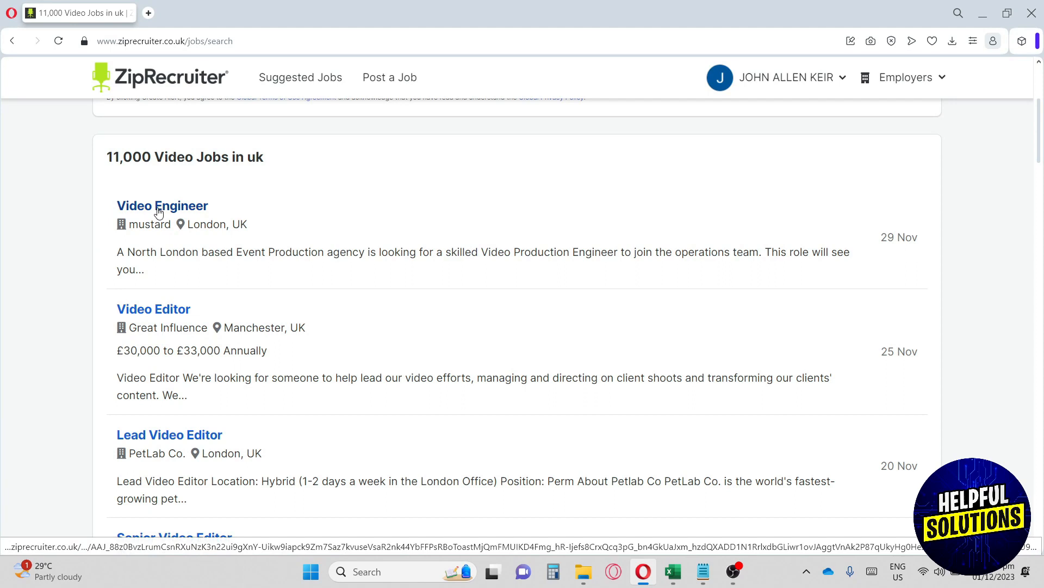
mouse_move(154, 309)
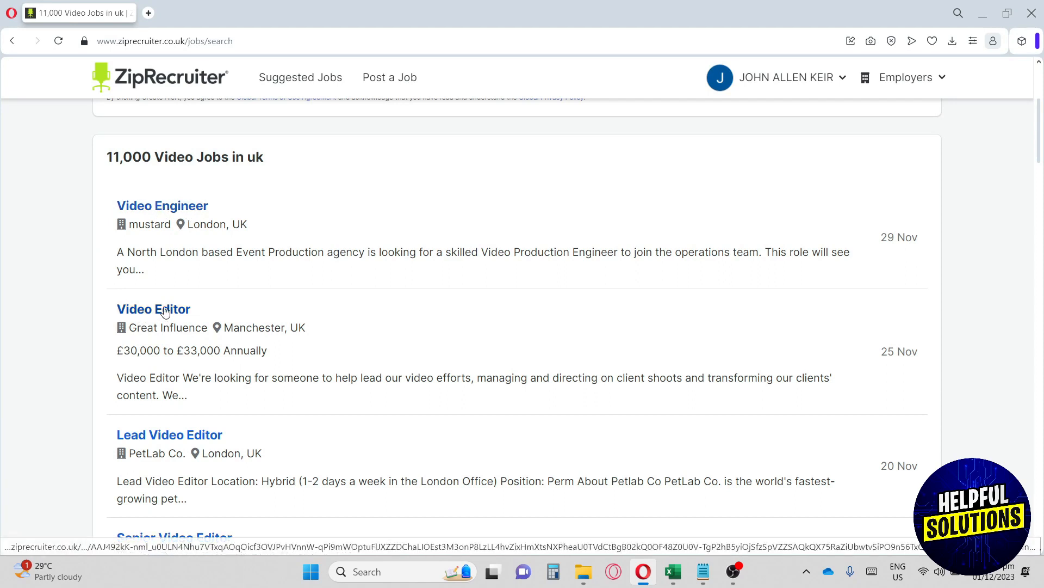
scroll("down", 3)
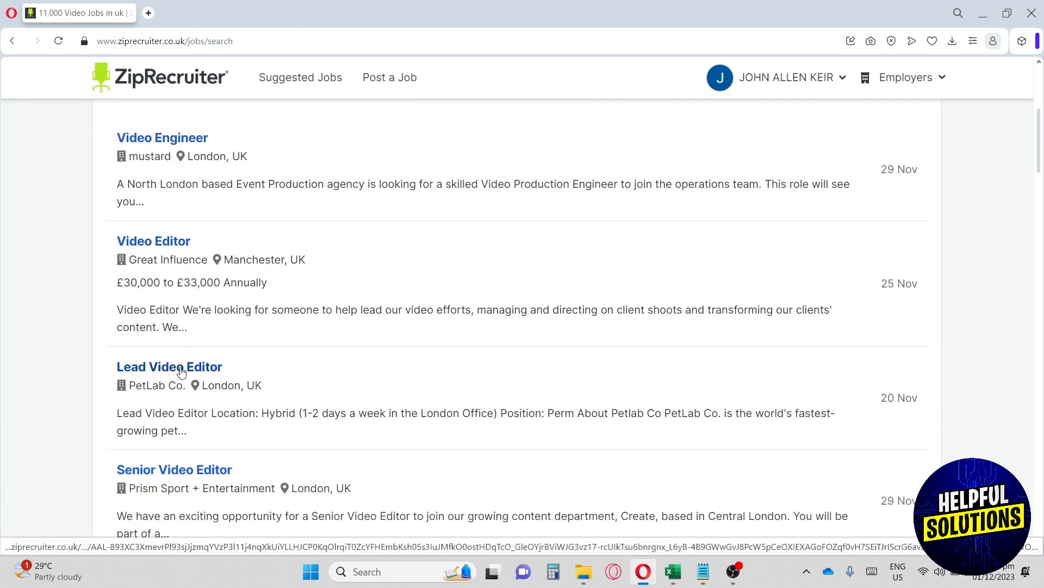
mouse_move(209, 458)
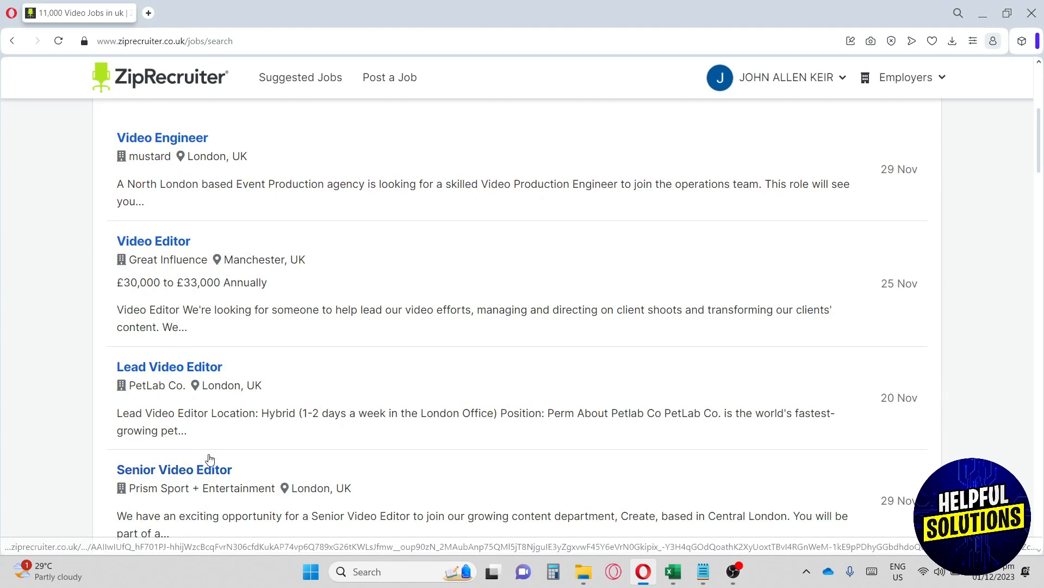
scroll("down", 3)
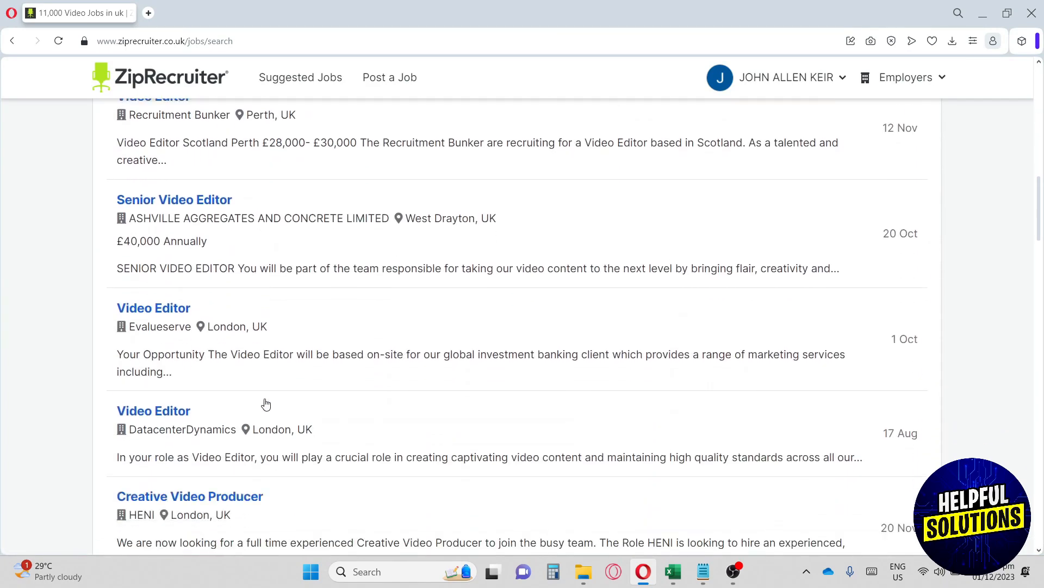
scroll("down", 3)
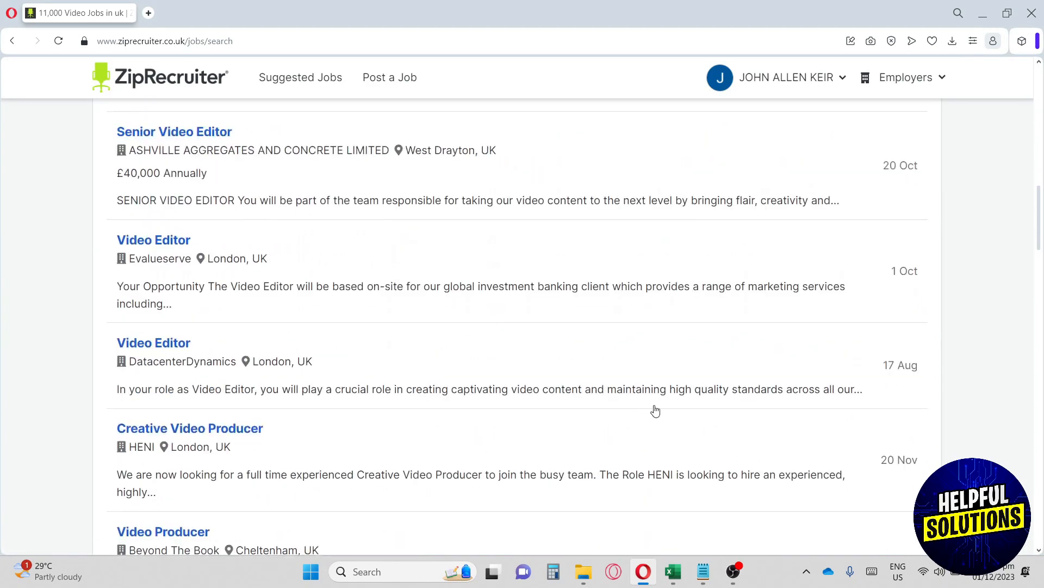
scroll("up", 3)
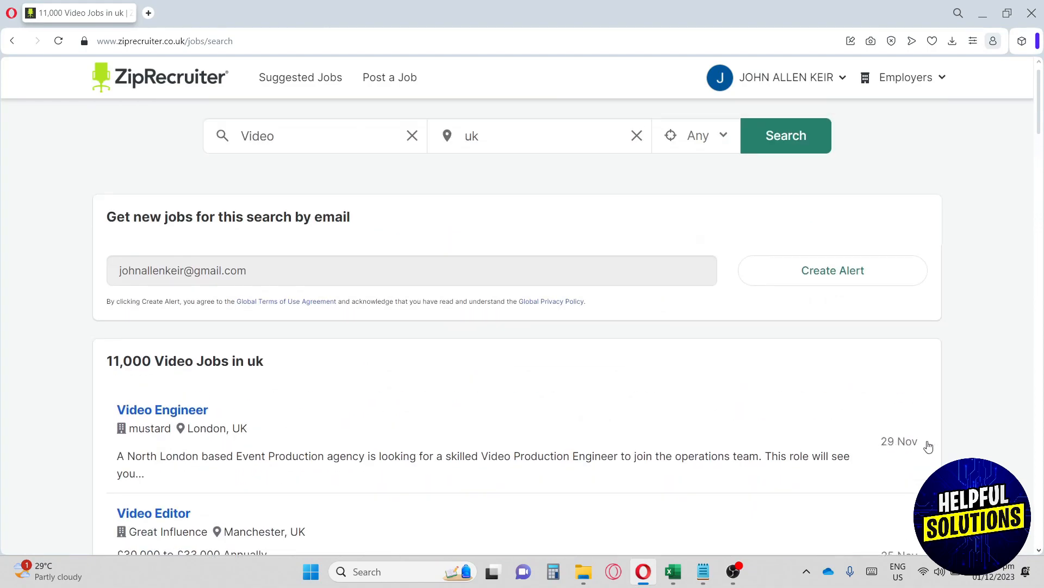
scroll("down", 3)
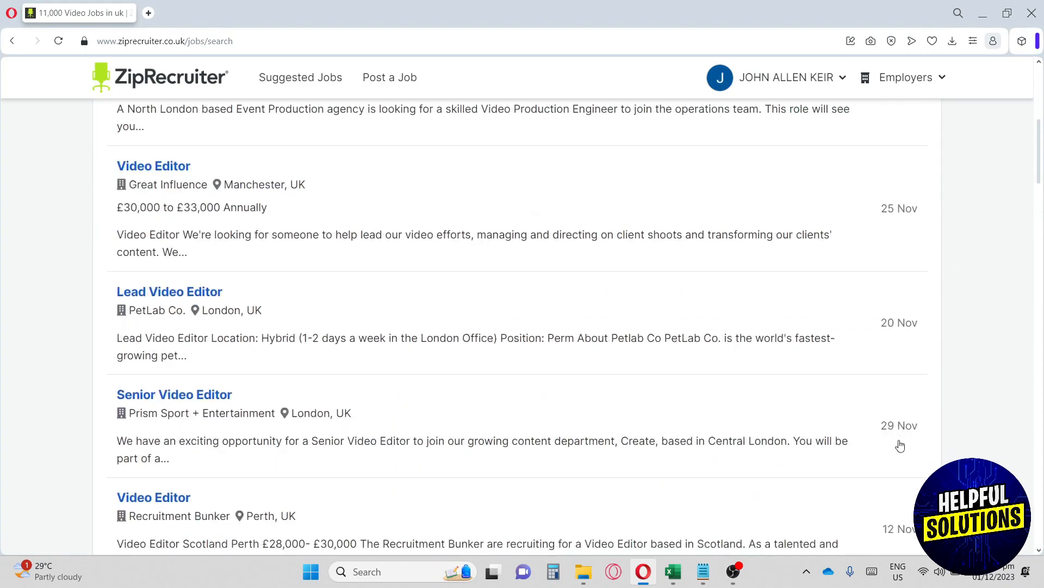
scroll("down", 3)
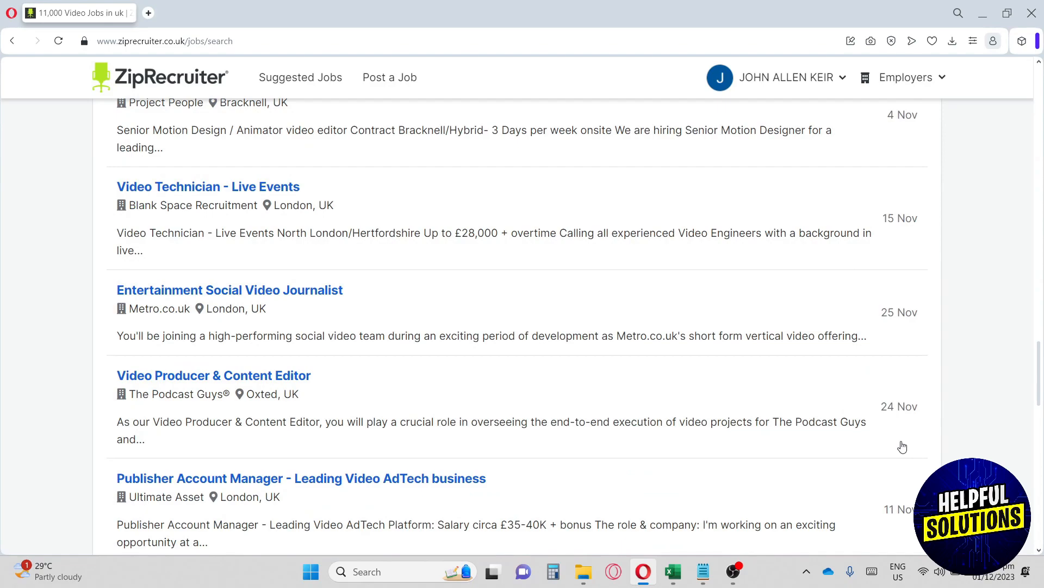
mouse_move(895, 446)
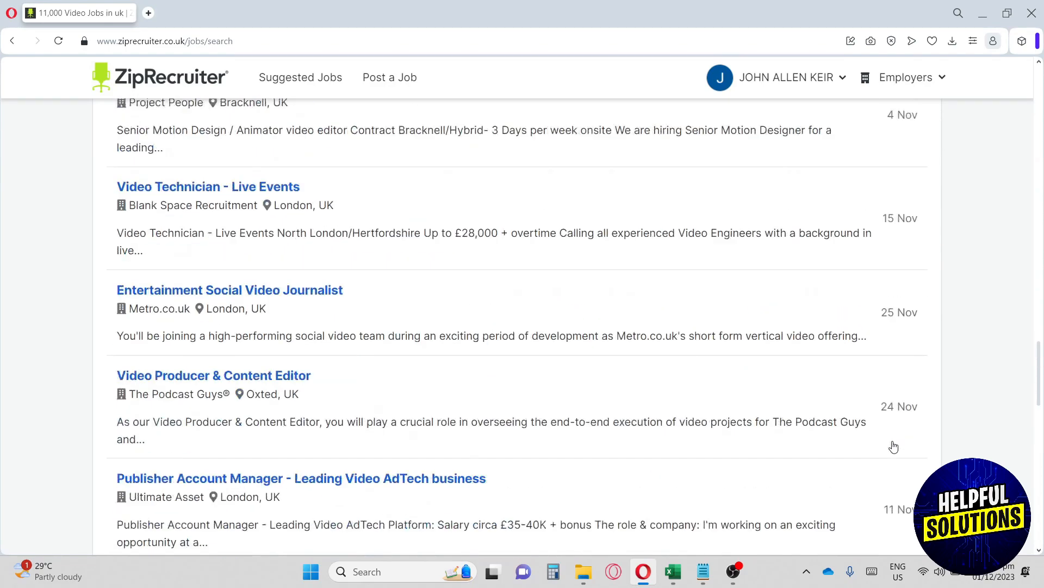
scroll("down", 3)
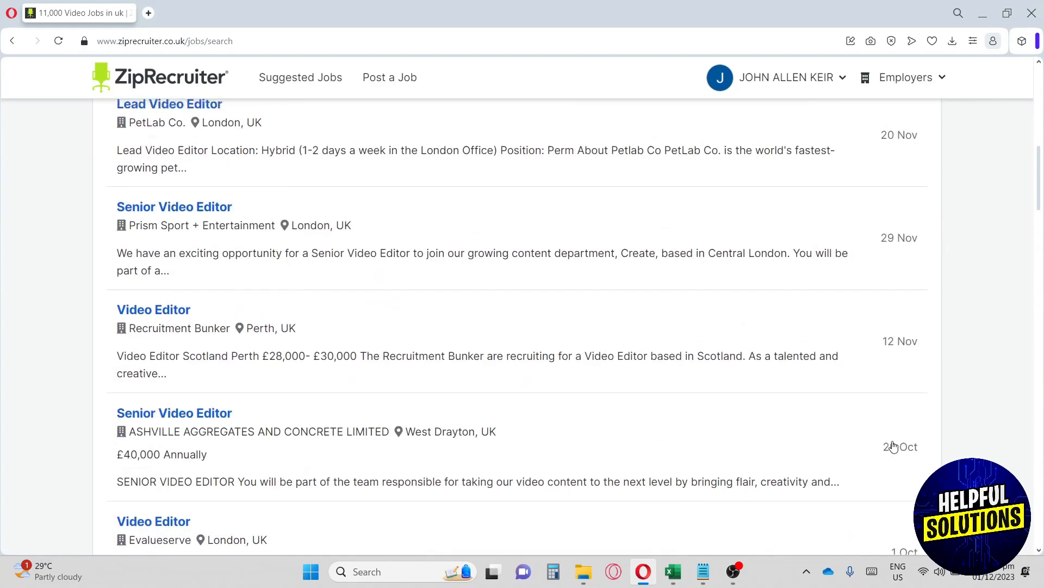
scroll("up", 3)
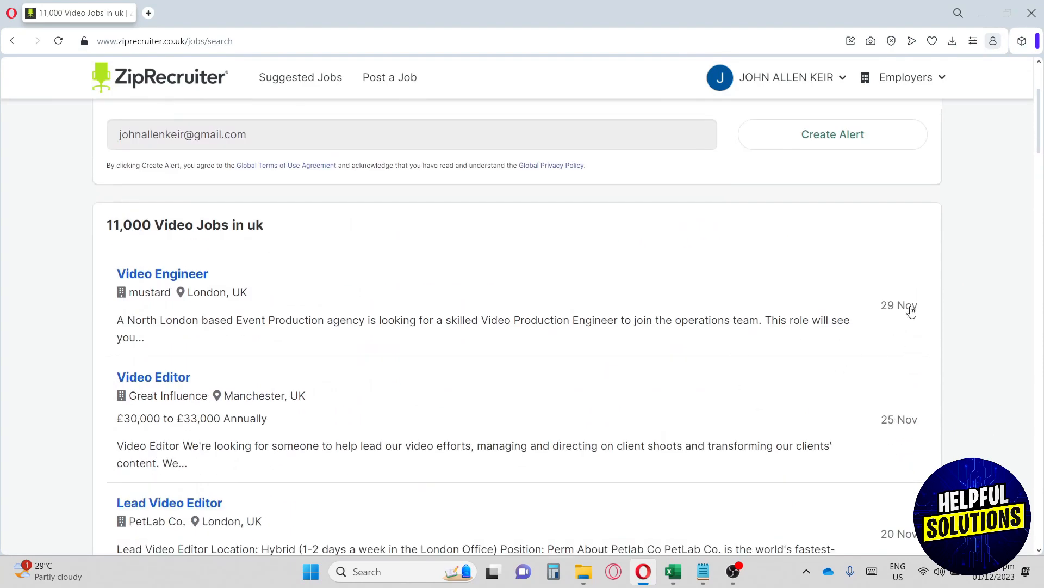
scroll("down", 3)
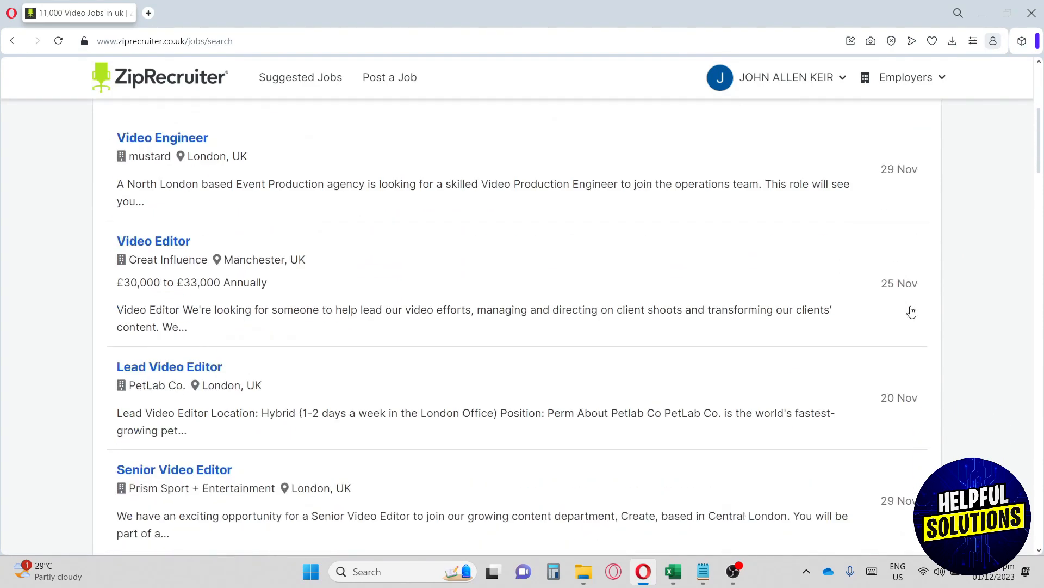
mouse_move(906, 285)
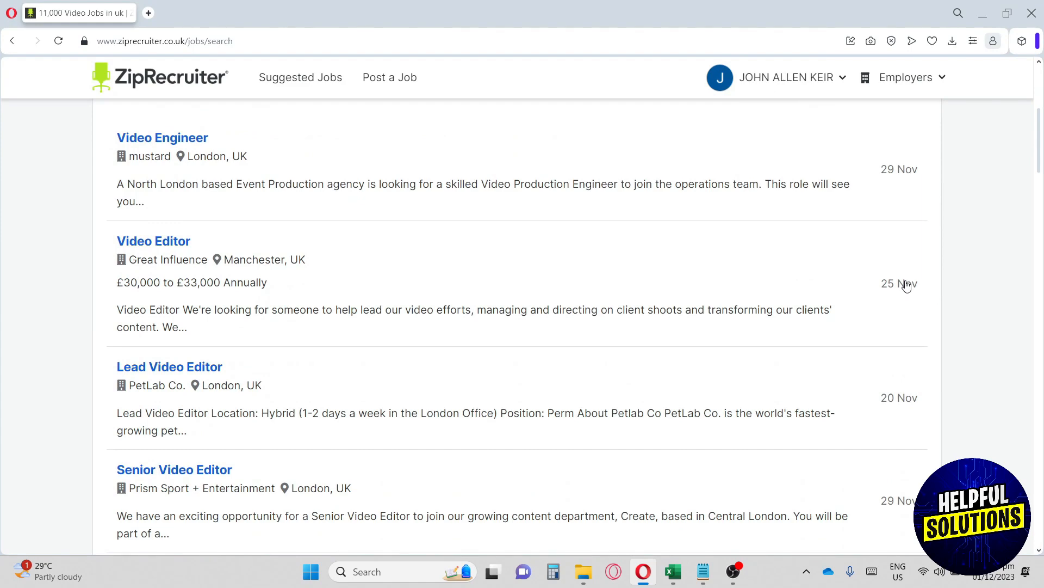
scroll("down", 3)
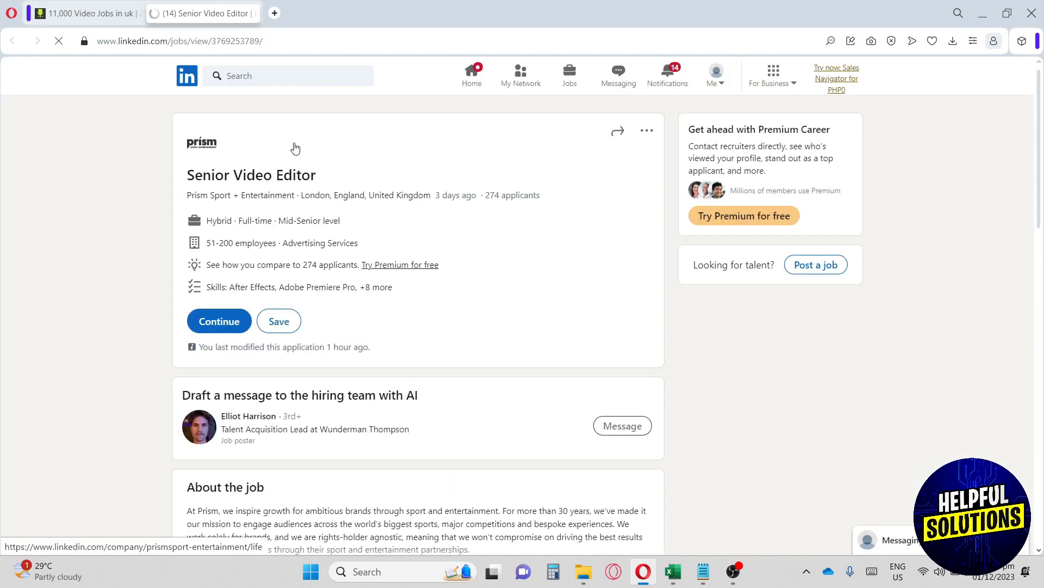
Step: Resume the Prism Sport + Entertainment Senior Video Editor application, then discard it
left_click(895, 539)
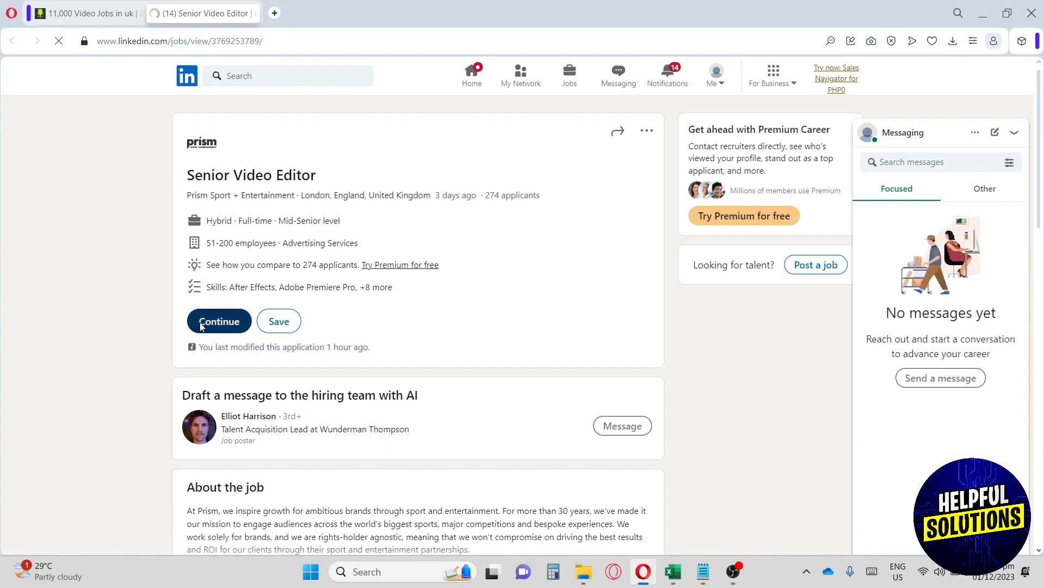
left_click(218, 320)
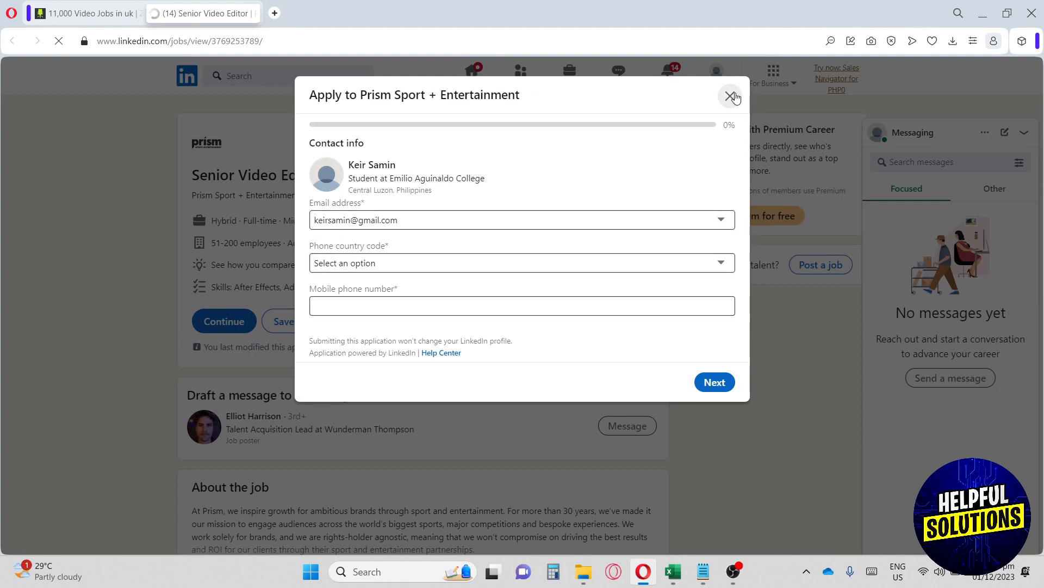
left_click(732, 95)
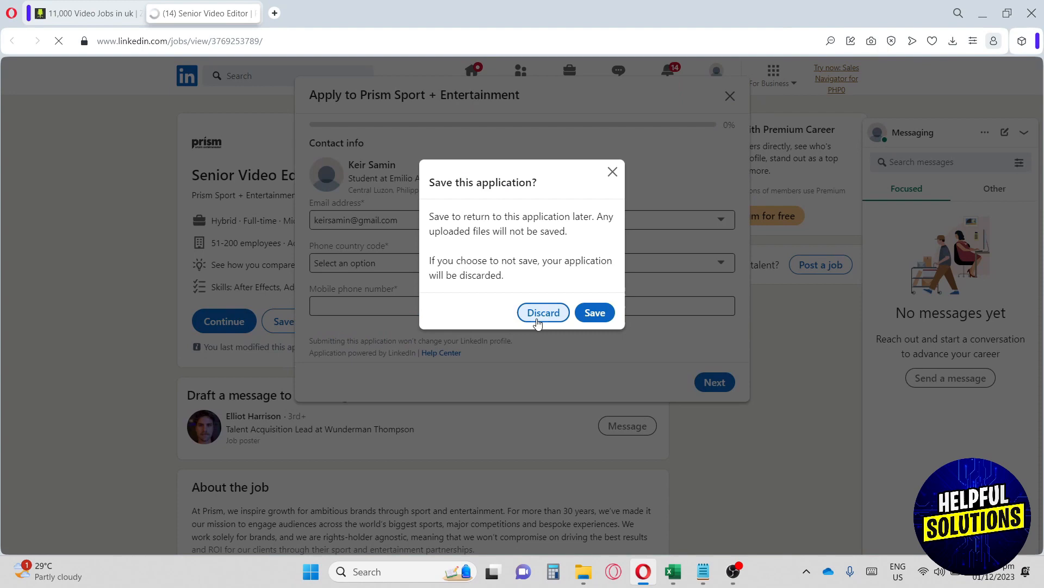
left_click(542, 313)
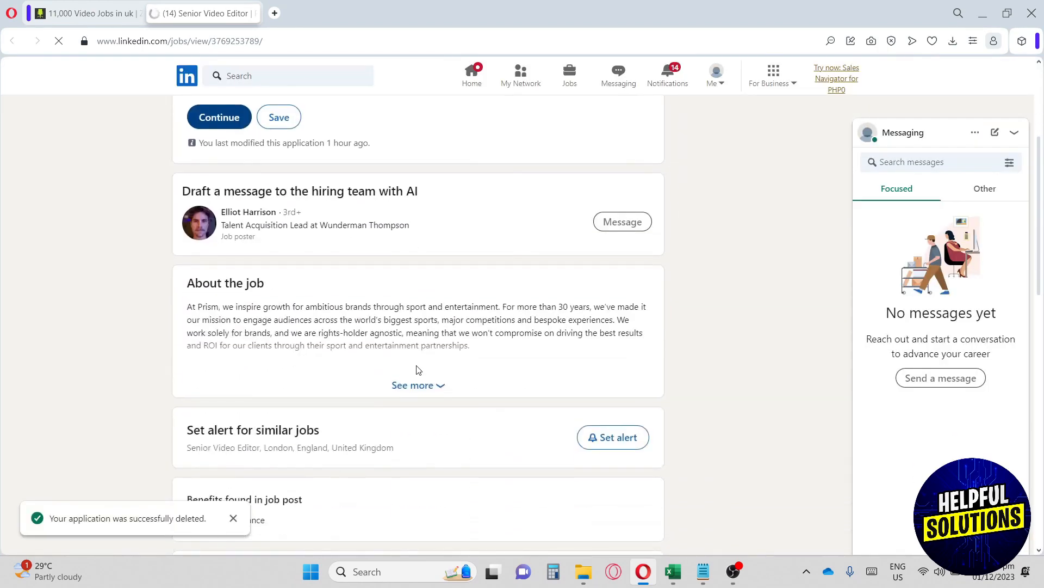
Step: Expand the Senior Video Editor description and read through THE ROLE section
left_click(413, 385)
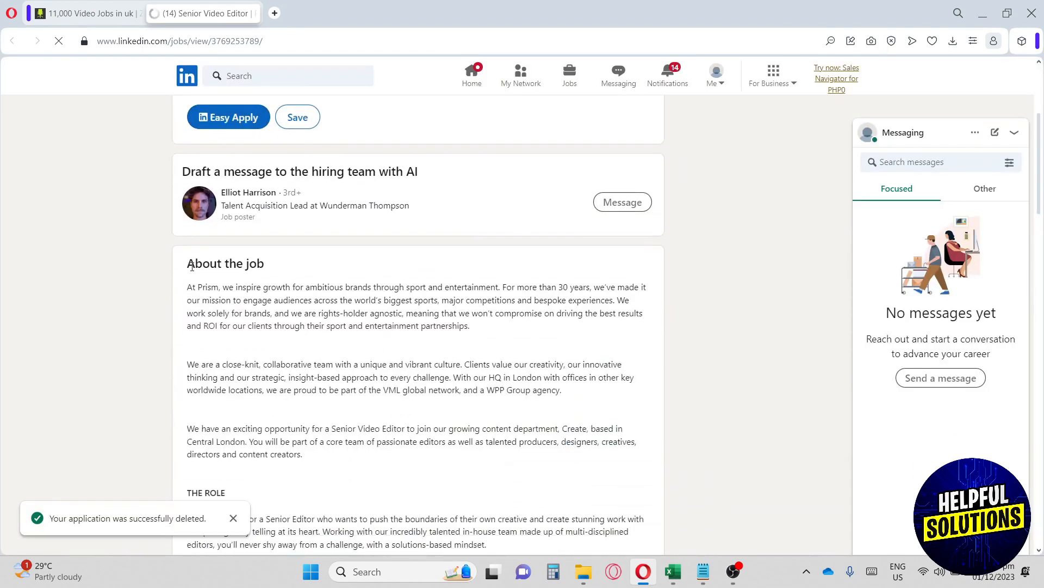
scroll("down", 3)
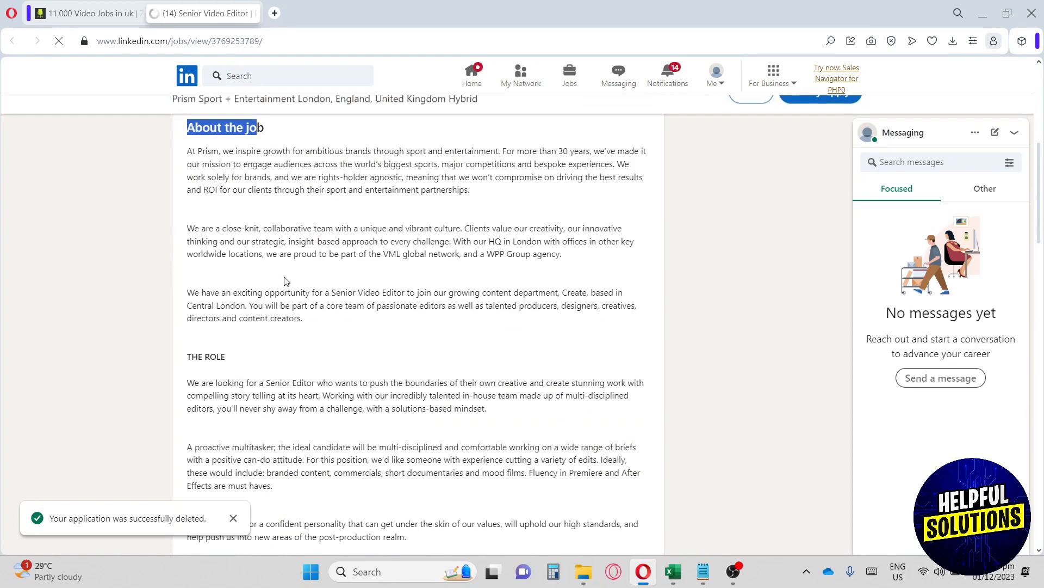
scroll("up", 3)
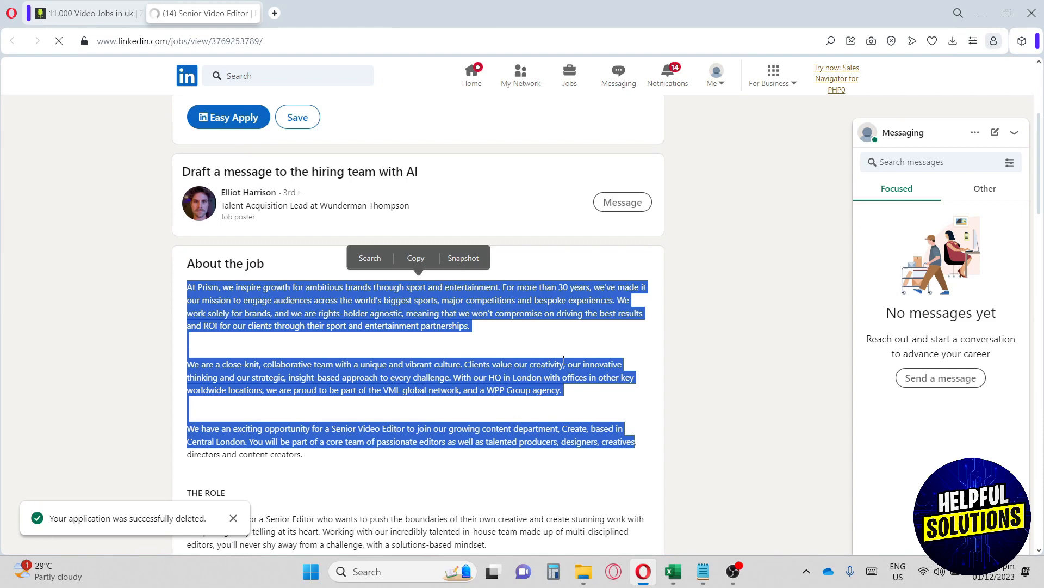
scroll("down", 3)
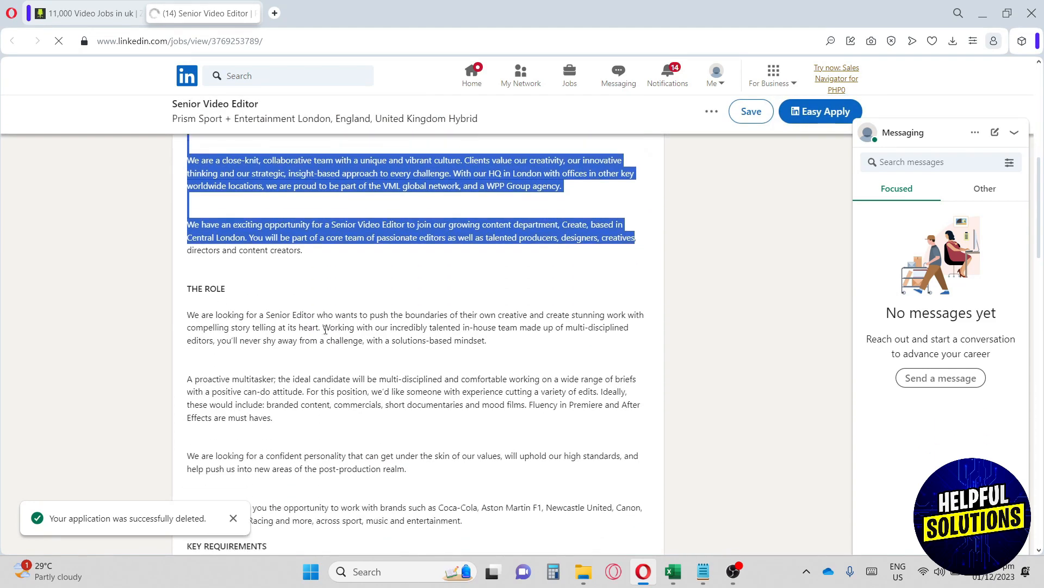
double_click(205, 288)
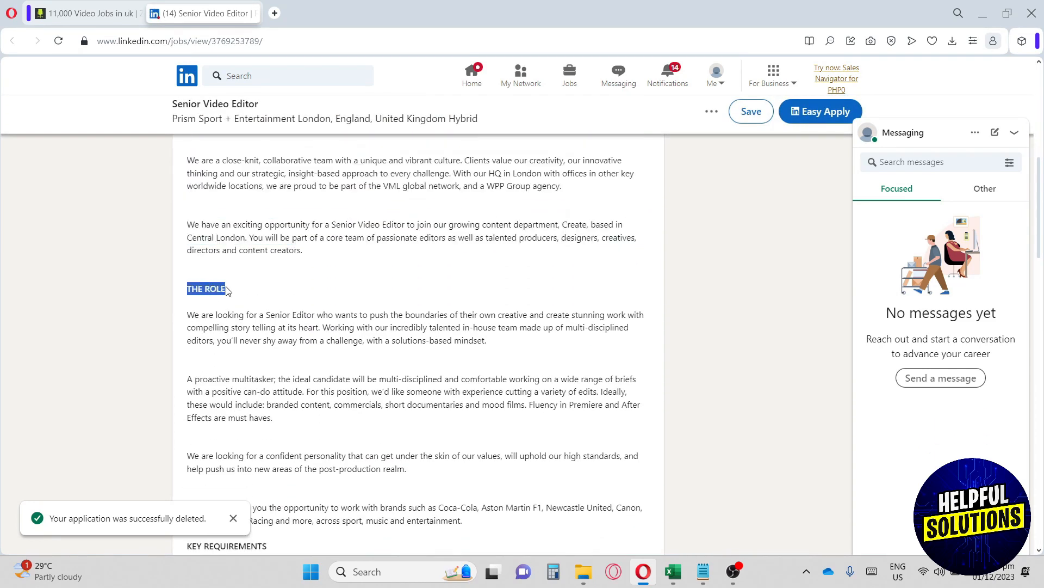
left_click(259, 324)
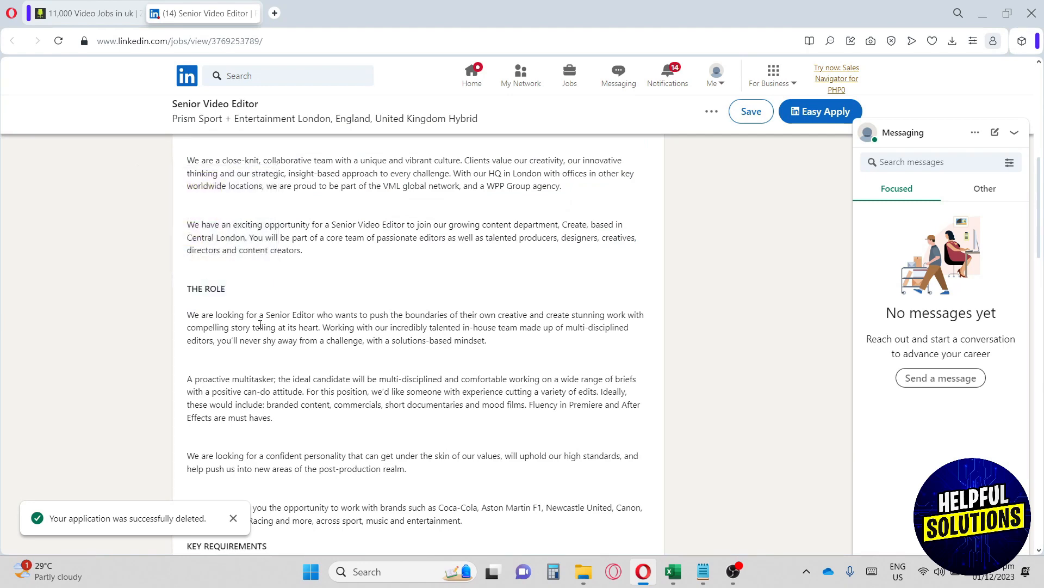
Step: Read the key requirements and scroll back to the top of the listing
scroll("down", 3)
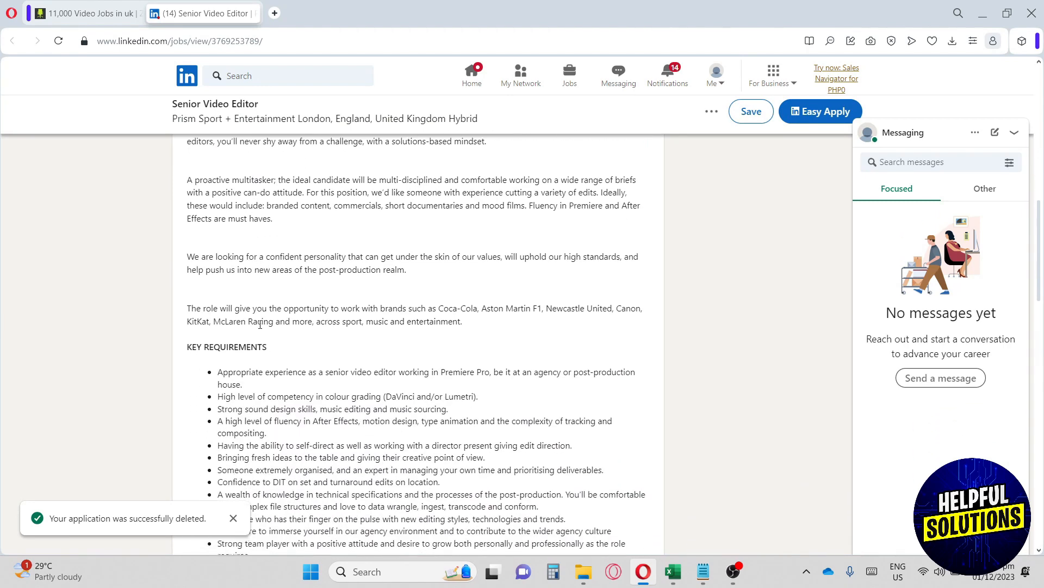
scroll("down", 3)
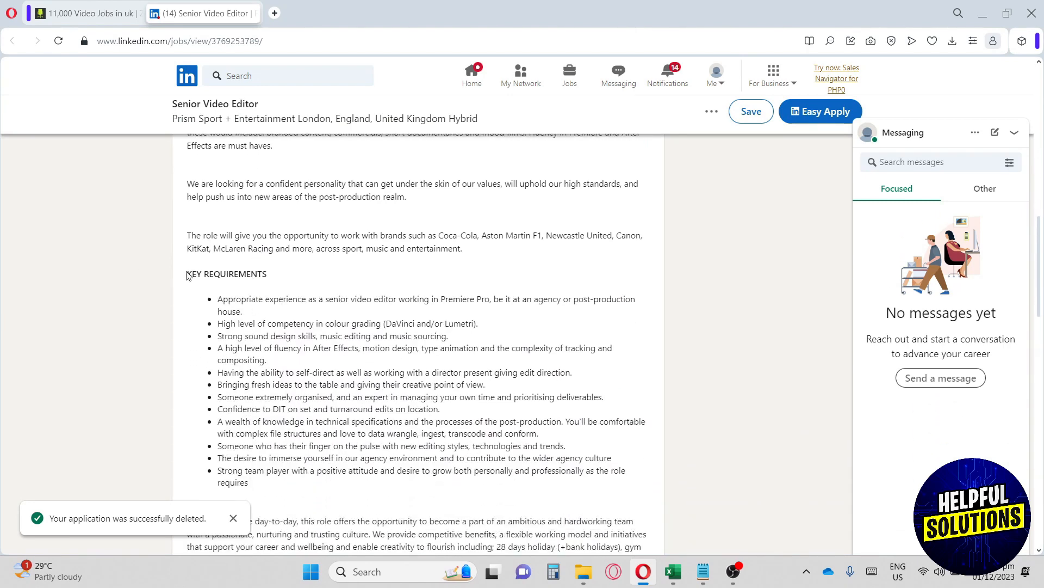
double_click(226, 274)
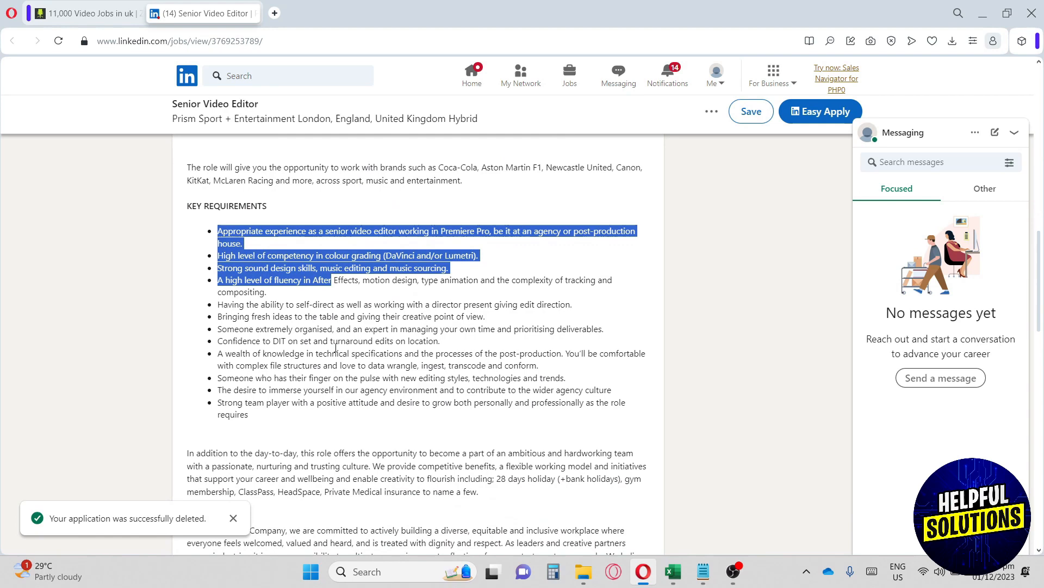
scroll("down", 3)
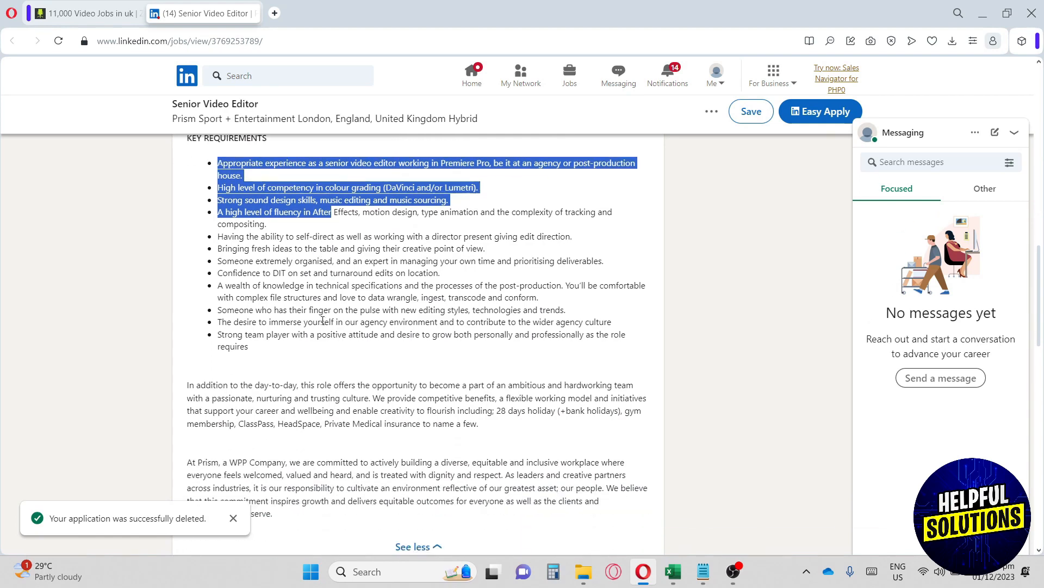
scroll("down", 3)
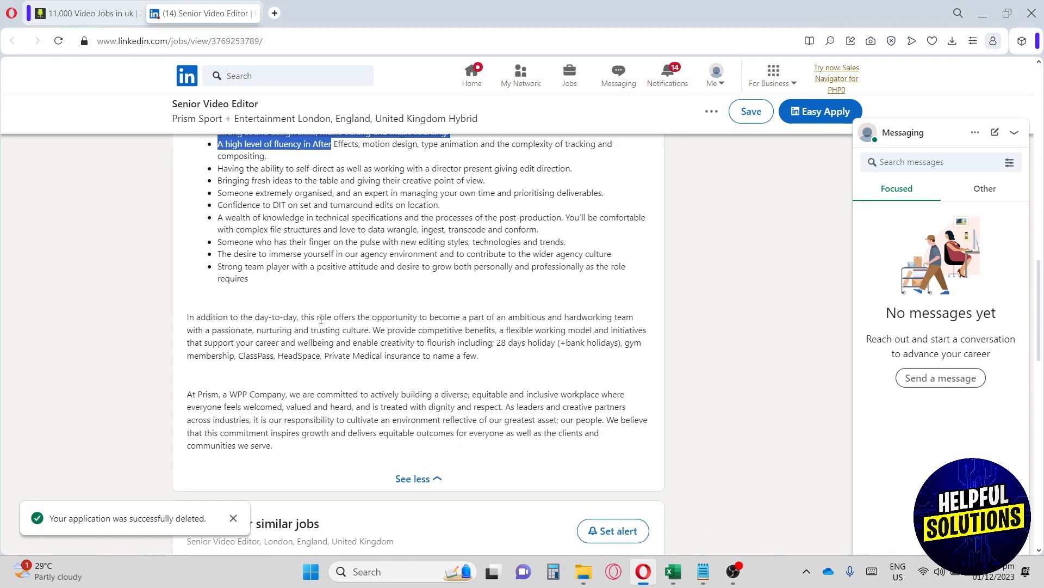
scroll("up", 3)
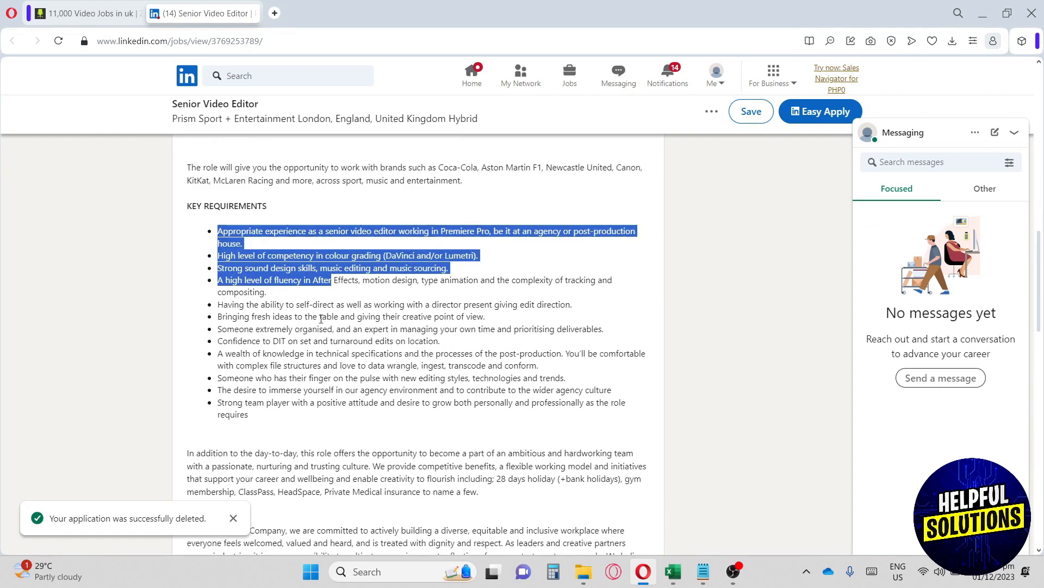
scroll("up", 3)
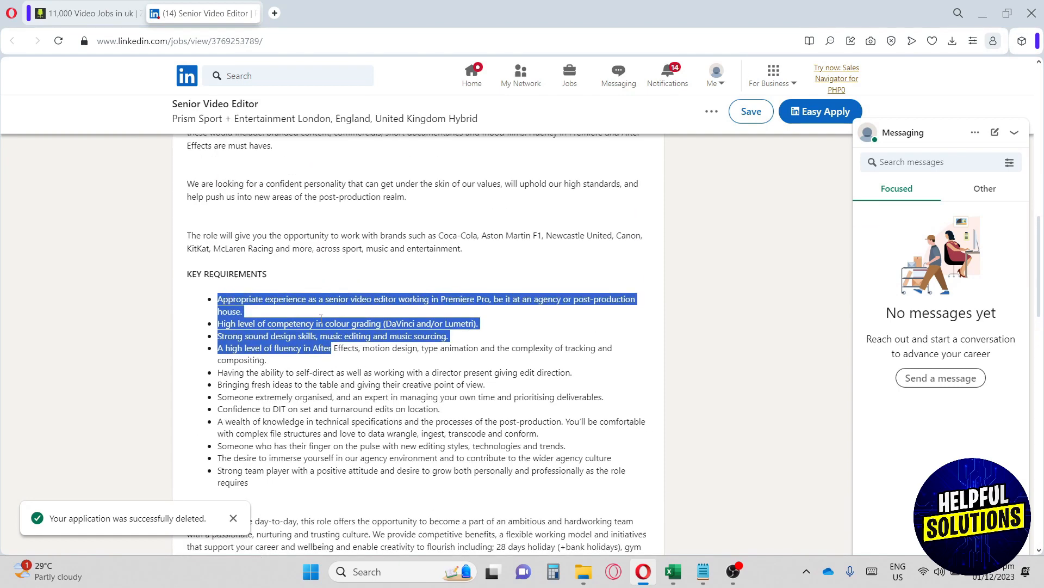
scroll("down", 3)
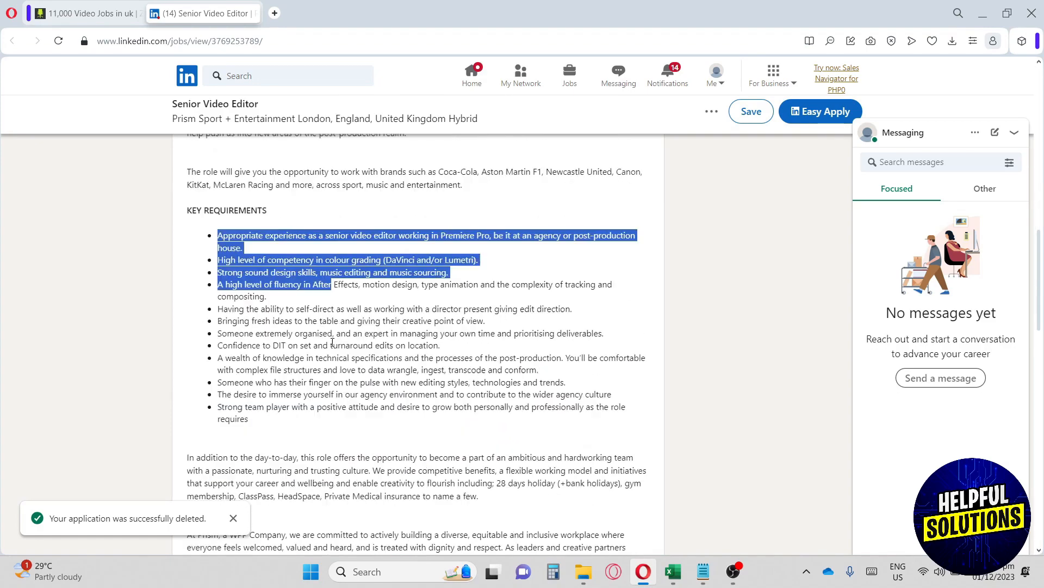
scroll("up", 3)
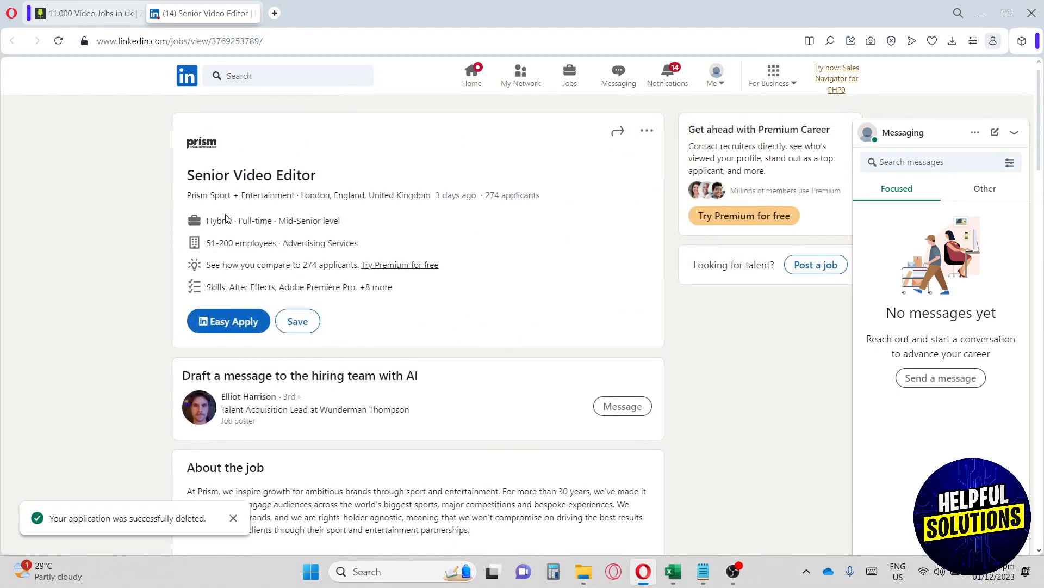
Step: Highlight the 274 applicants count on LinkedIn, then return to the ZipRecruiter results tab
double_click(217, 220)
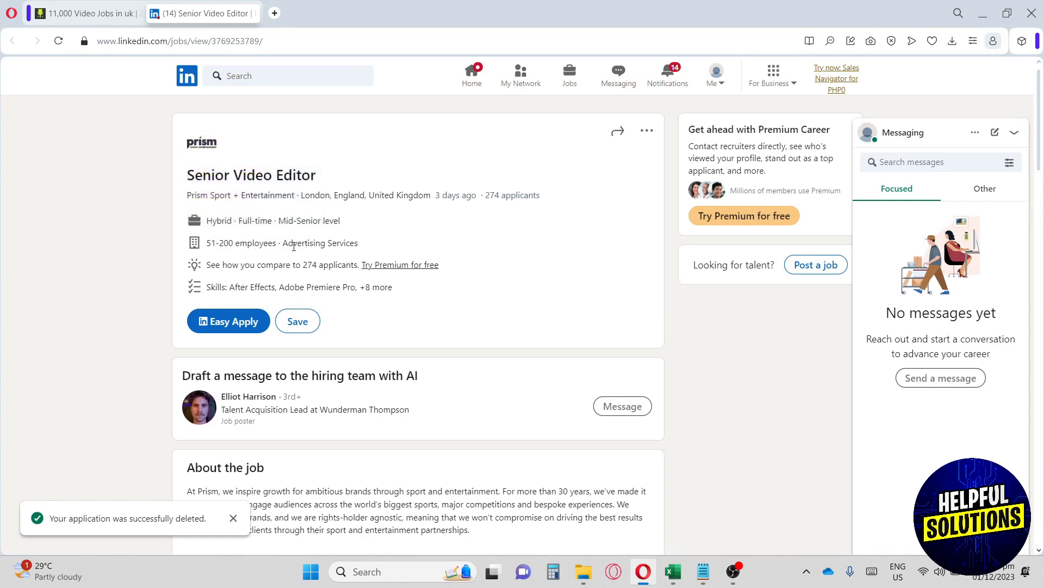
double_click(319, 243)
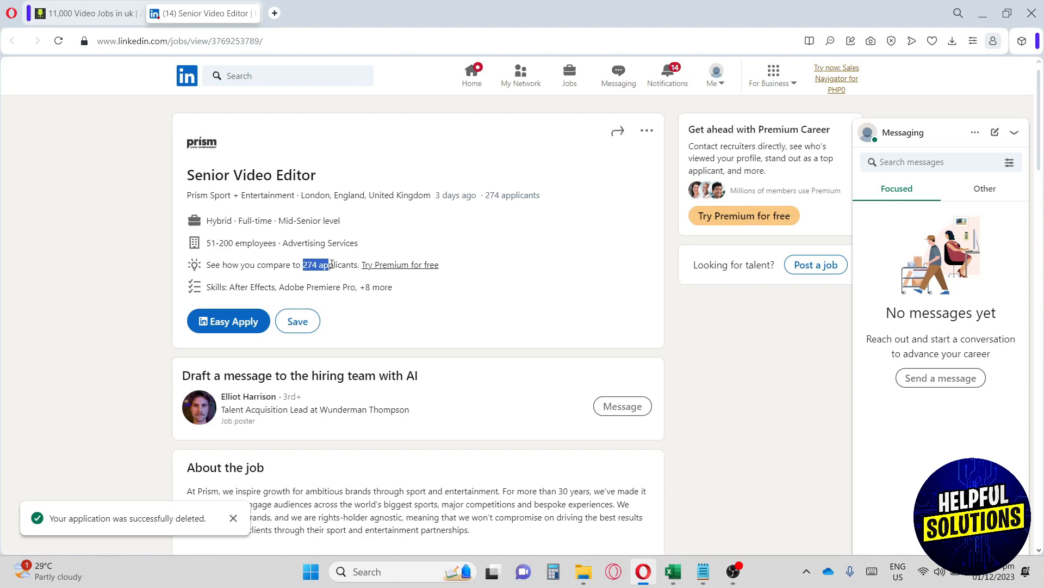
right_click(317, 265)
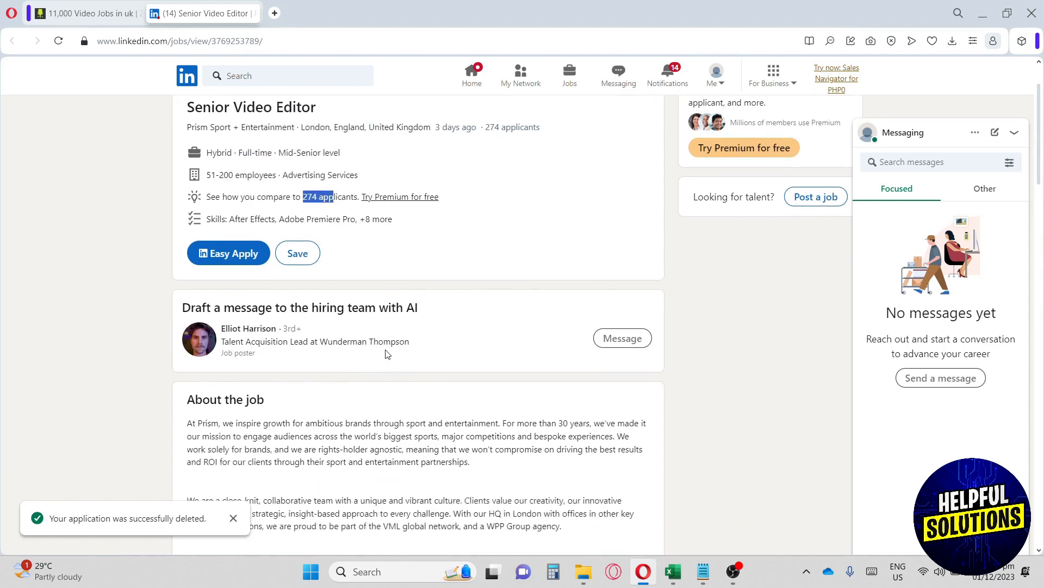
scroll("down", 3)
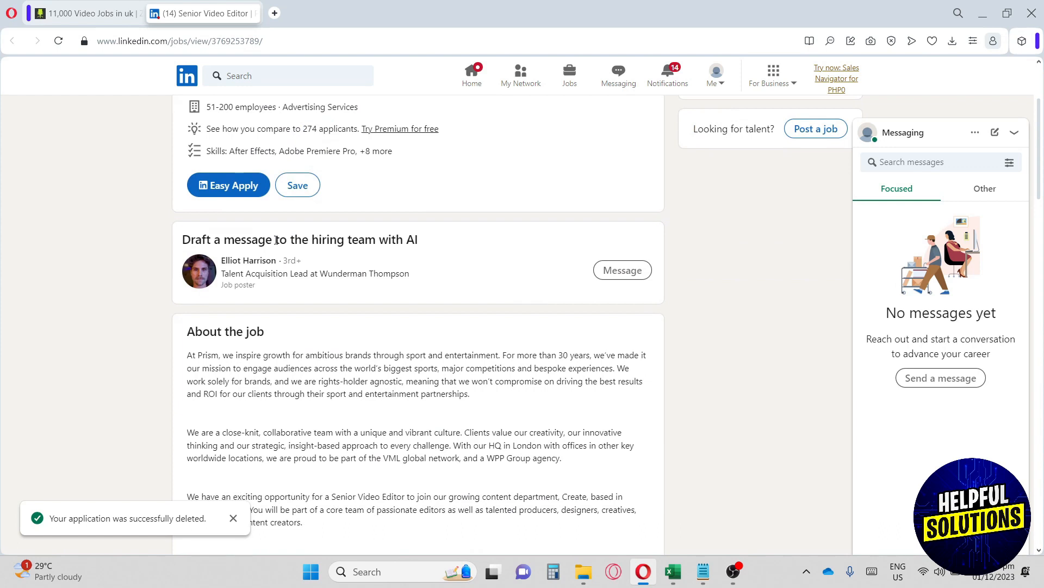
mouse_move(623, 270)
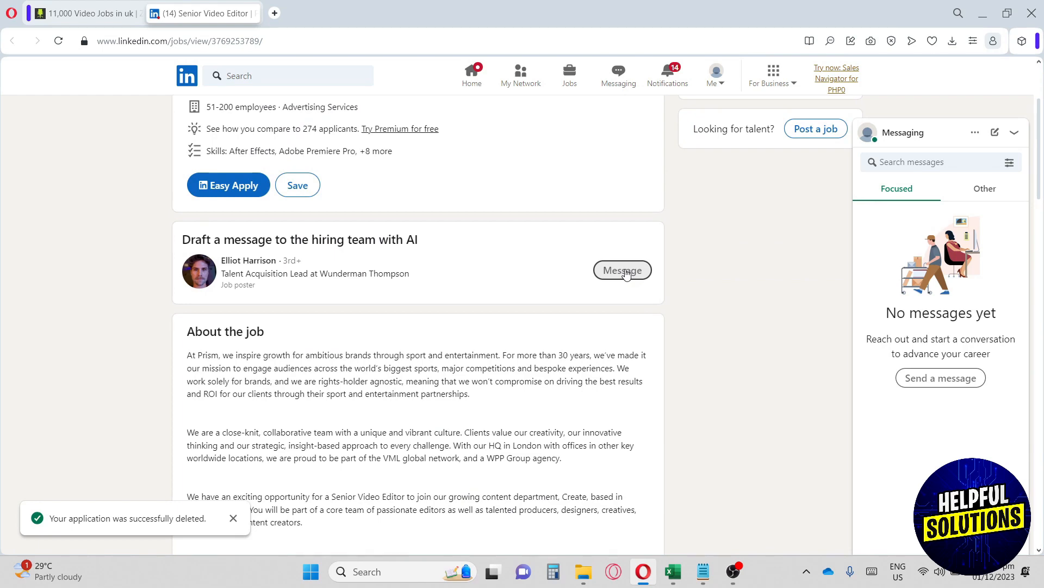
mouse_move(476, 257)
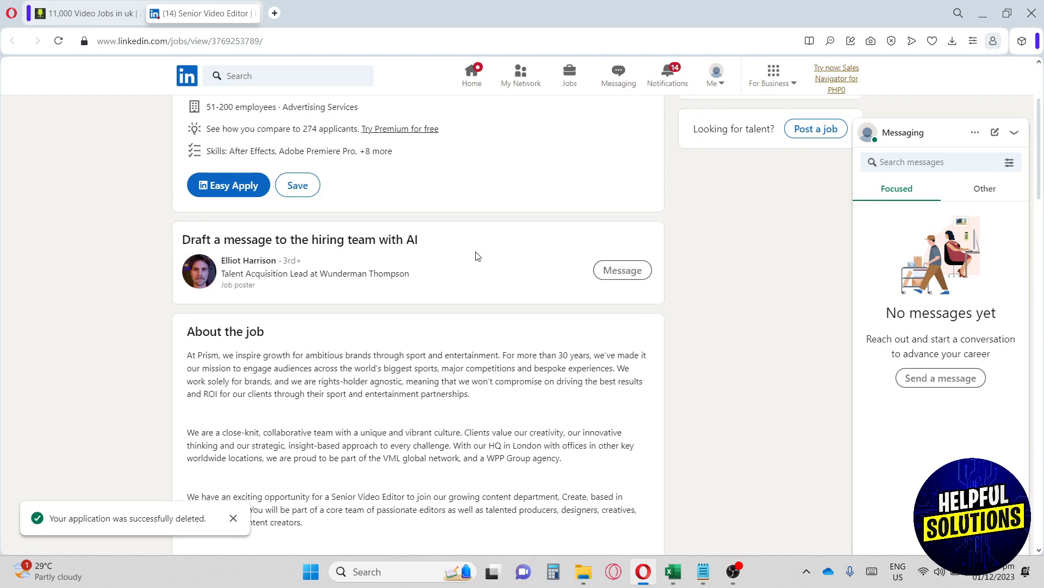
left_click(84, 13)
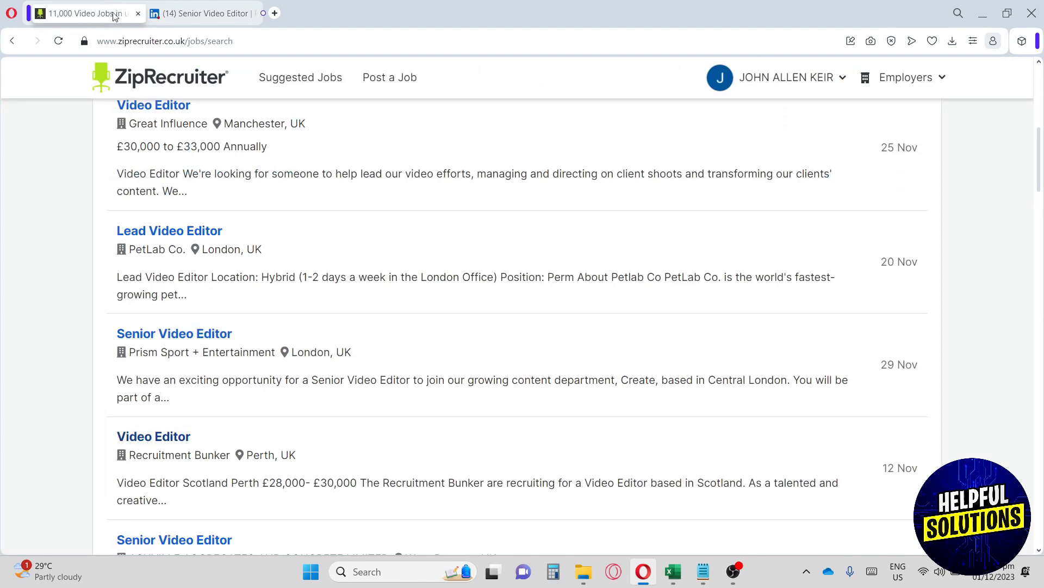
Step: Subscribe to email alerts for the Video jobs in uk search
scroll("down", 3)
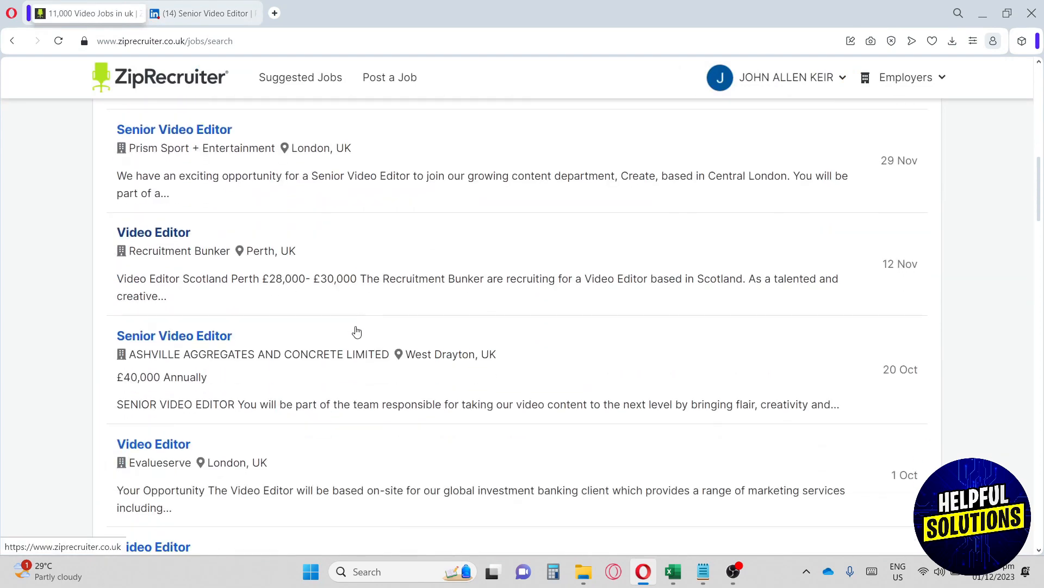
scroll("up", 3)
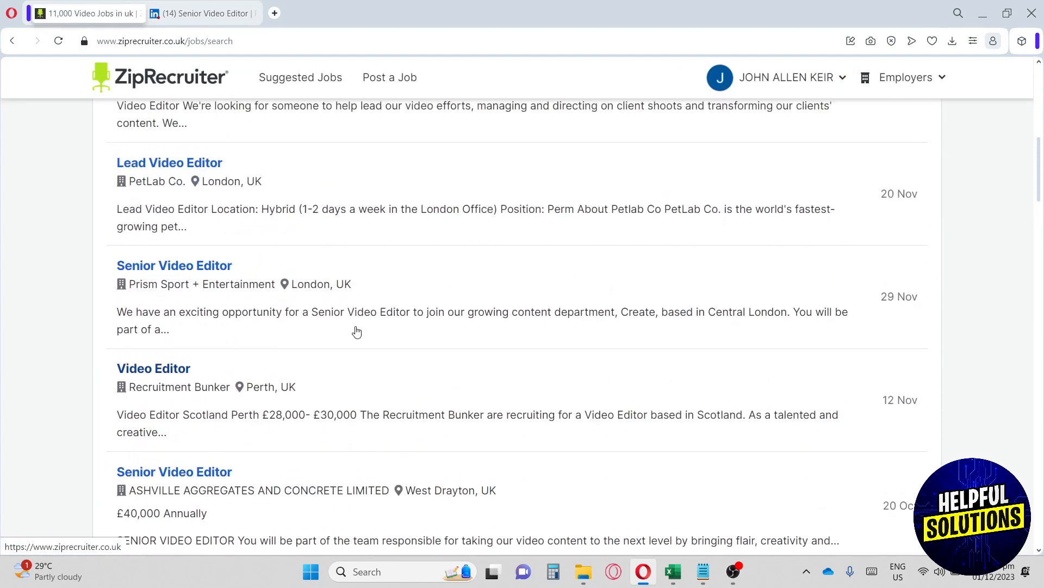
scroll("up", 3)
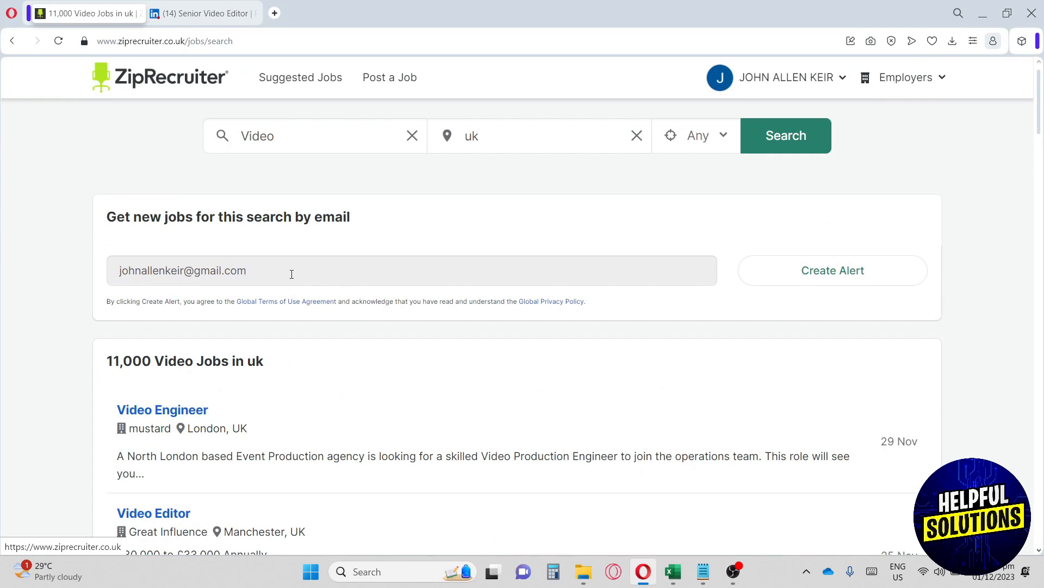
left_click_drag(117, 216, 224, 217)
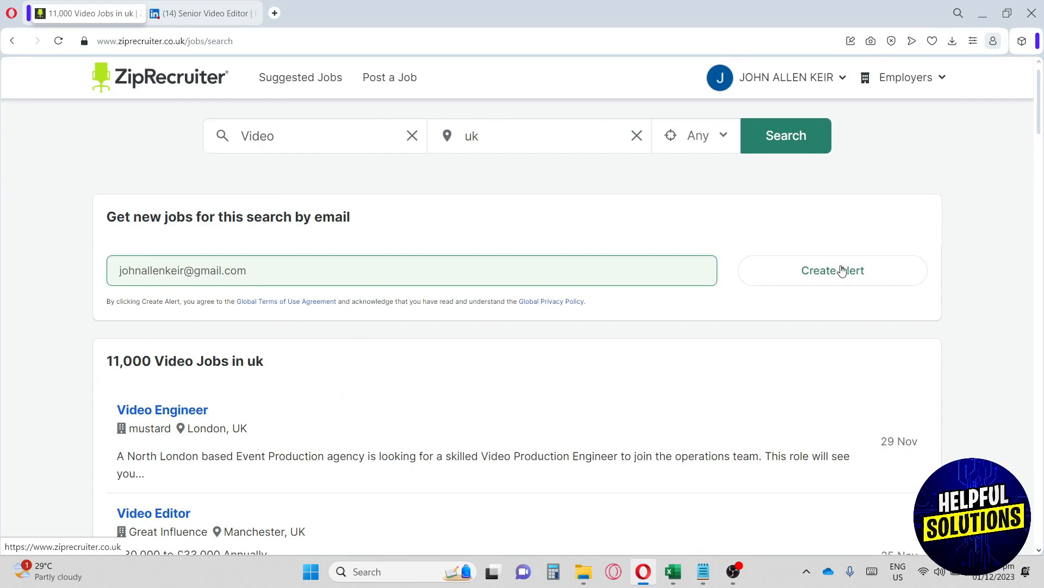
left_click(833, 270)
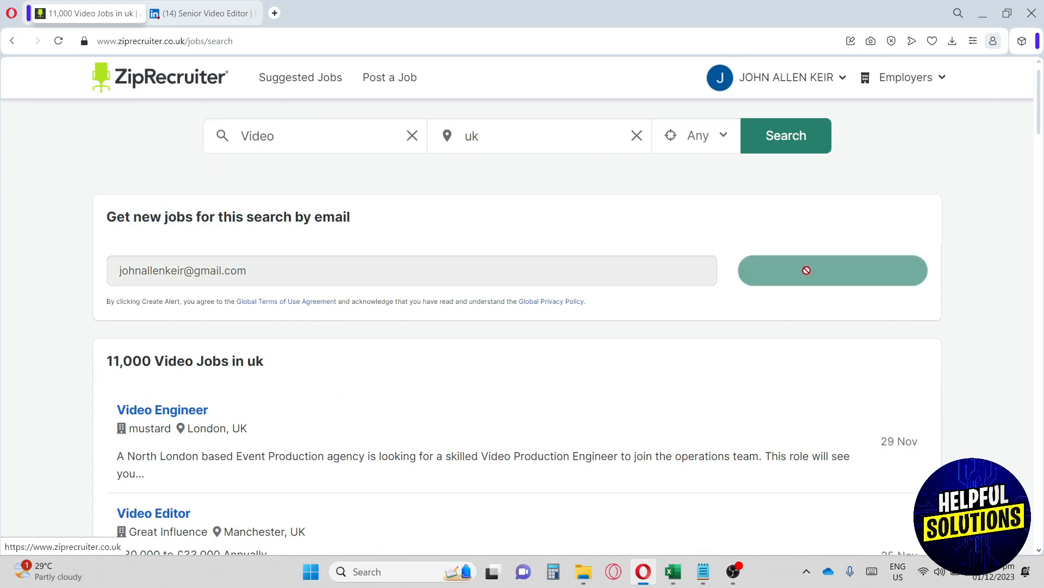
left_click(832, 269)
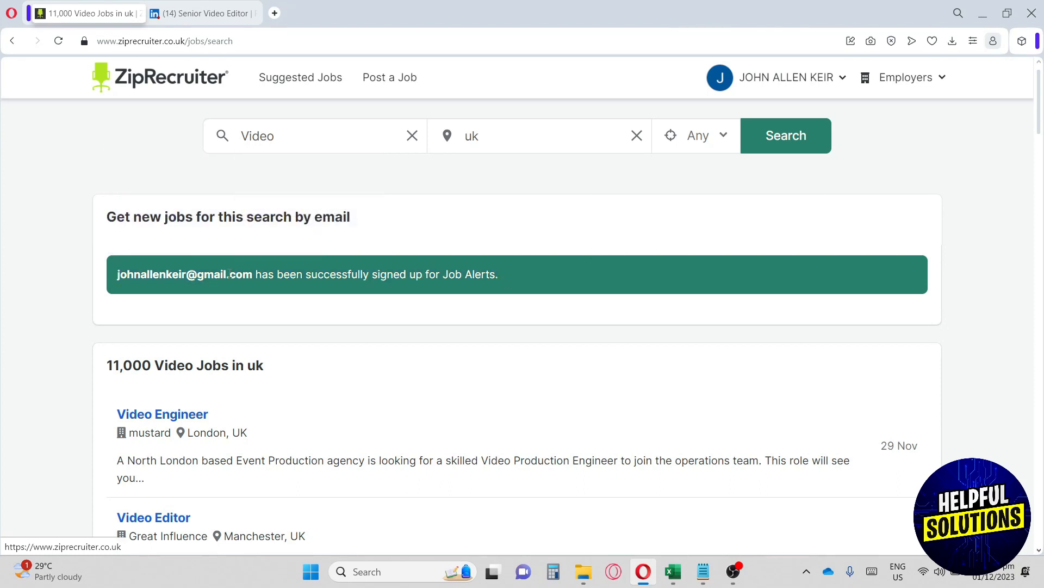
mouse_move(470, 252)
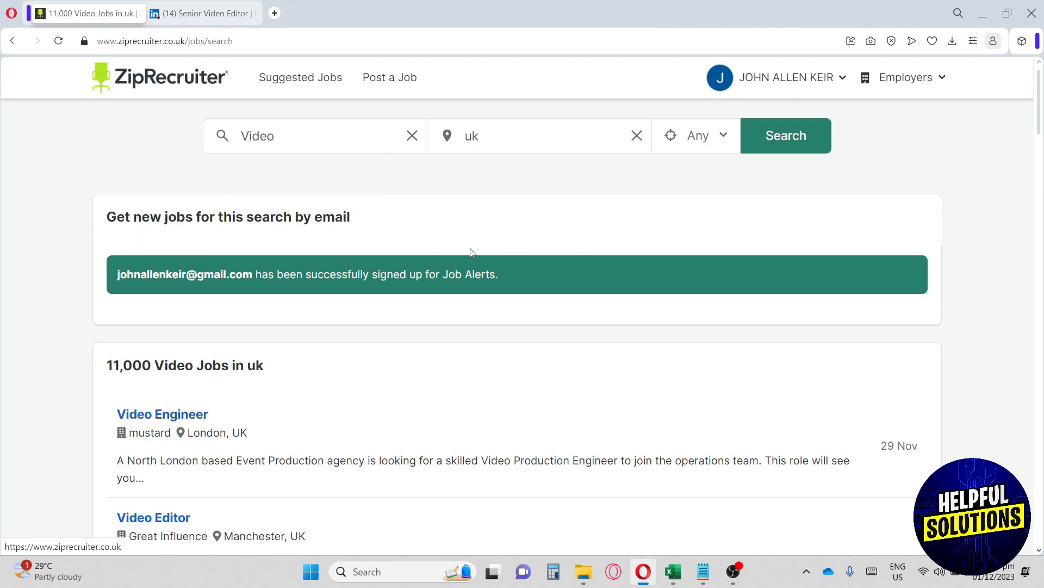
mouse_move(399, 229)
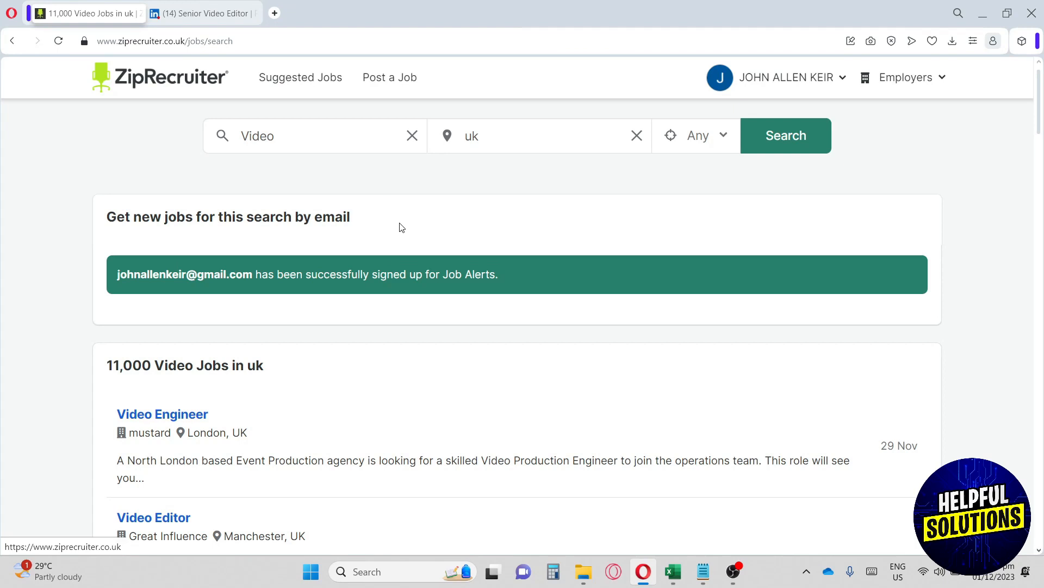
mouse_move(395, 189)
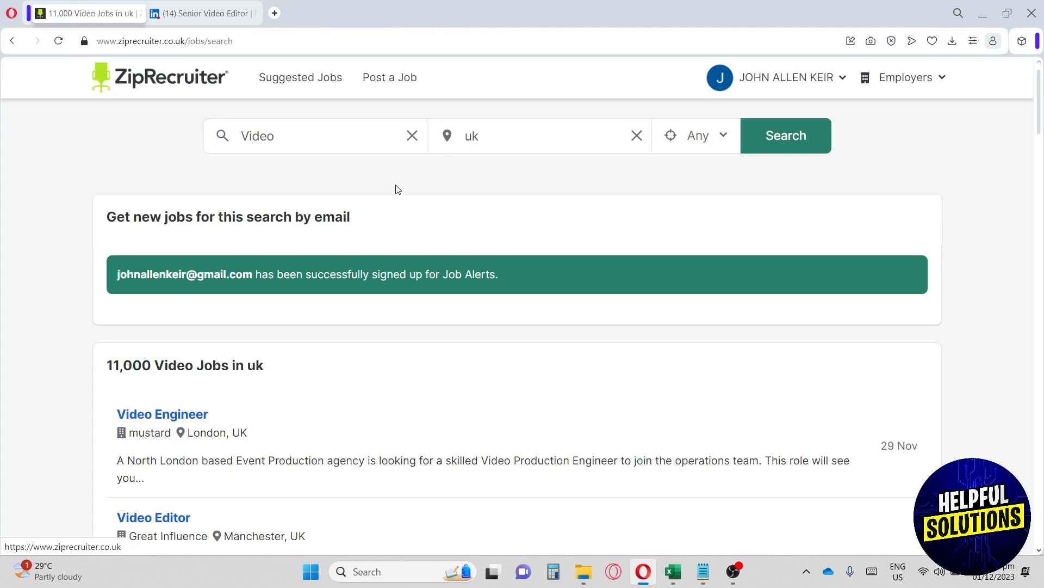
Step: Go to Post a Job and read its how-it-works steps and £99 offer
left_click(389, 77)
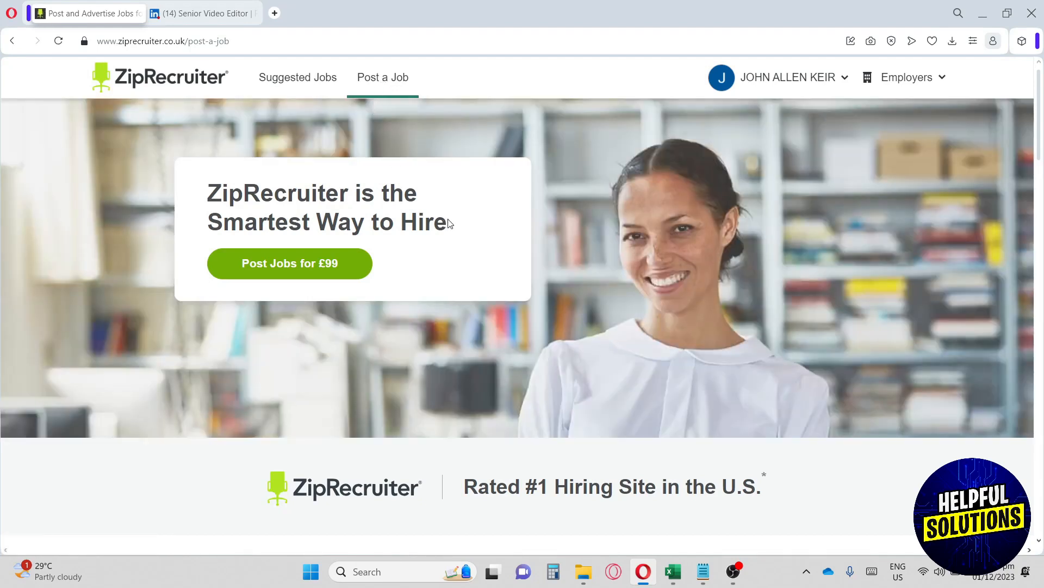
mouse_move(467, 230)
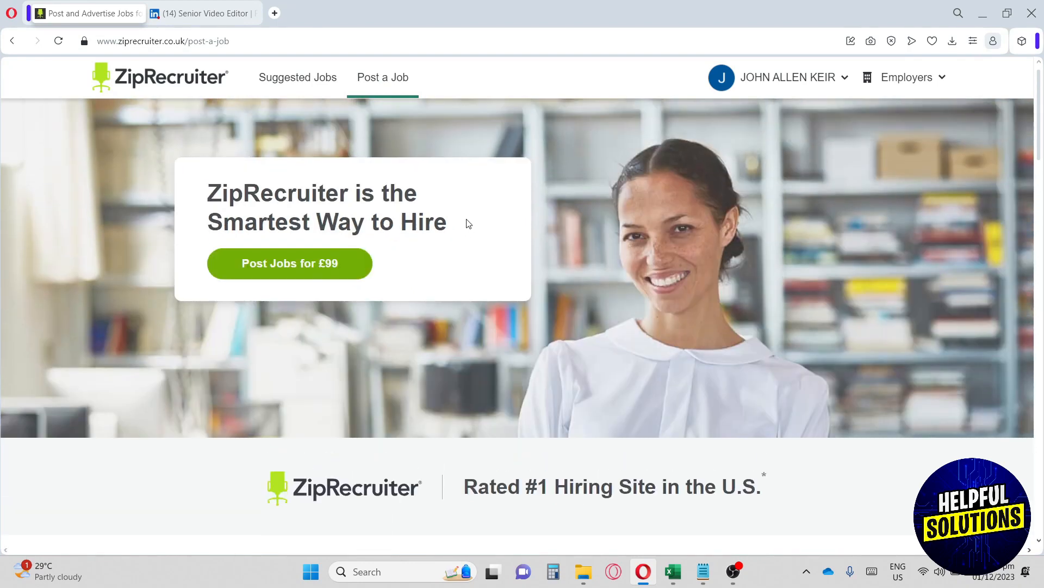
scroll("down", 3)
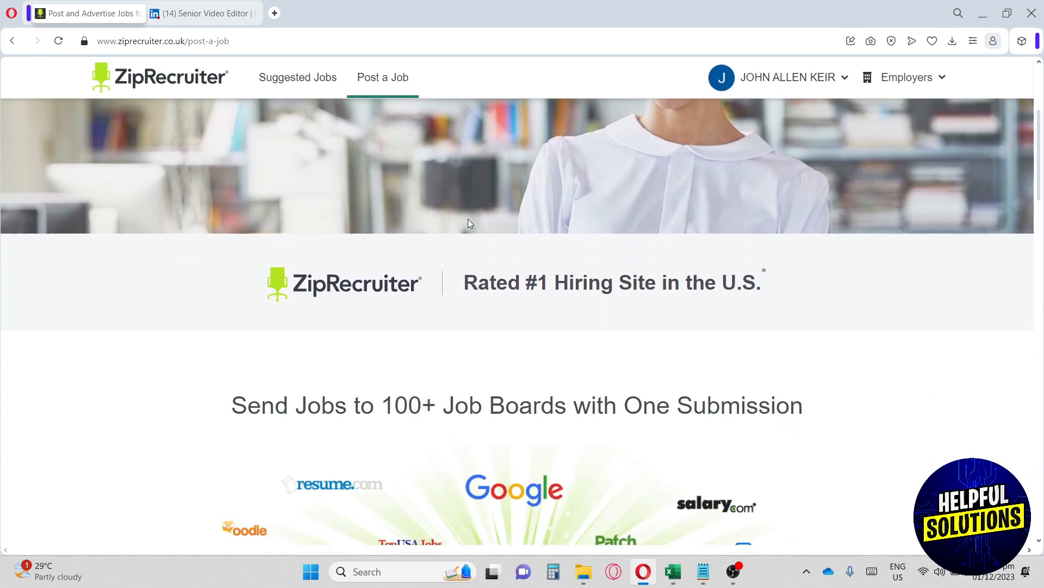
scroll("down", 3)
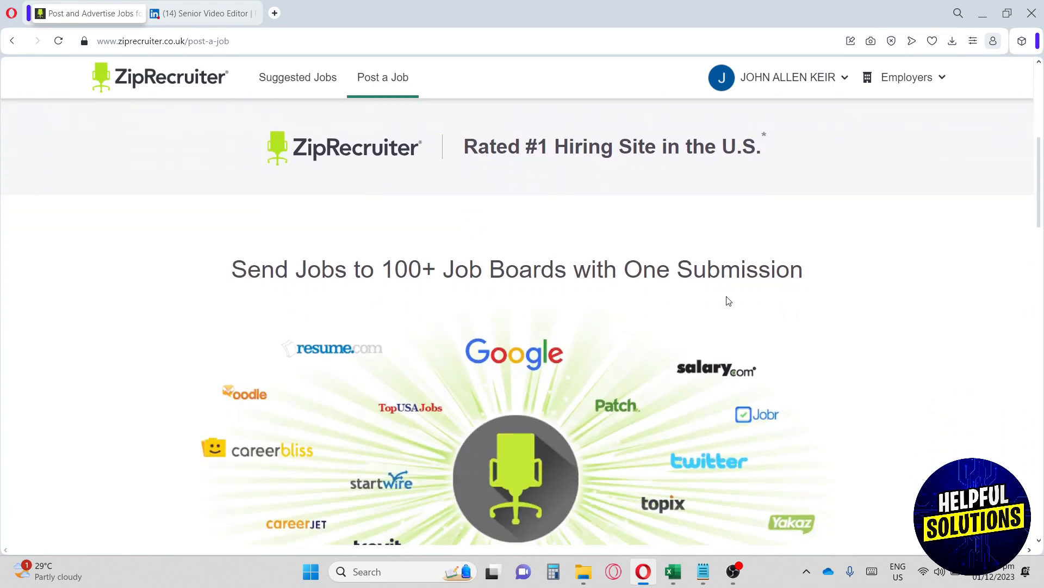
scroll("down", 3)
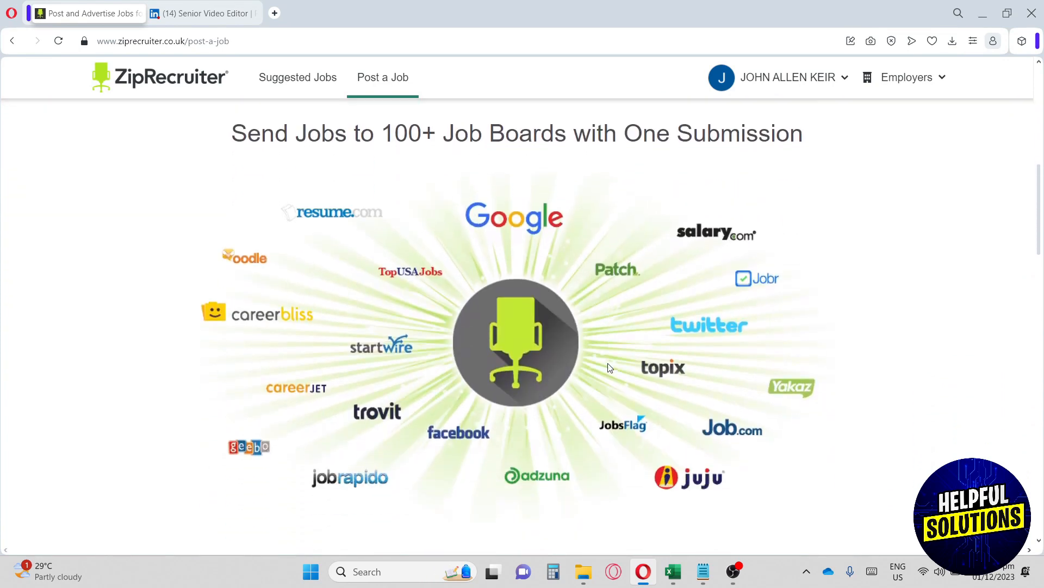
mouse_move(496, 220)
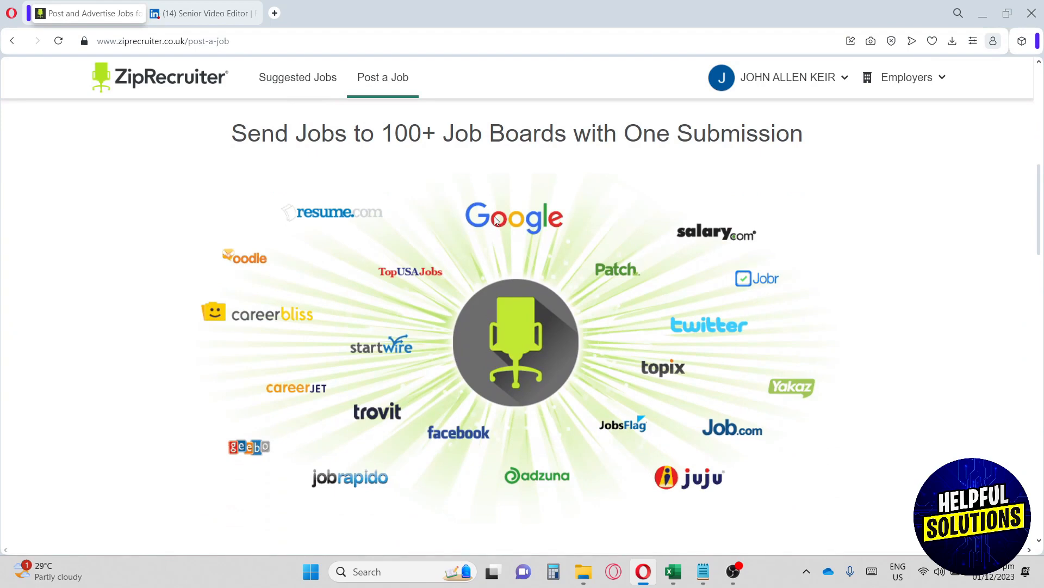
mouse_move(401, 236)
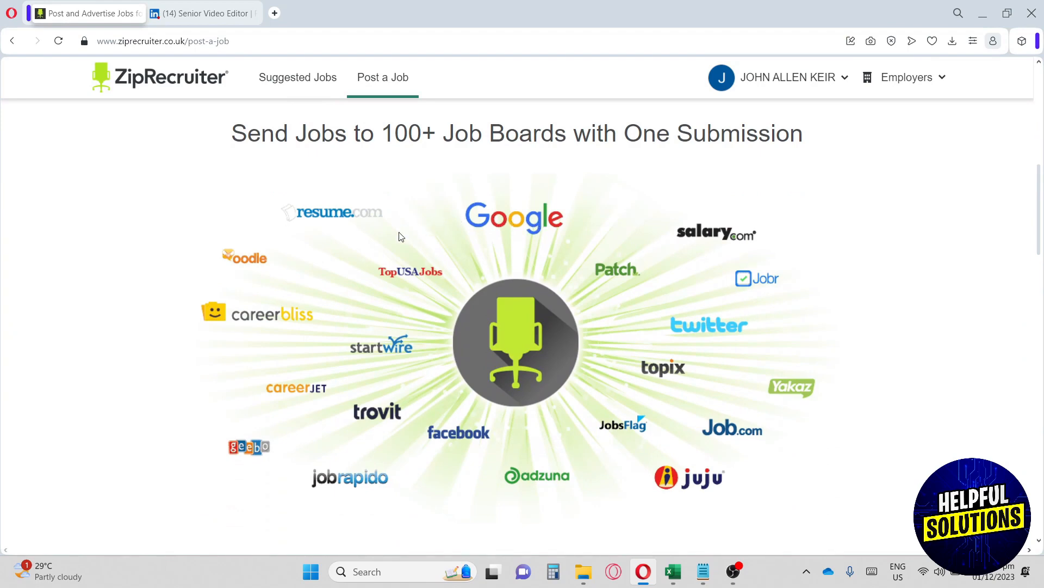
mouse_move(611, 474)
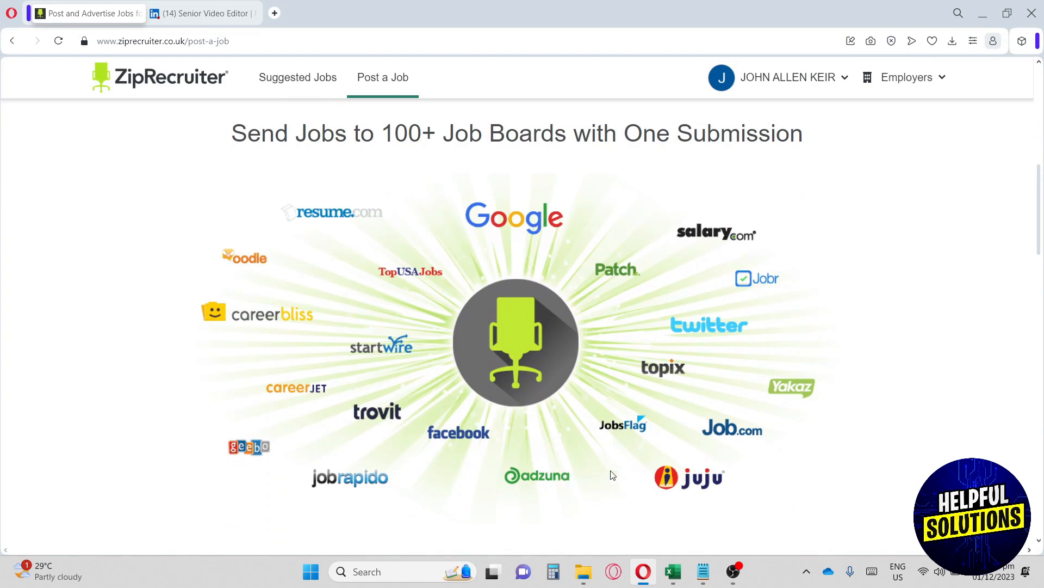
mouse_move(521, 284)
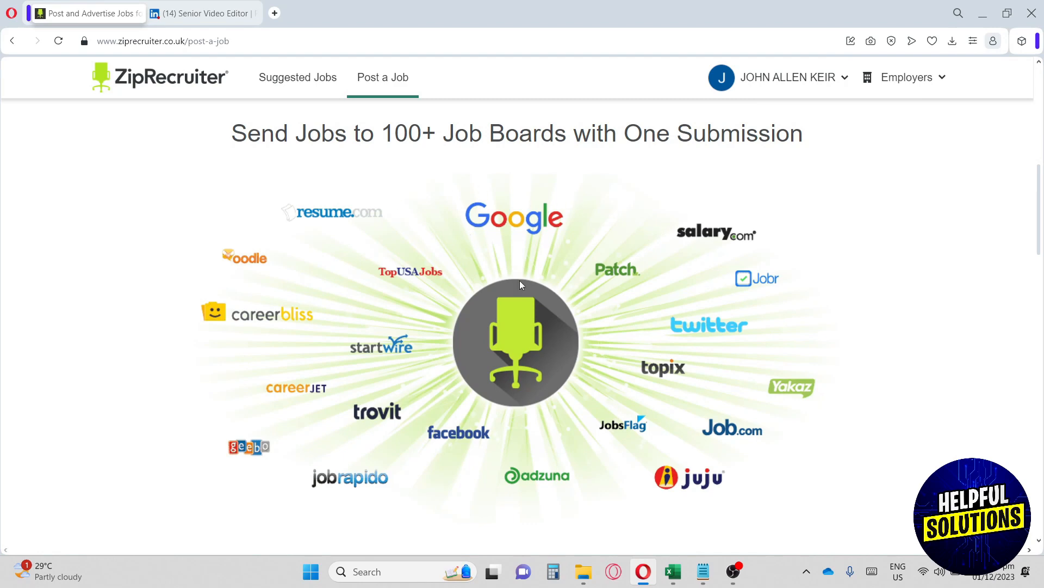
scroll("down", 3)
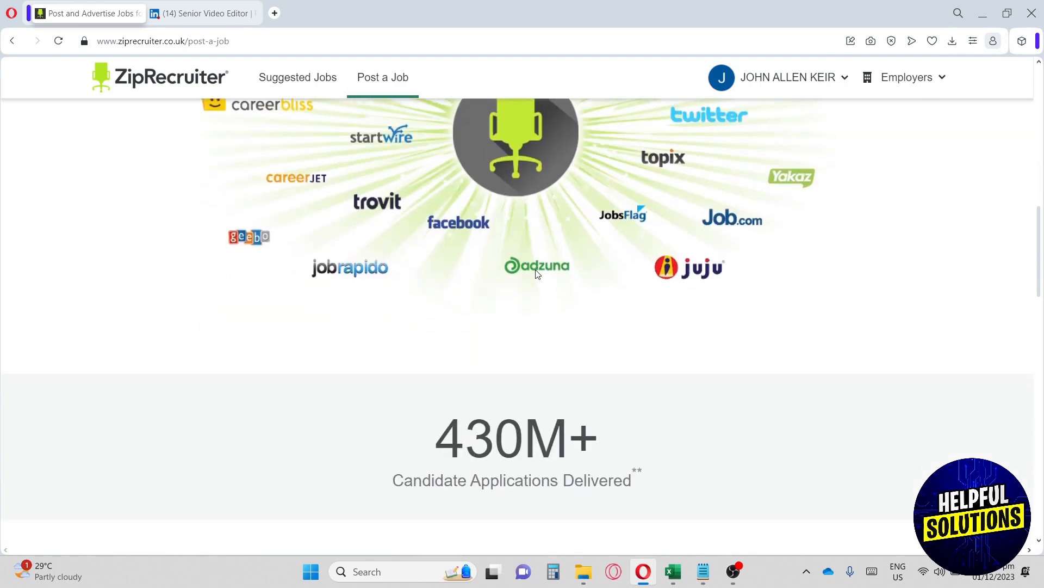
scroll("down", 3)
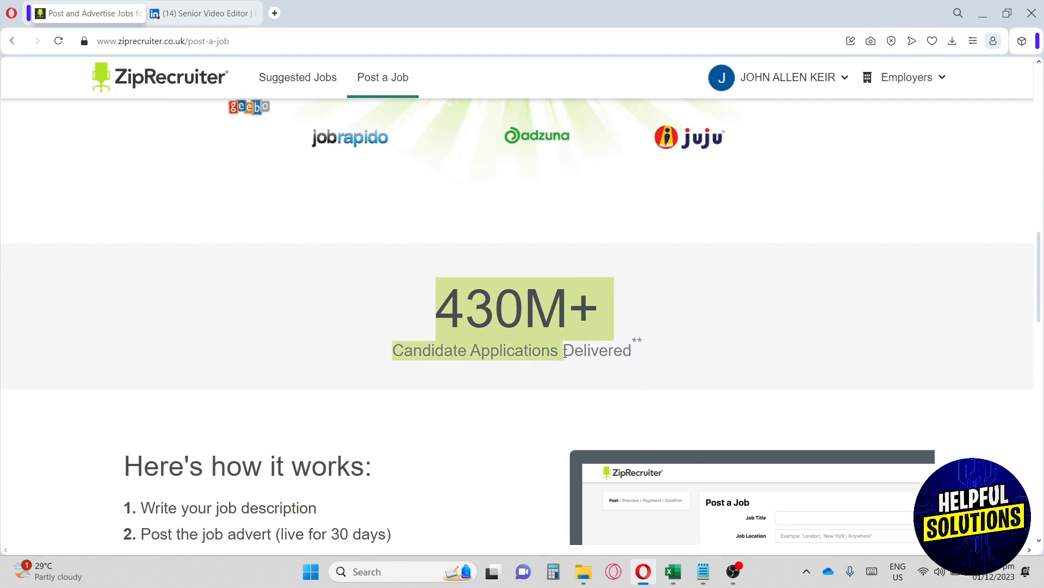
scroll("down", 3)
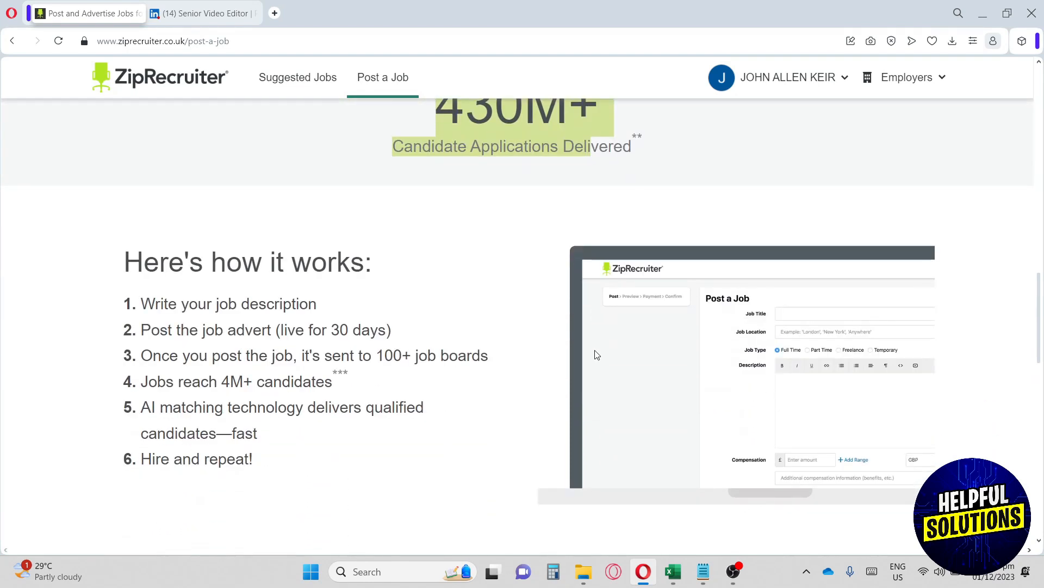
scroll("down", 3)
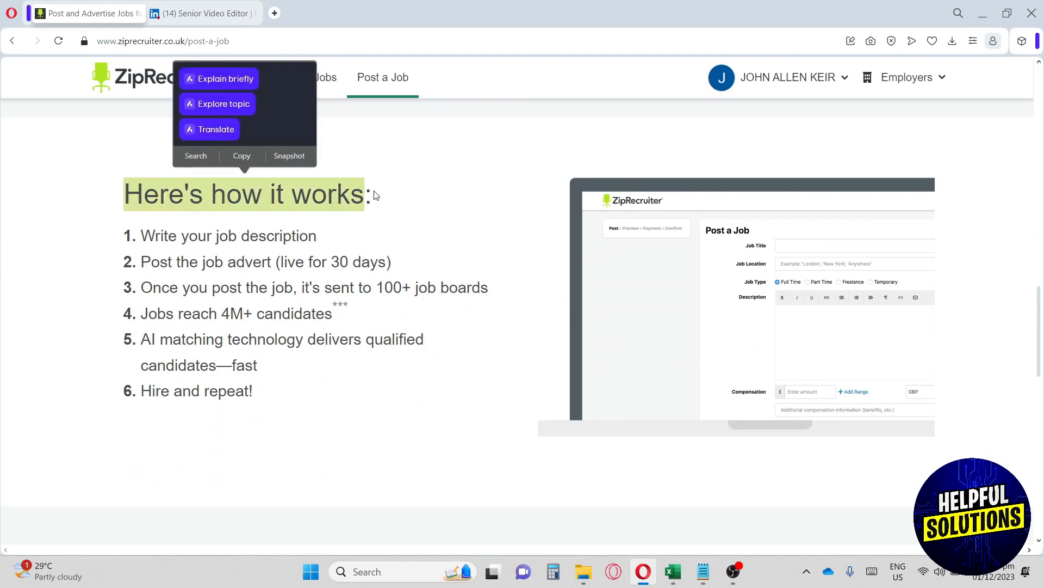
scroll("down", 3)
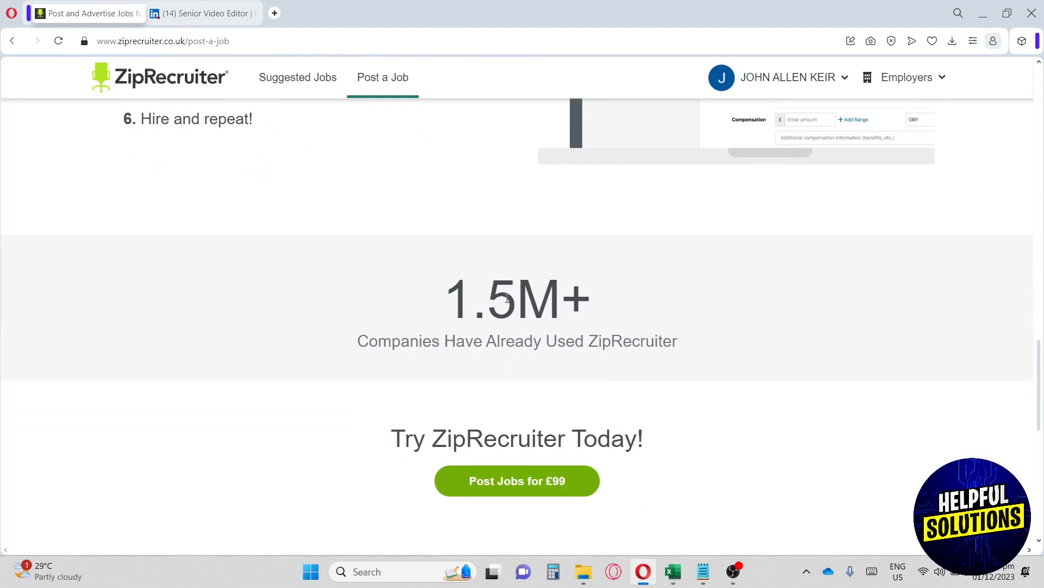
mouse_move(512, 332)
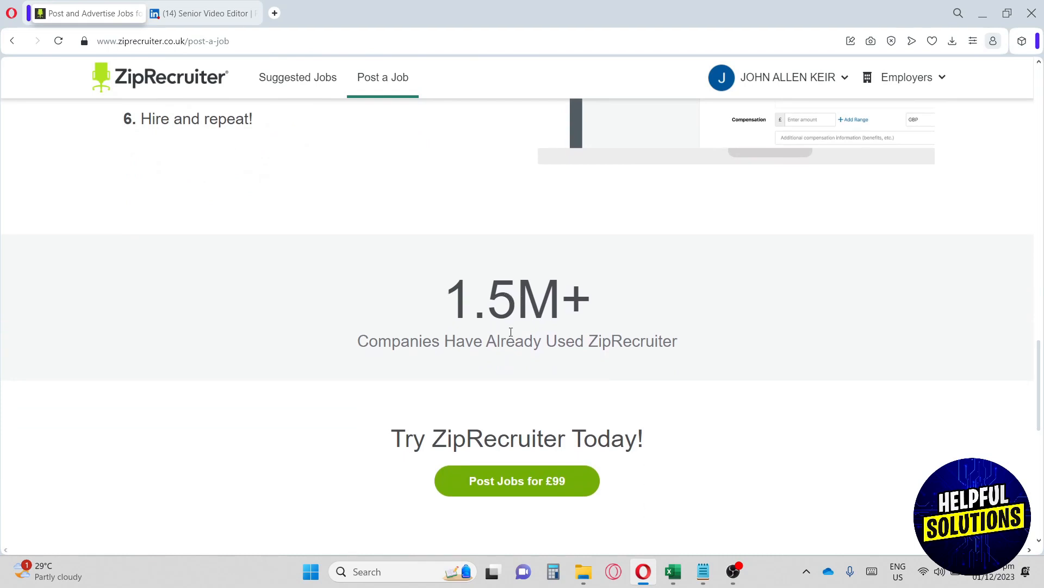
mouse_move(512, 319)
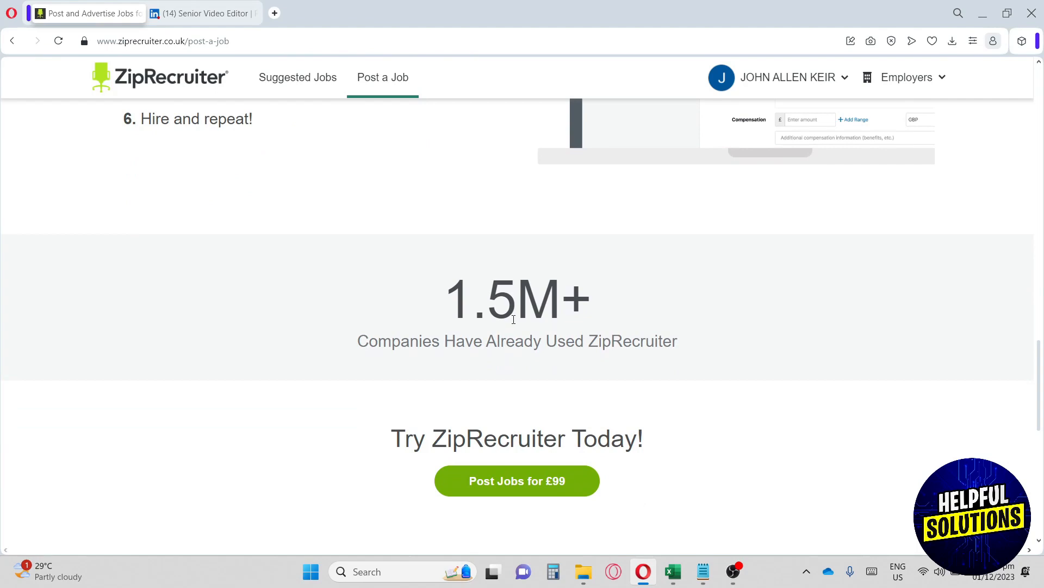
scroll("down", 3)
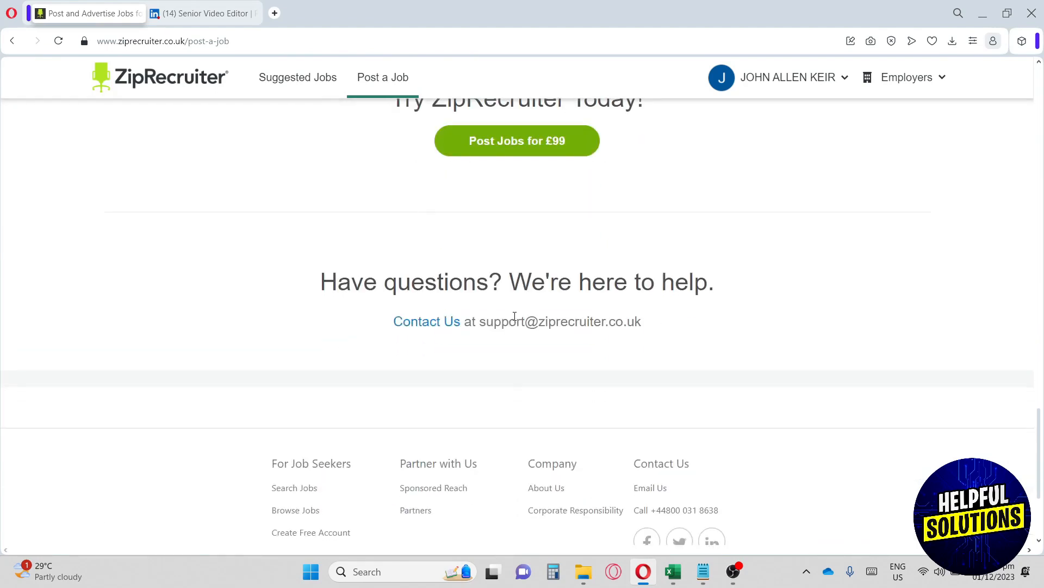
scroll("up", 3)
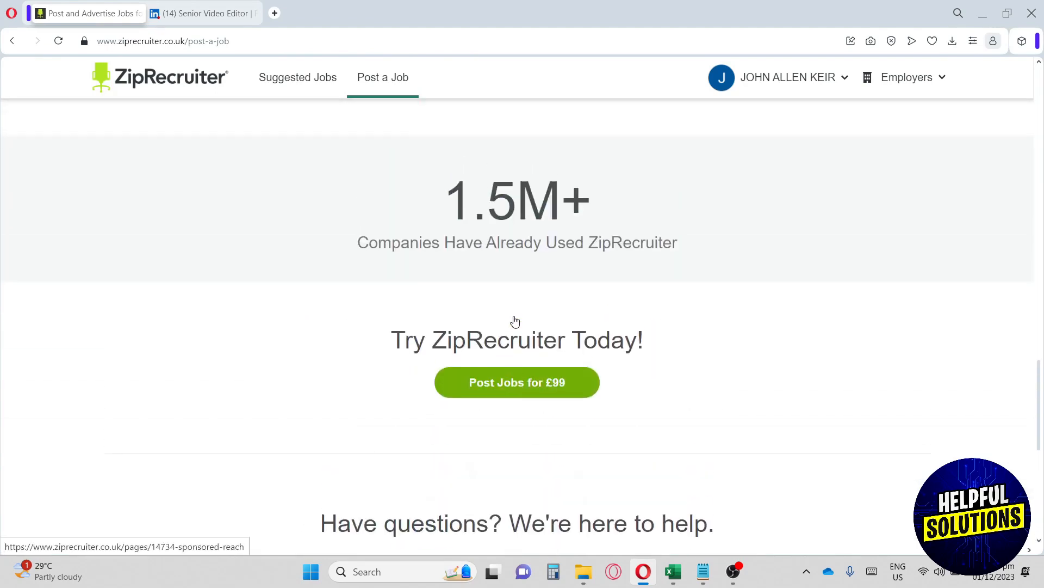
Step: Choose Manage Profile from the account menu to reach the profile edit page
scroll("down", 3)
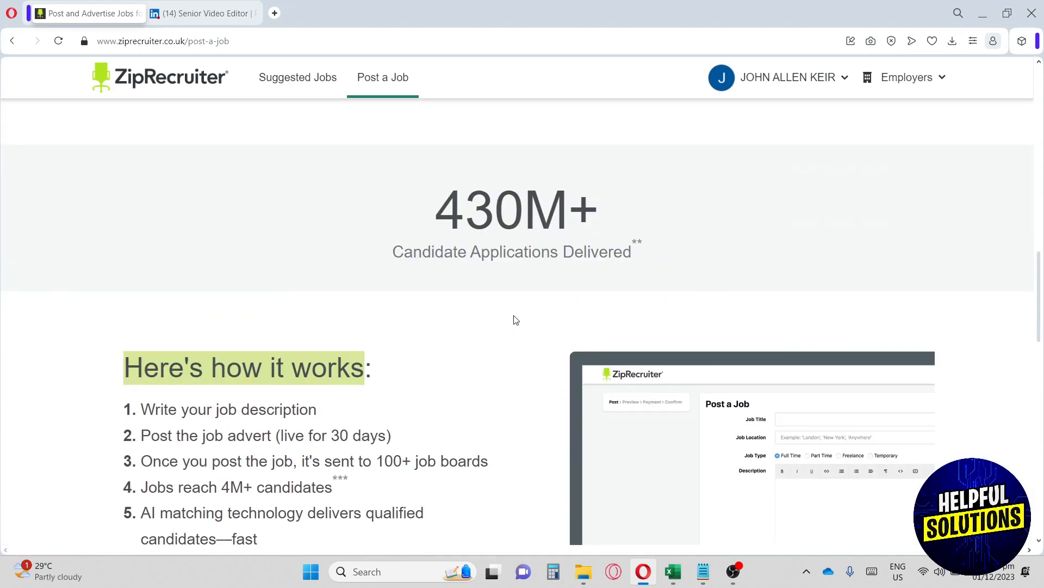
left_click(785, 77)
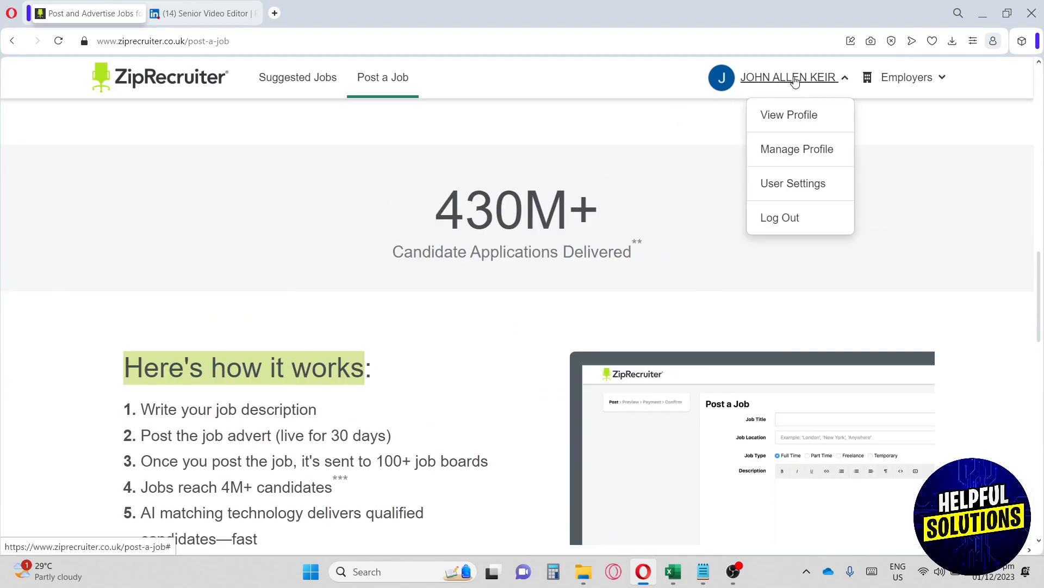
mouse_move(789, 115)
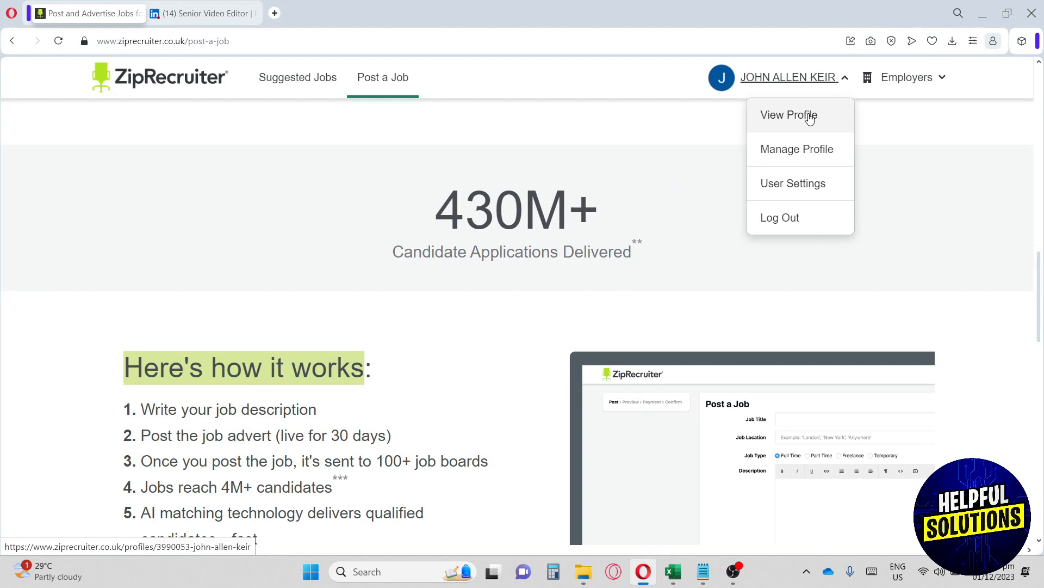
mouse_move(796, 149)
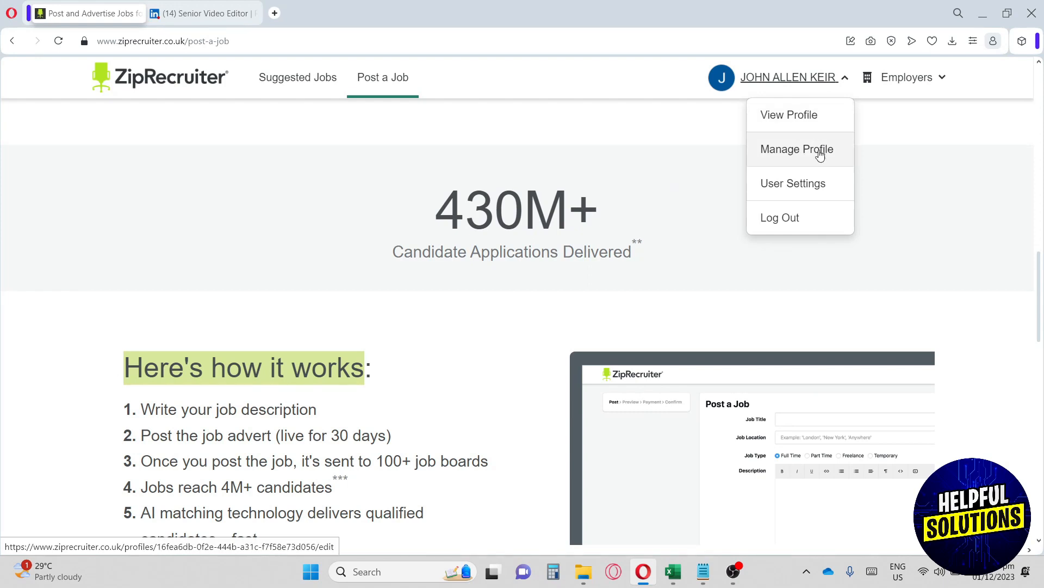
mouse_move(791, 159)
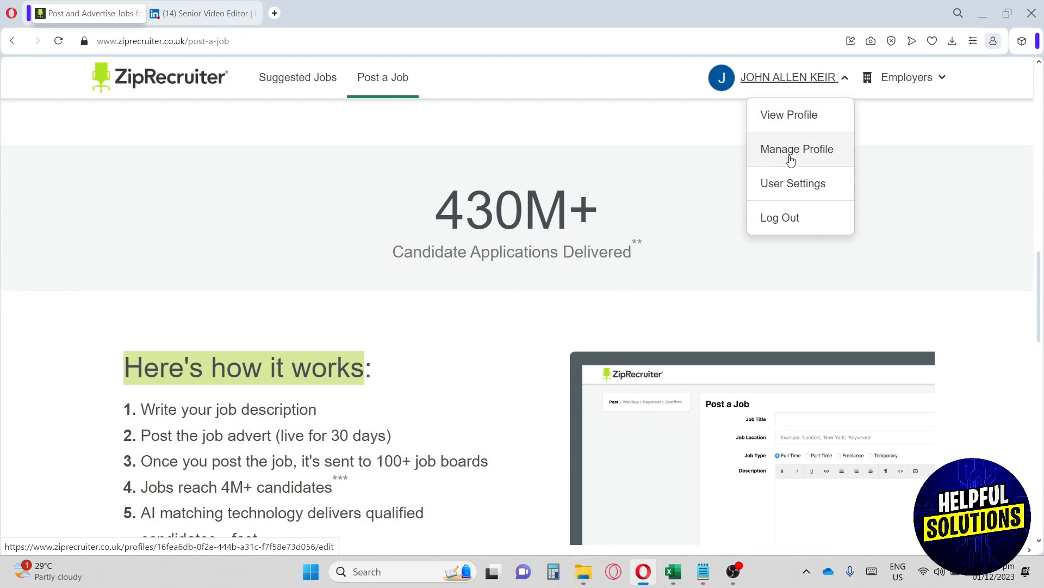
mouse_move(779, 218)
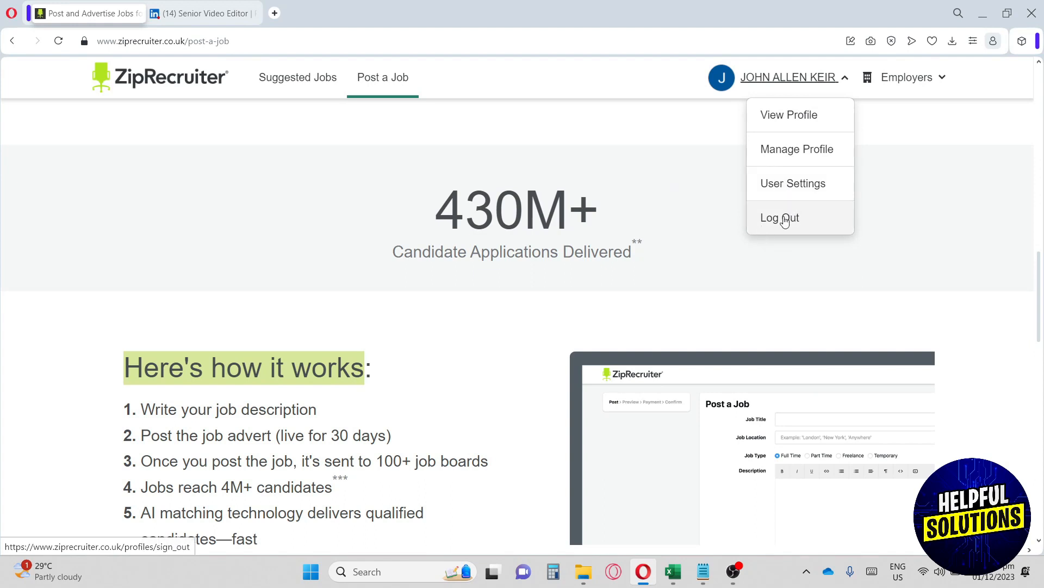
mouse_move(796, 149)
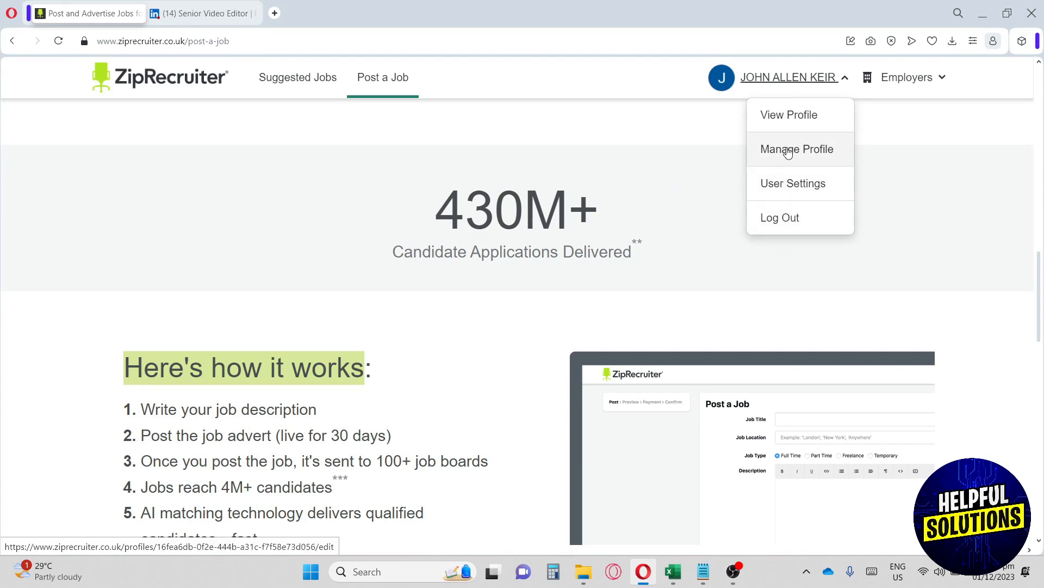
left_click(797, 150)
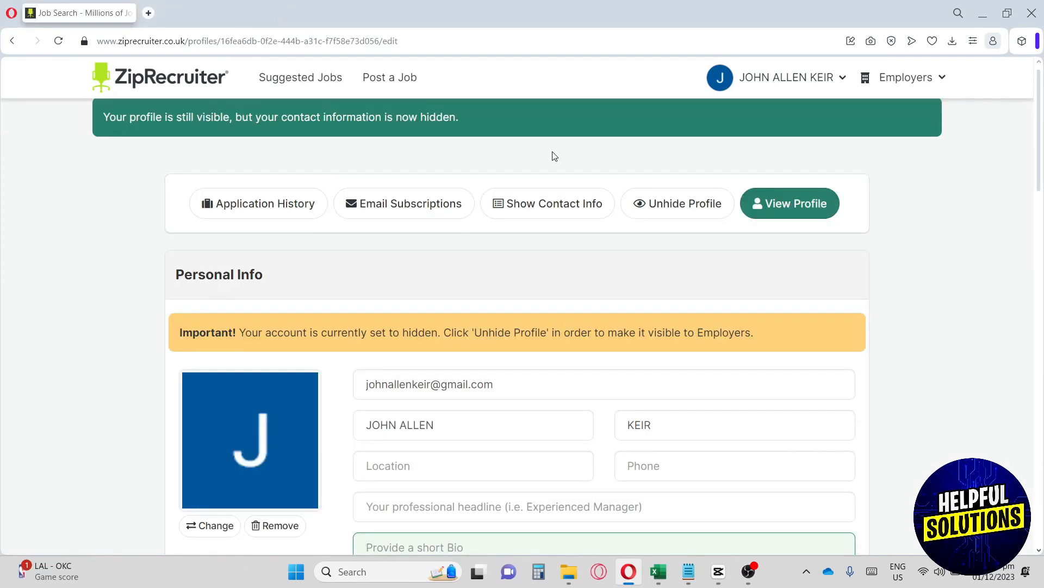
mouse_move(266, 285)
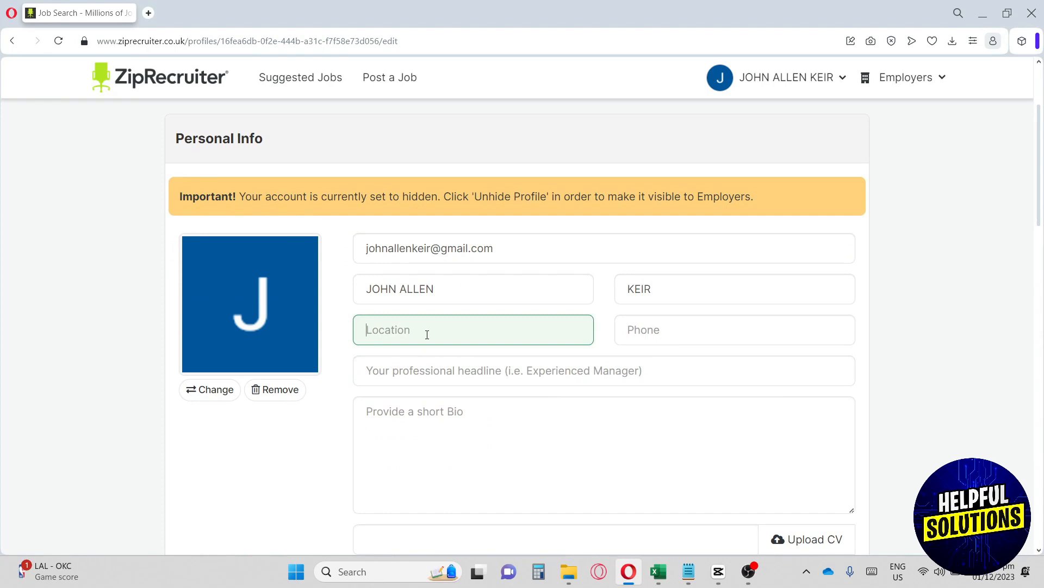
scroll("down", 3)
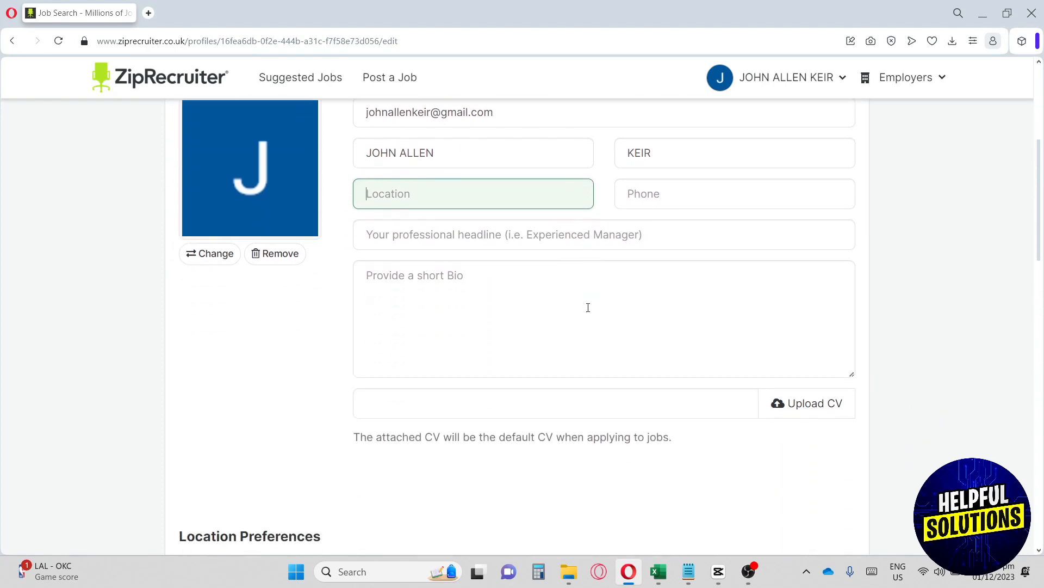
scroll("up", 3)
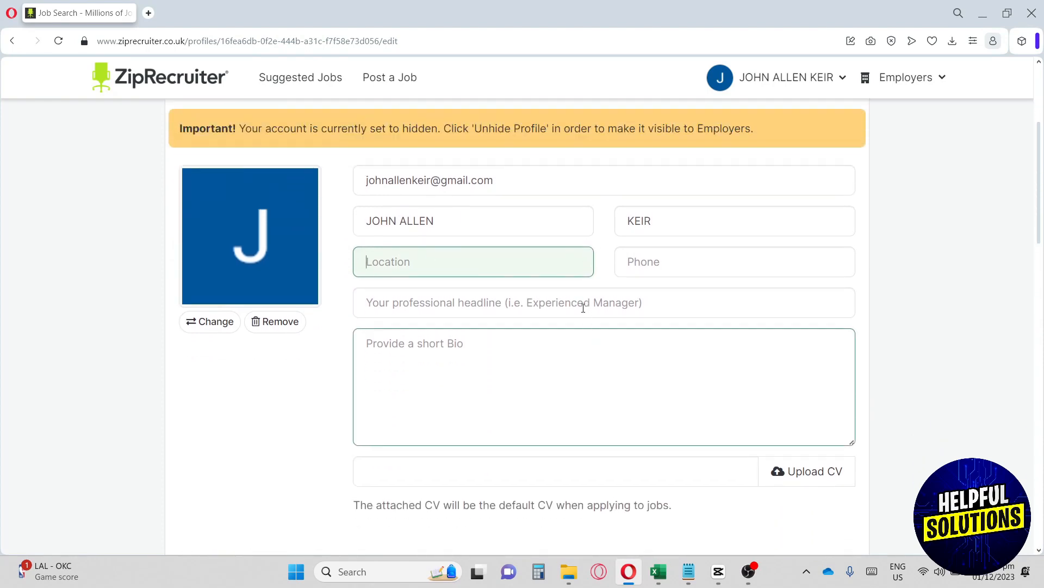
left_click(604, 302)
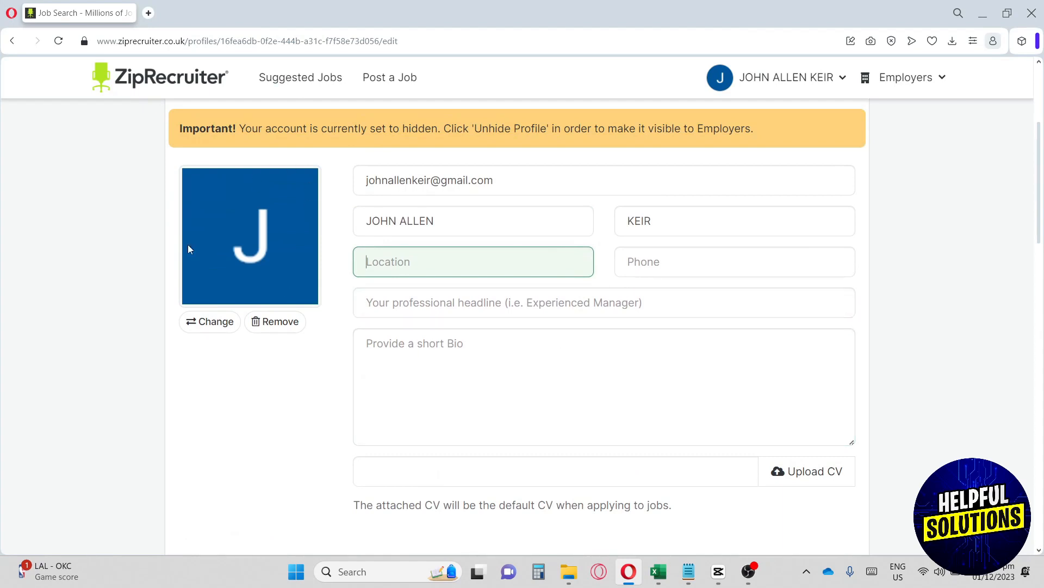
mouse_move(238, 229)
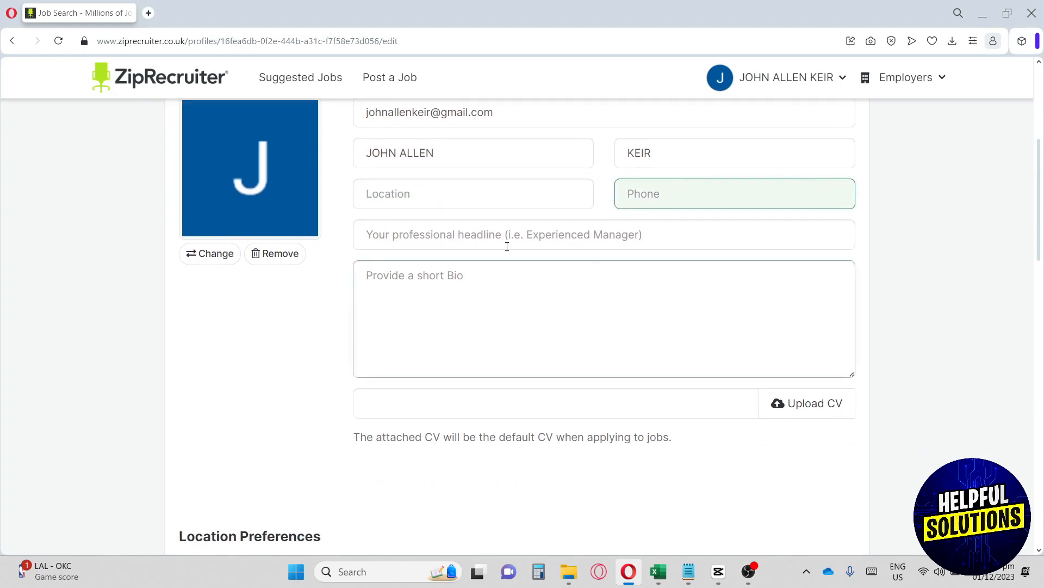
left_click(504, 234)
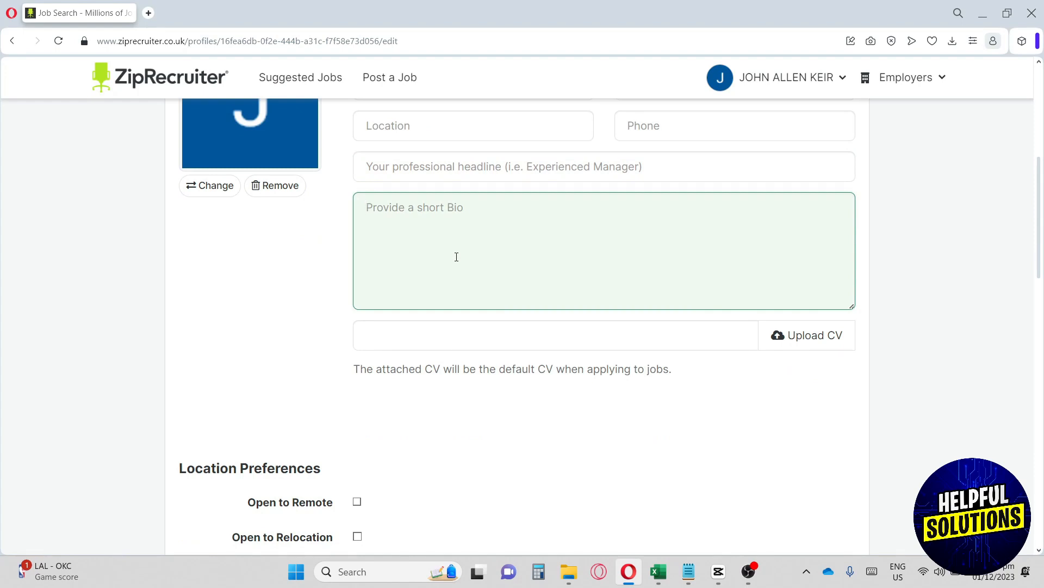
left_click(806, 335)
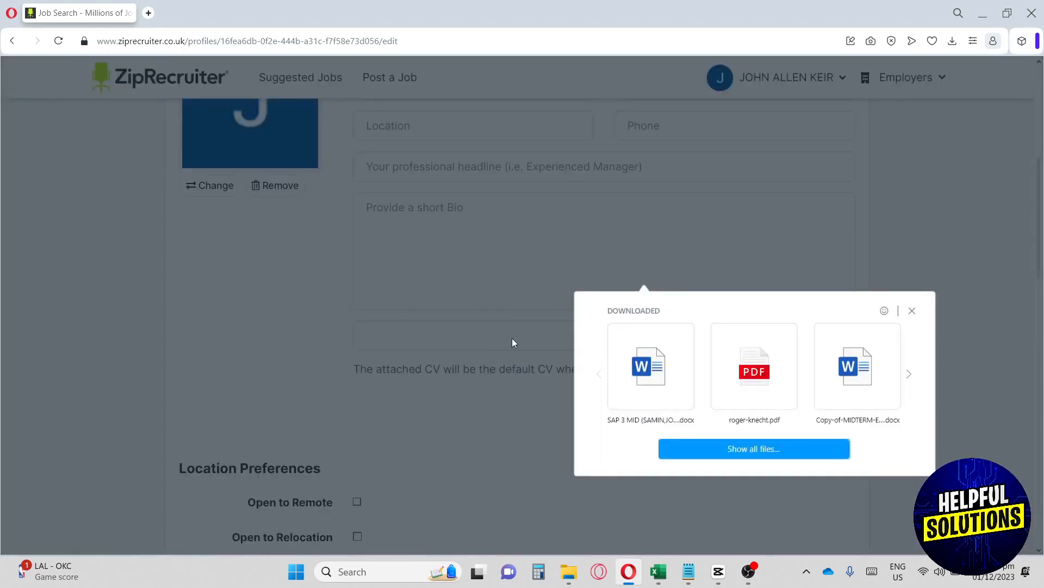
left_click(912, 310)
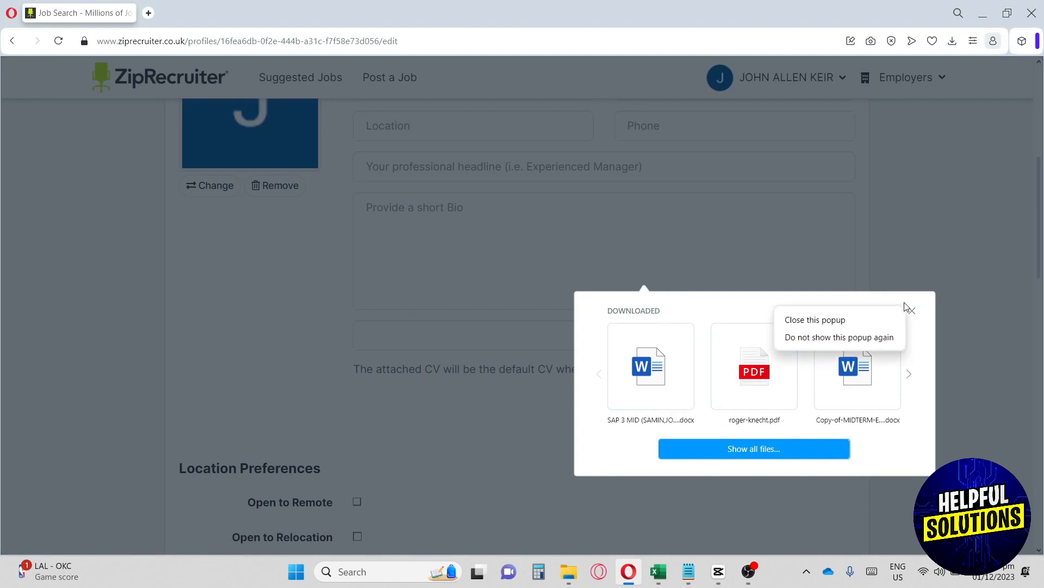
left_click(815, 319)
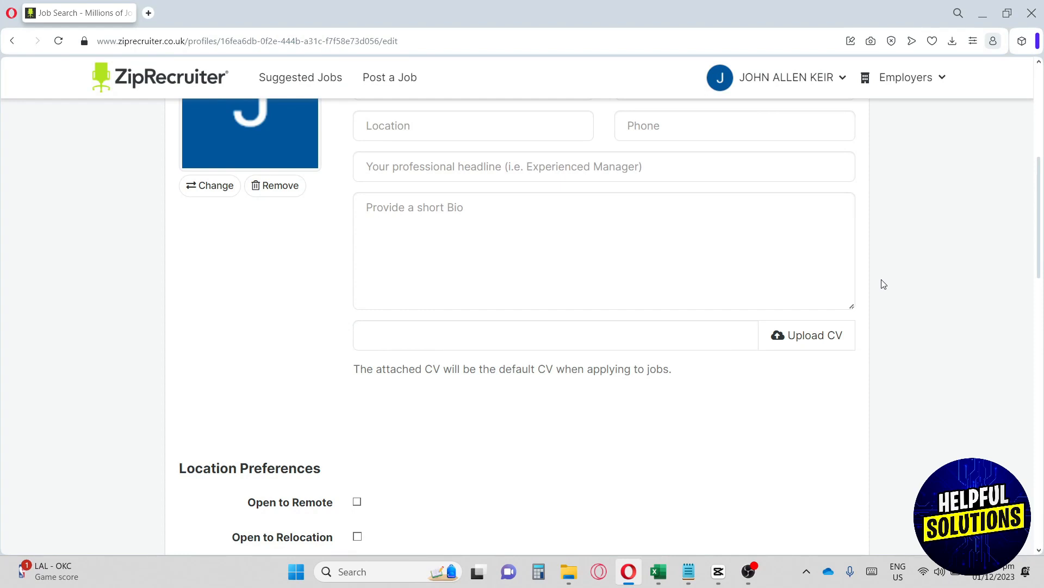
left_click(680, 248)
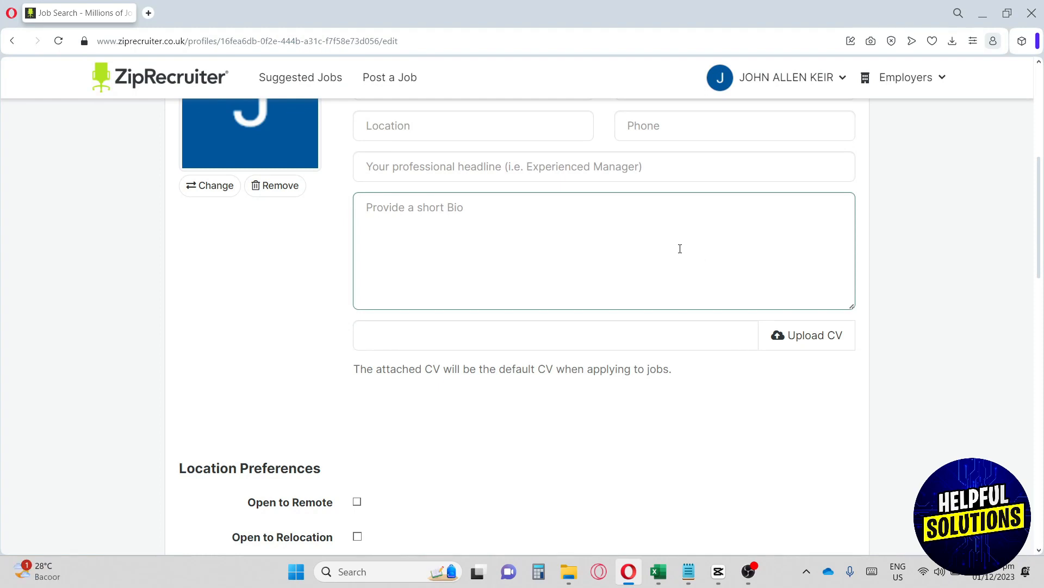
scroll("down", 3)
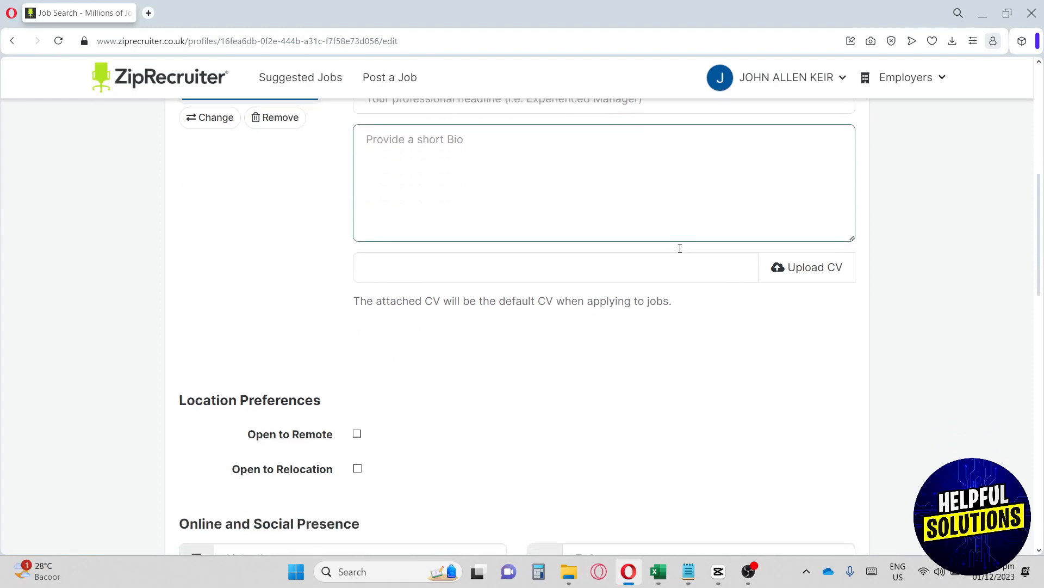
scroll("down", 3)
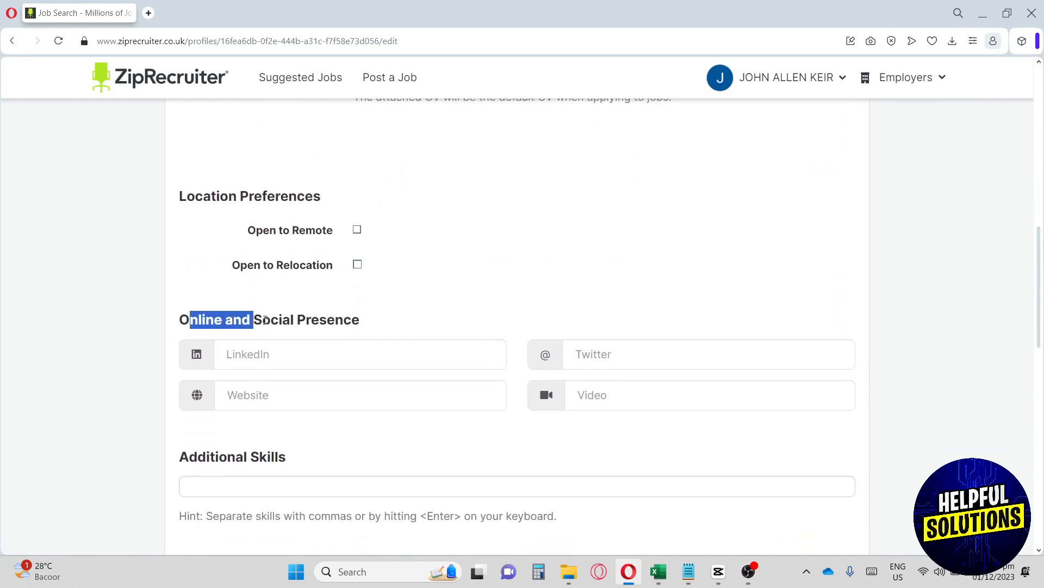
left_click(360, 354)
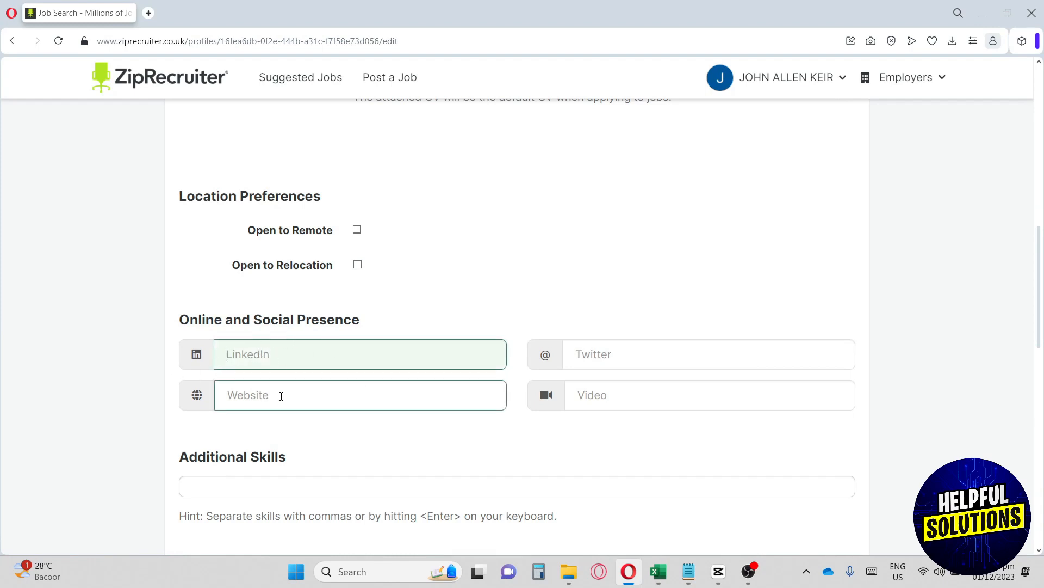
left_click(708, 394)
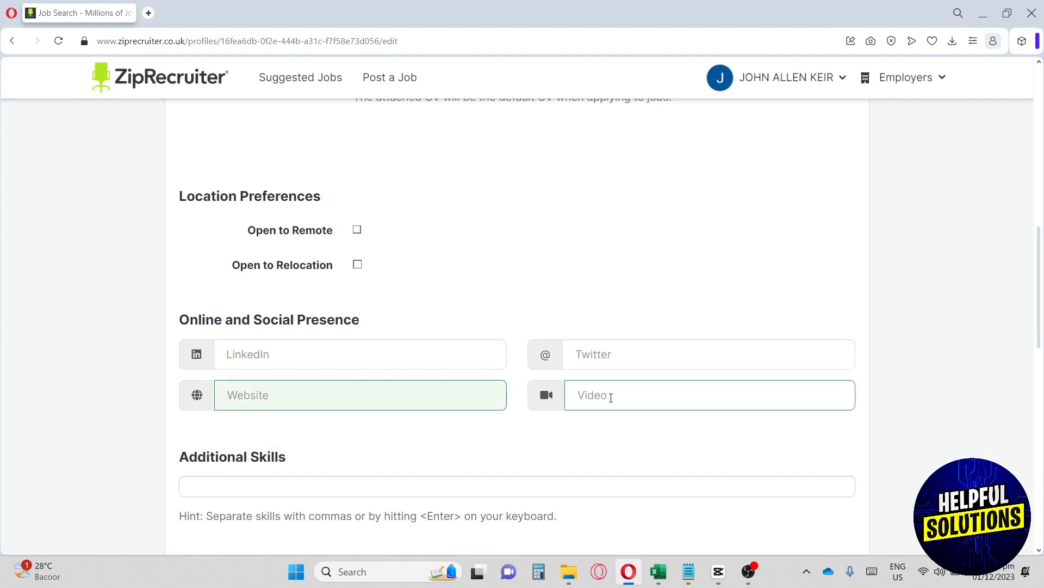
left_click(708, 394)
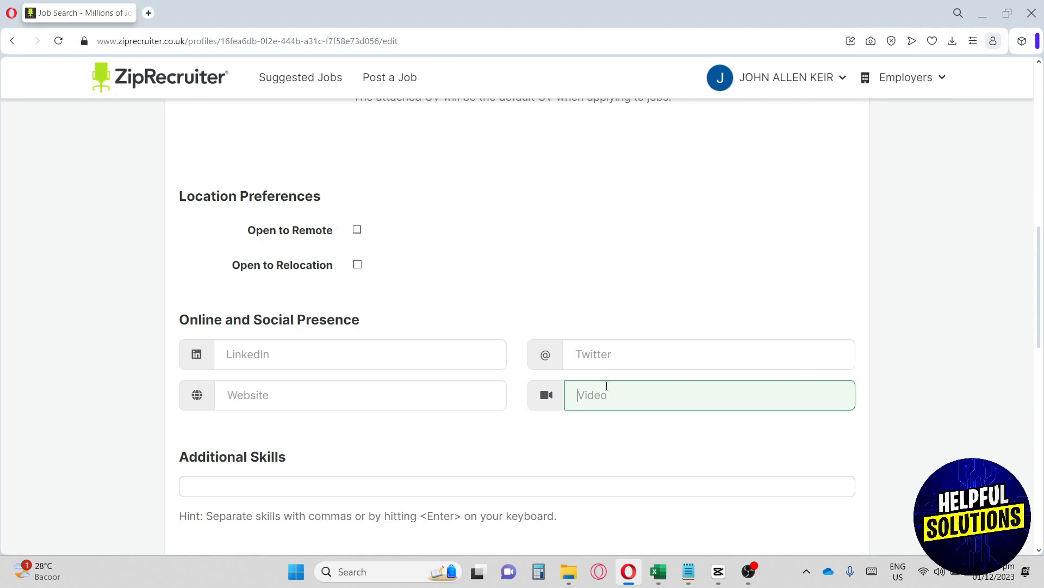
left_click(708, 353)
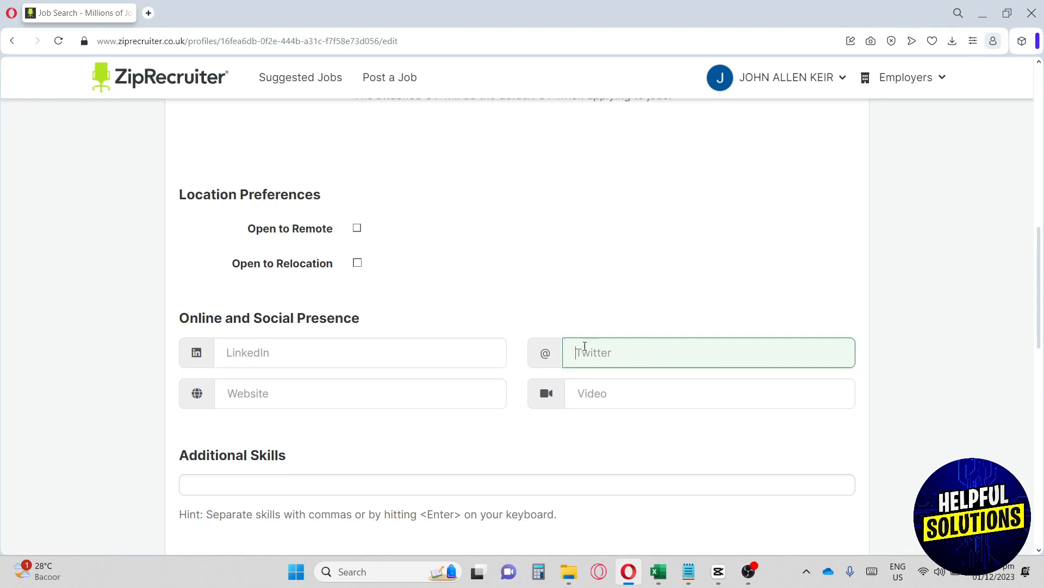
scroll("down", 3)
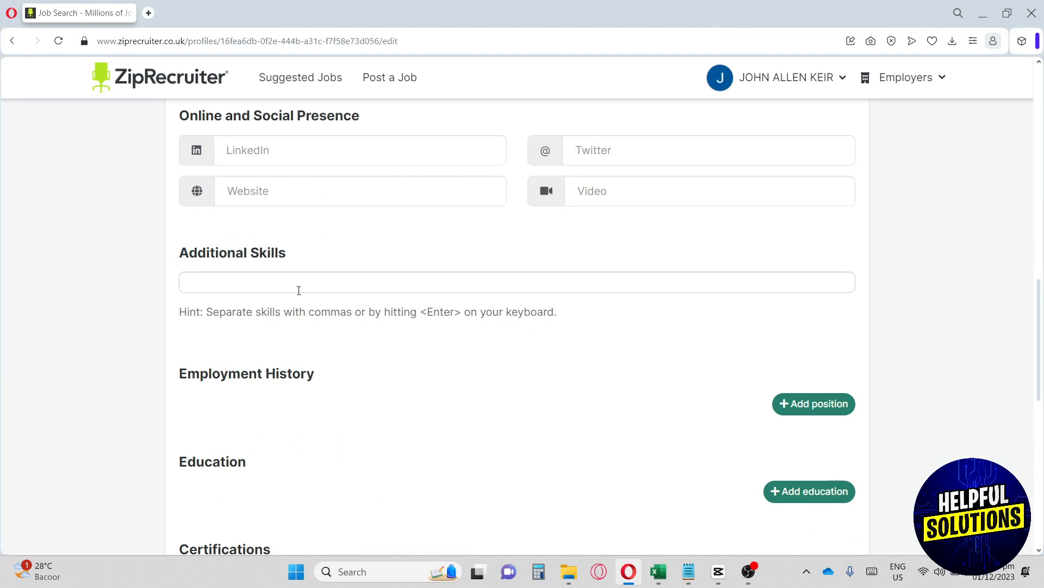
left_click(296, 281)
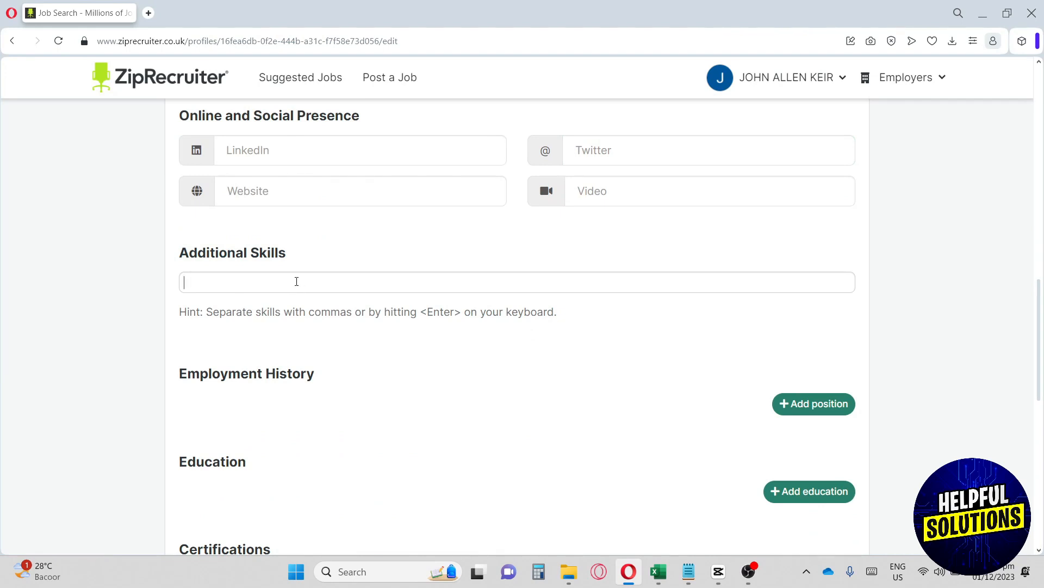
mouse_move(338, 284)
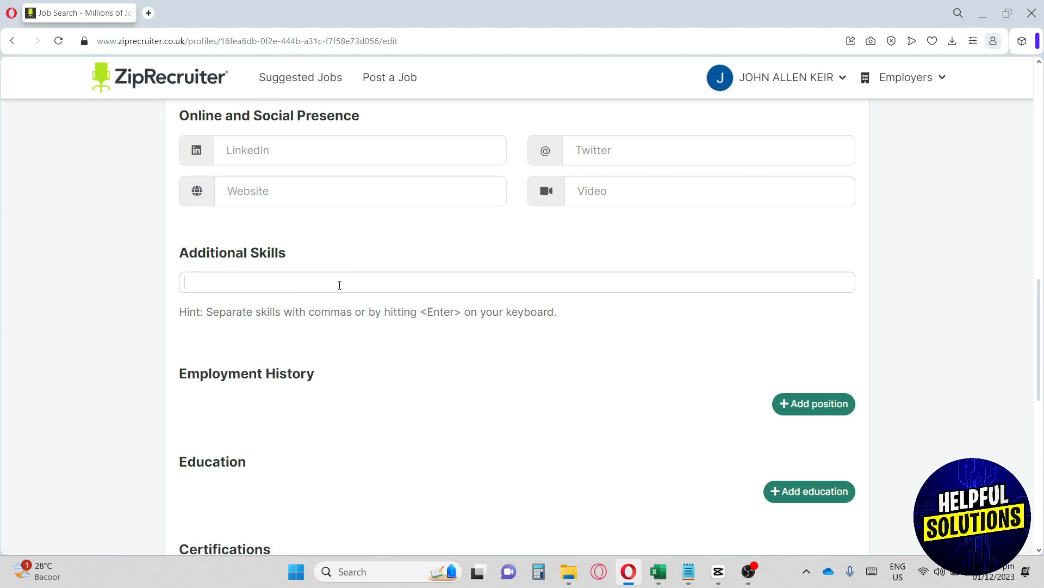
scroll("down", 3)
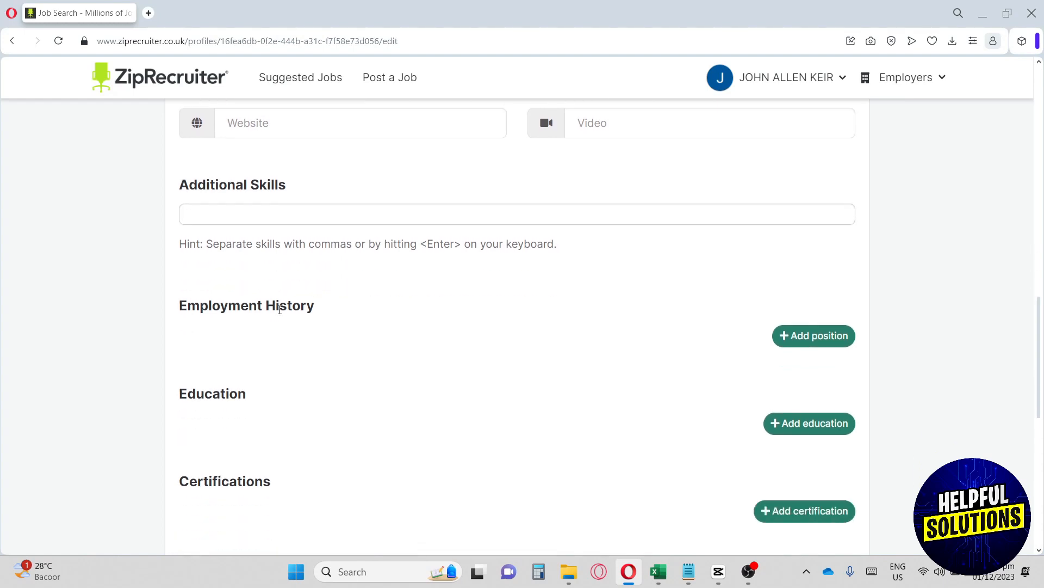
scroll("down", 3)
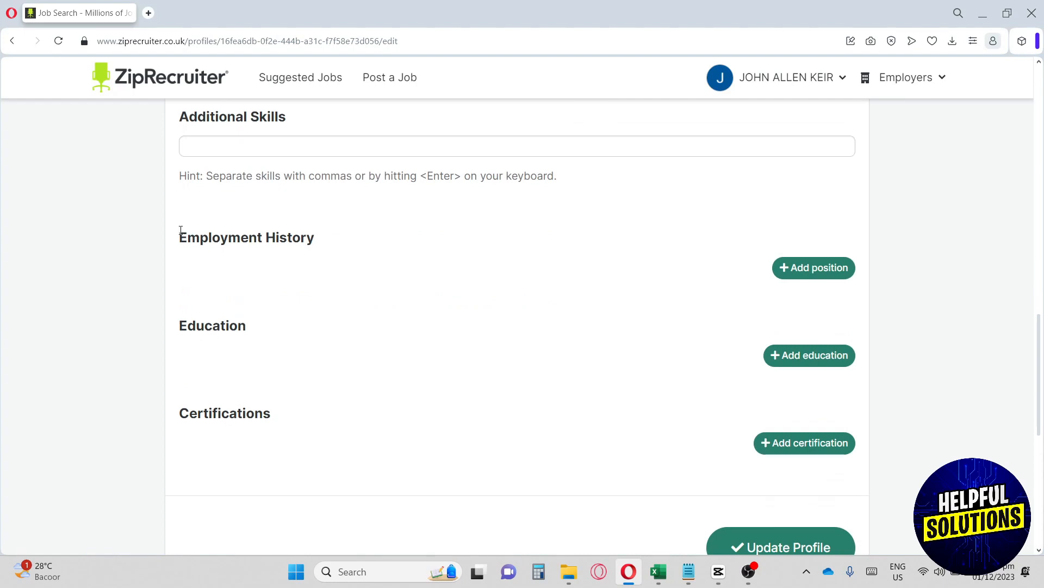
double_click(246, 237)
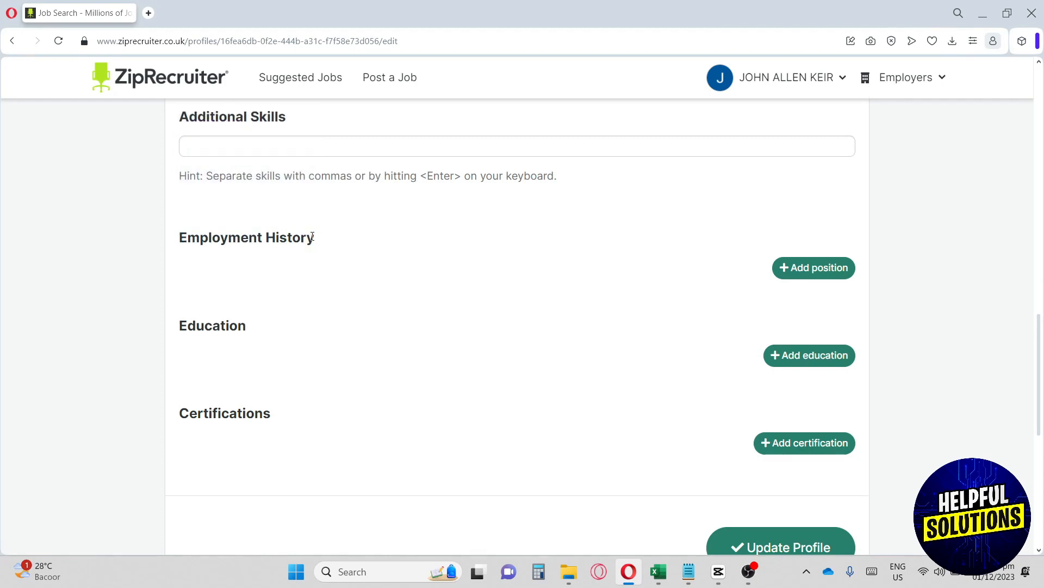
double_click(210, 326)
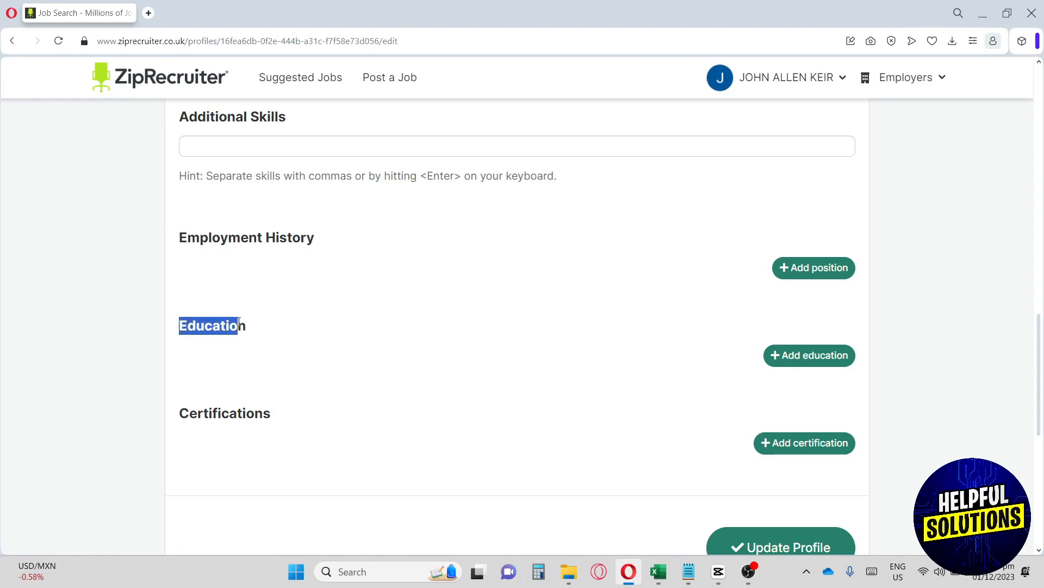
scroll("down", 3)
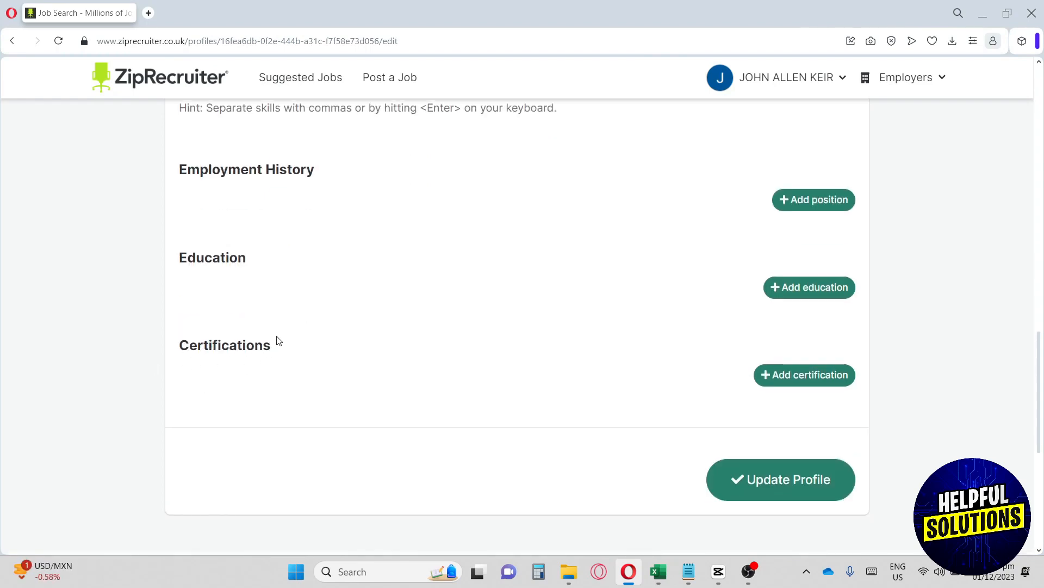
mouse_move(337, 318)
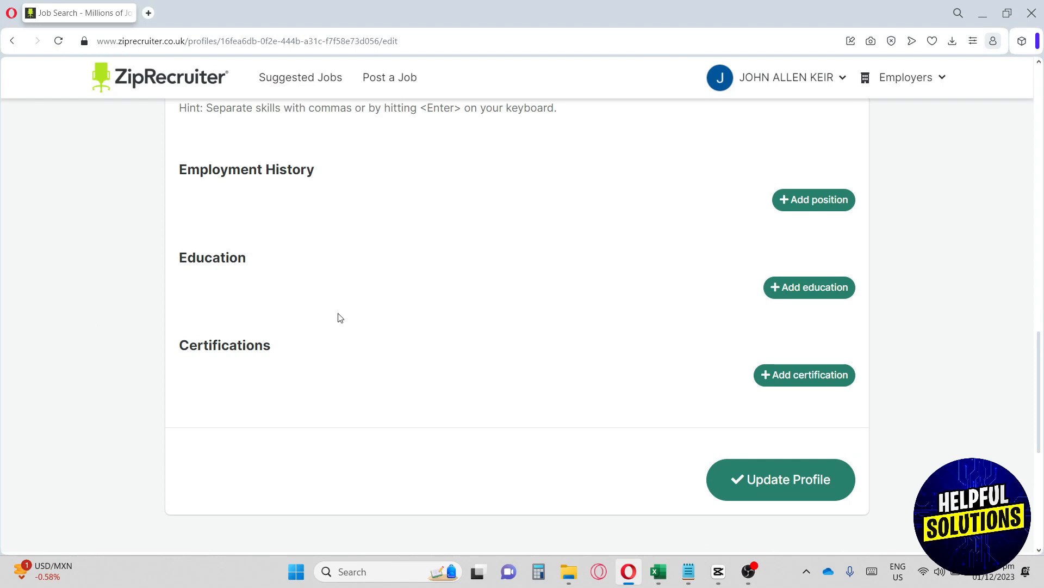
mouse_move(283, 317)
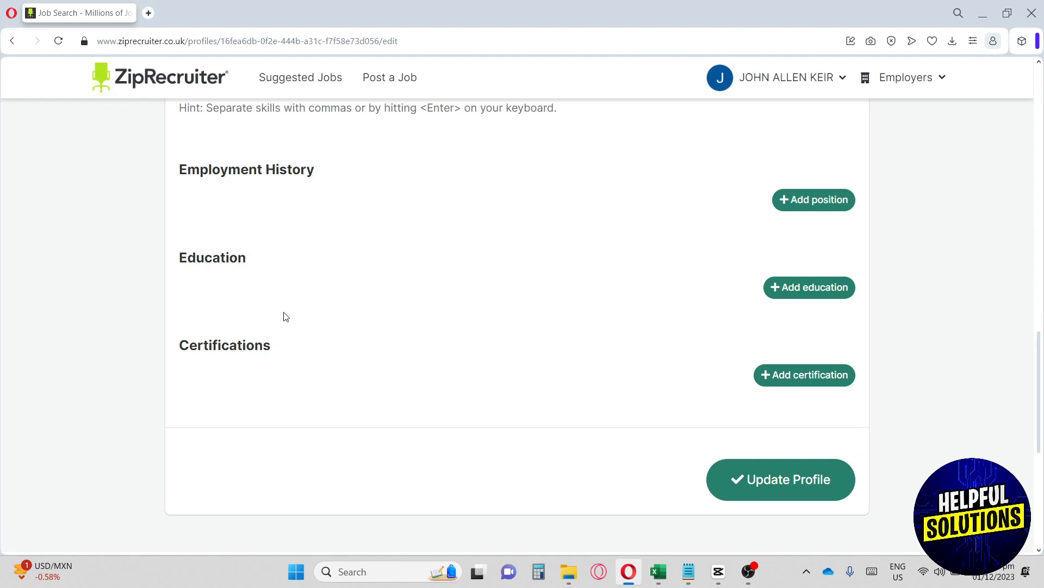
mouse_move(692, 436)
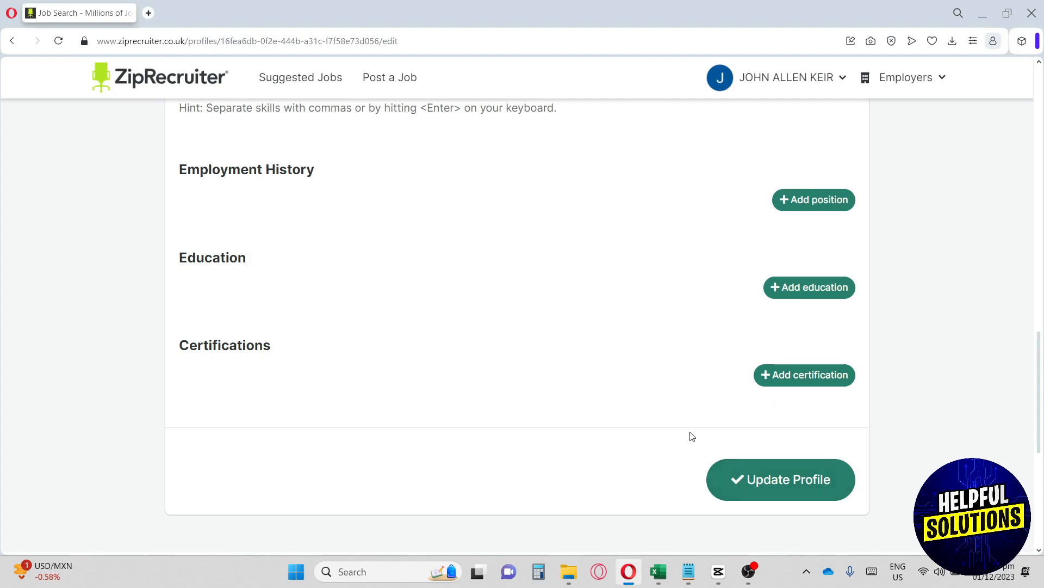
mouse_move(831, 475)
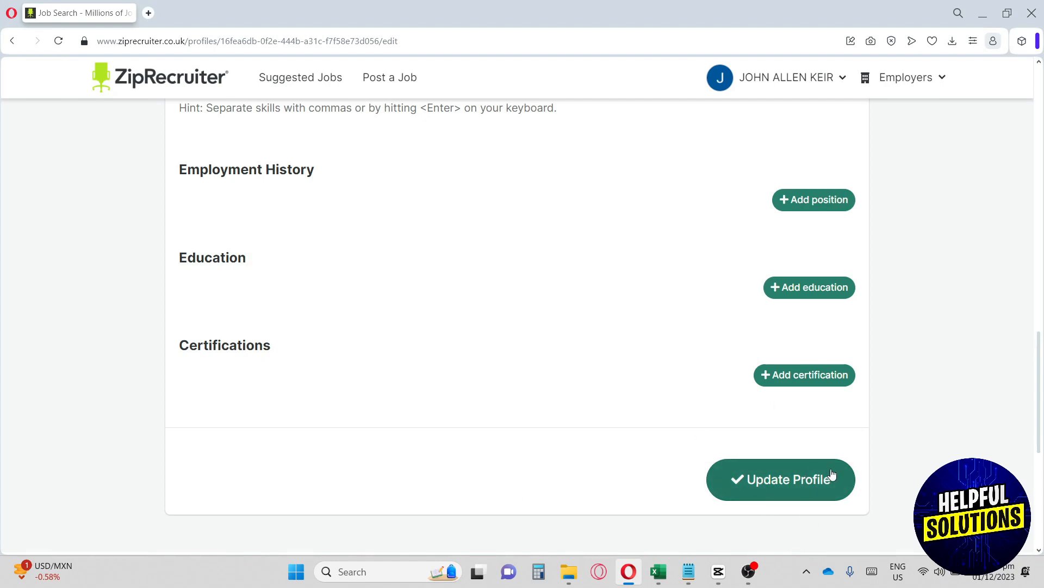
mouse_move(655, 405)
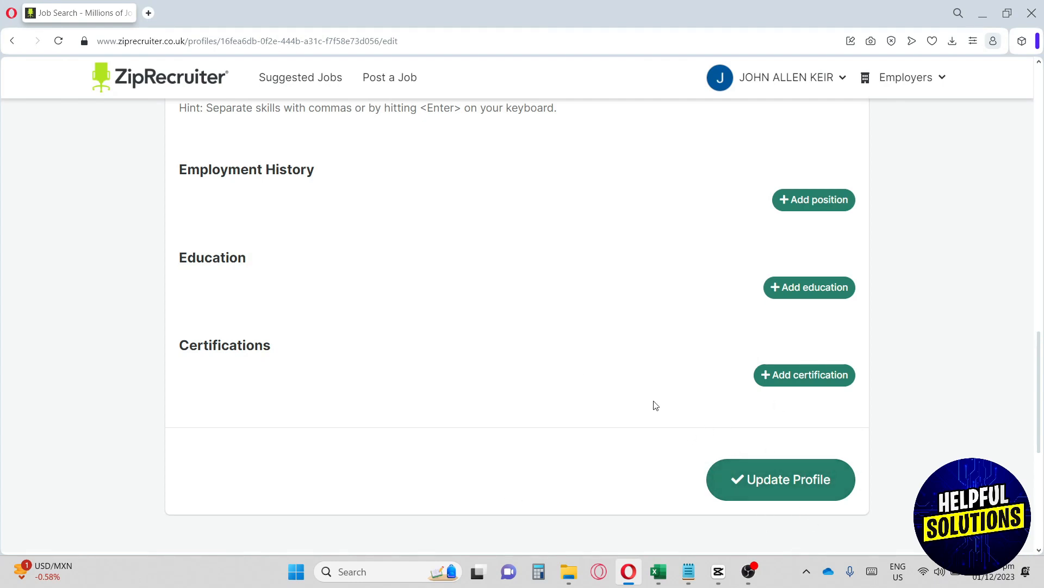
scroll("up", 3)
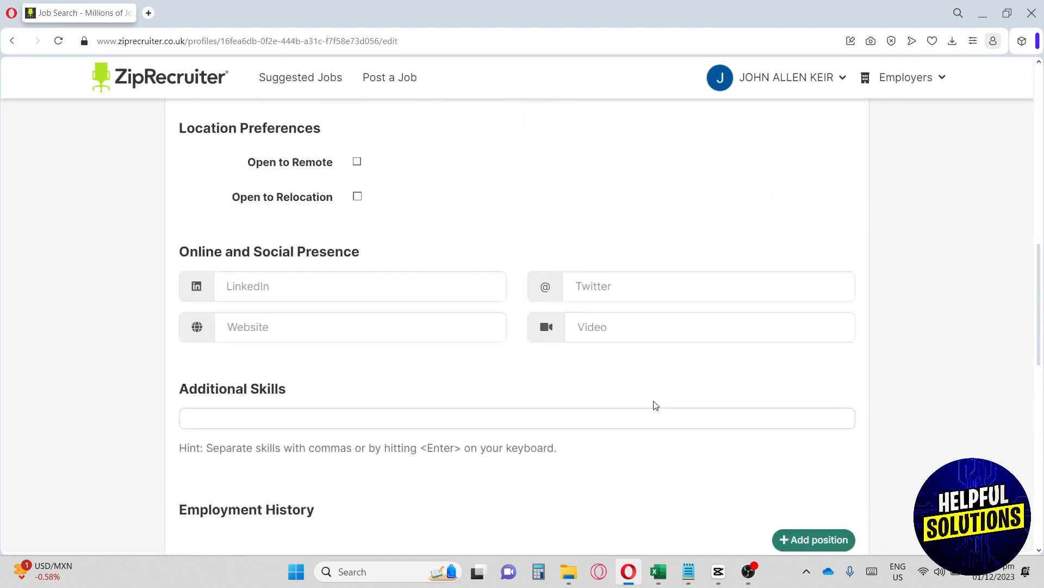